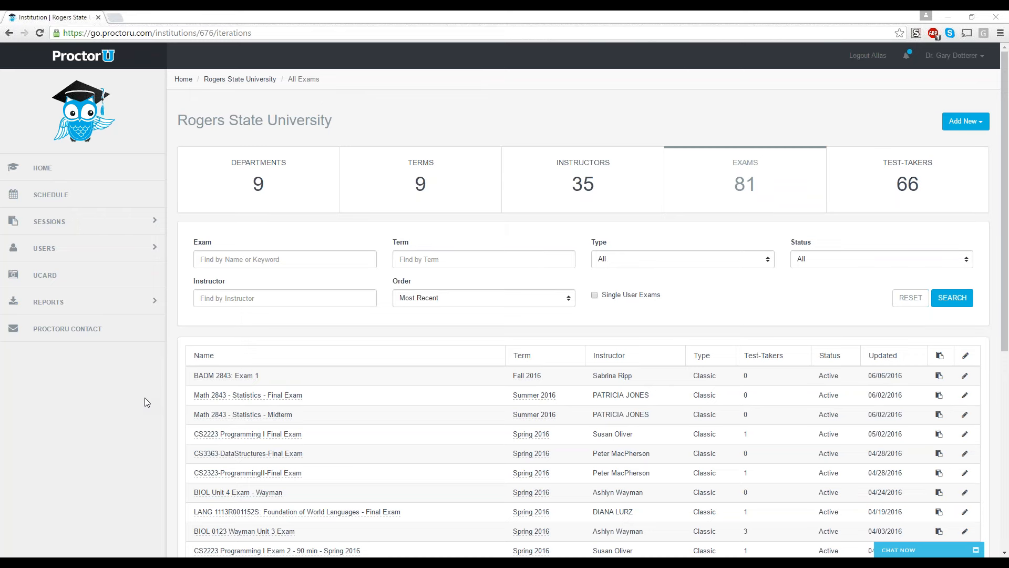
pyautogui.moveTo(292, 286)
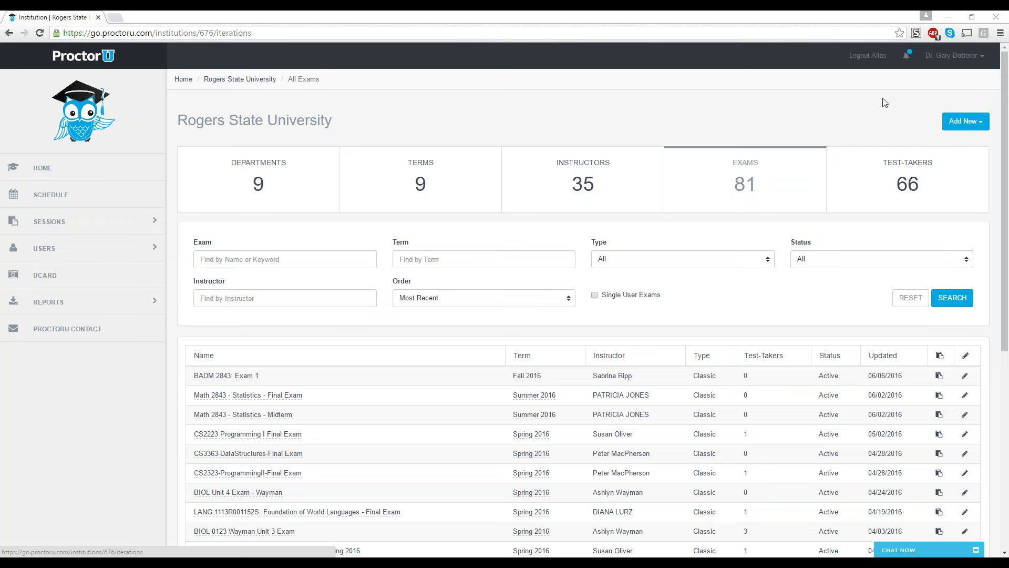
pyautogui.moveTo(946, 61)
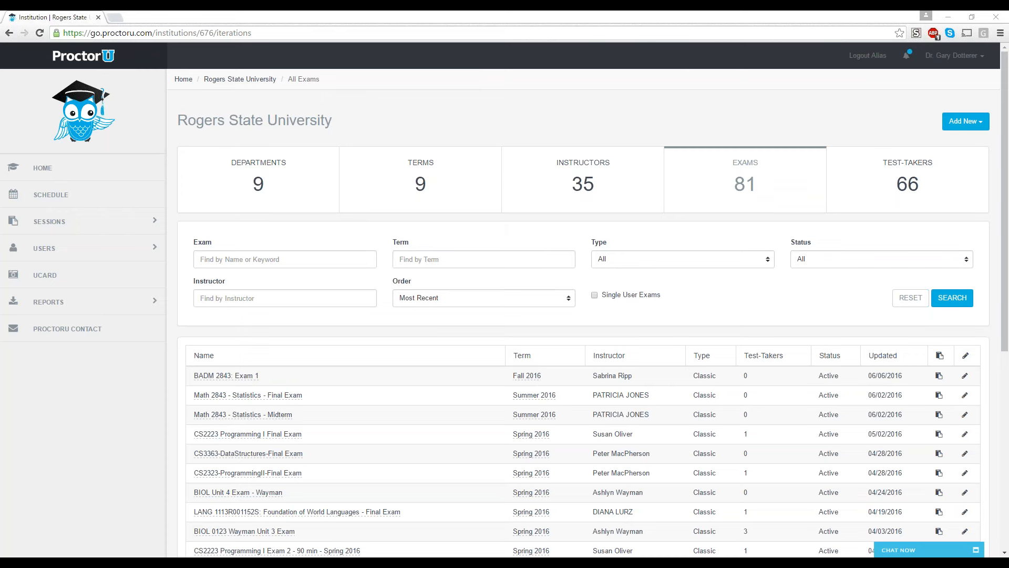
pyautogui.moveTo(265, 326)
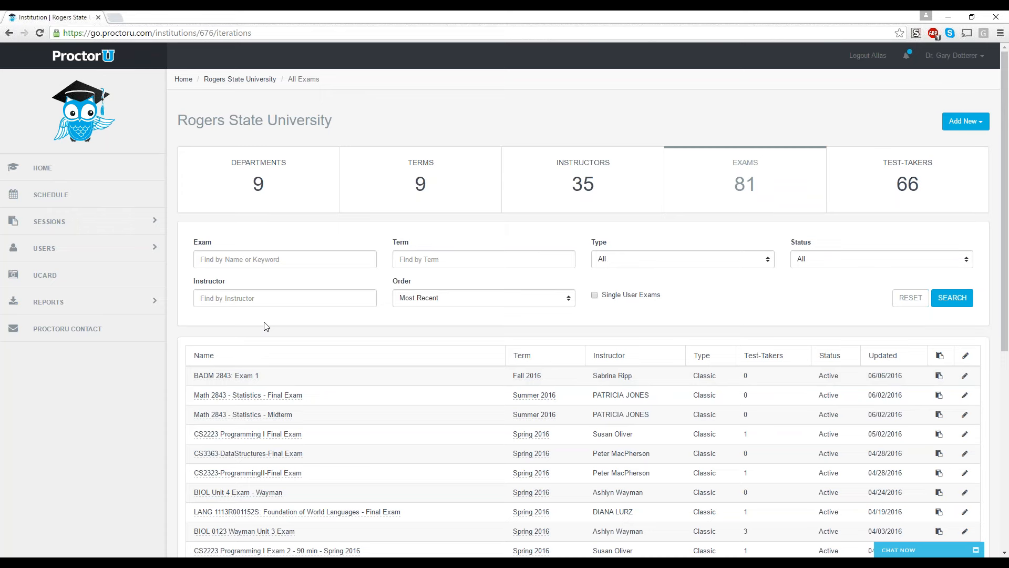
pyautogui.moveTo(374, 290)
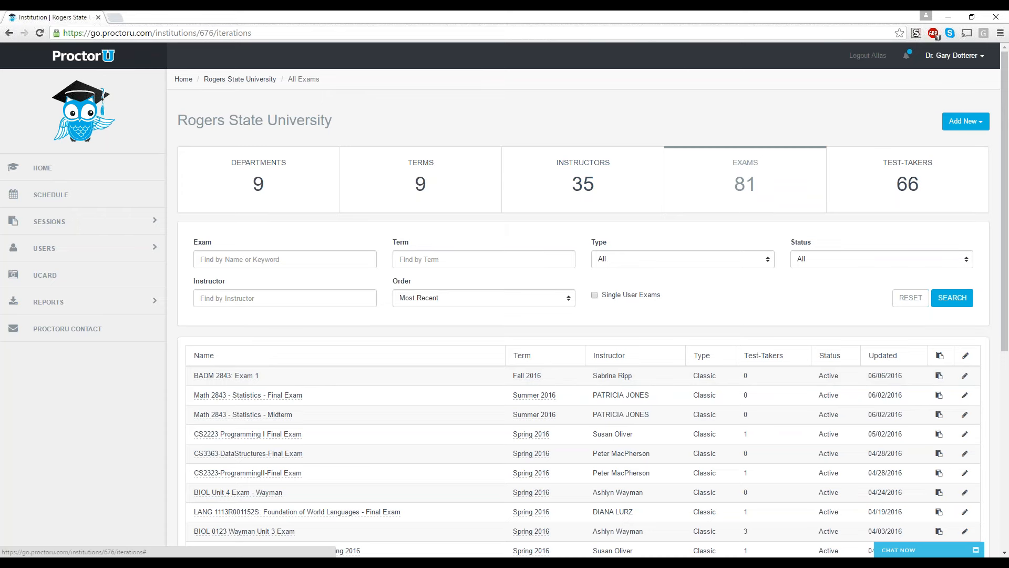
pyautogui.moveTo(713, 108)
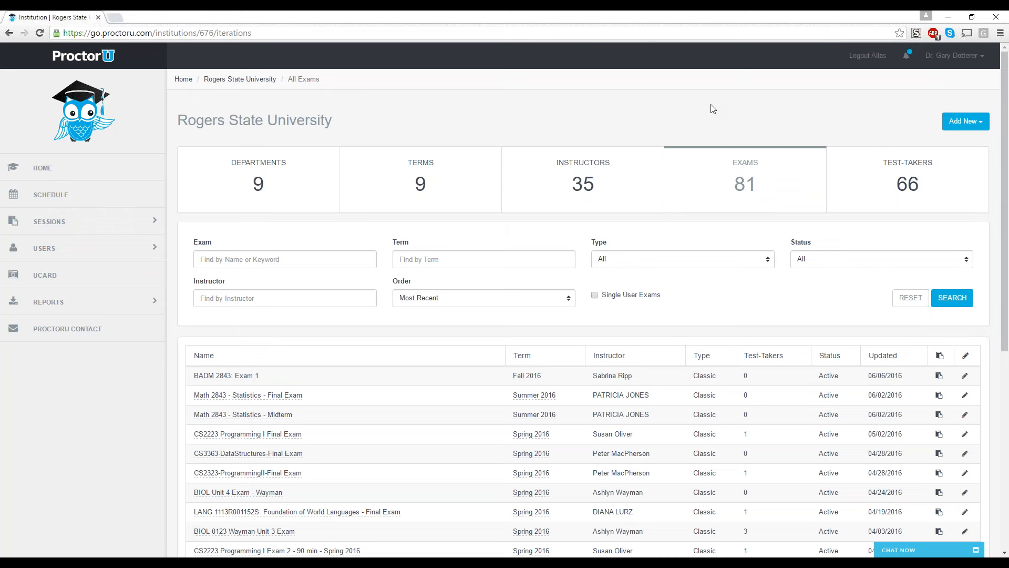
pyautogui.moveTo(122, 184)
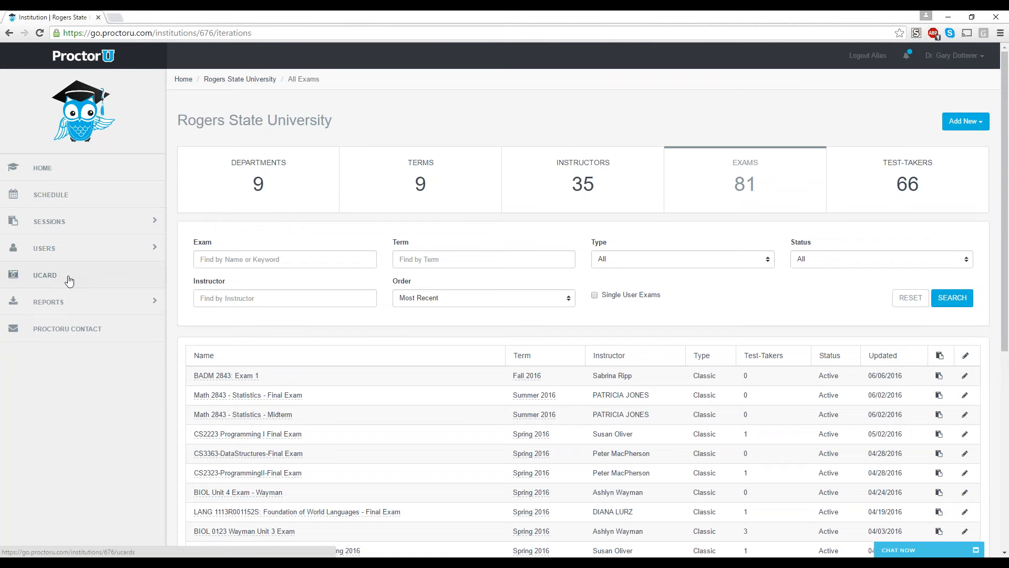
# Show the Rogers State University Ucards page from the UCARD sidebar entry
pyautogui.click(45, 275)
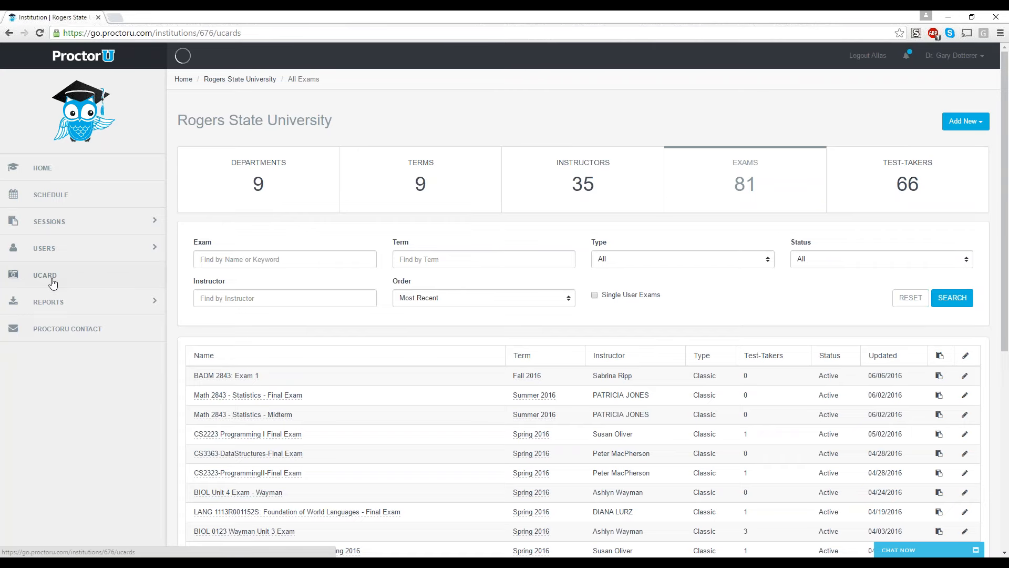
pyautogui.click(46, 274)
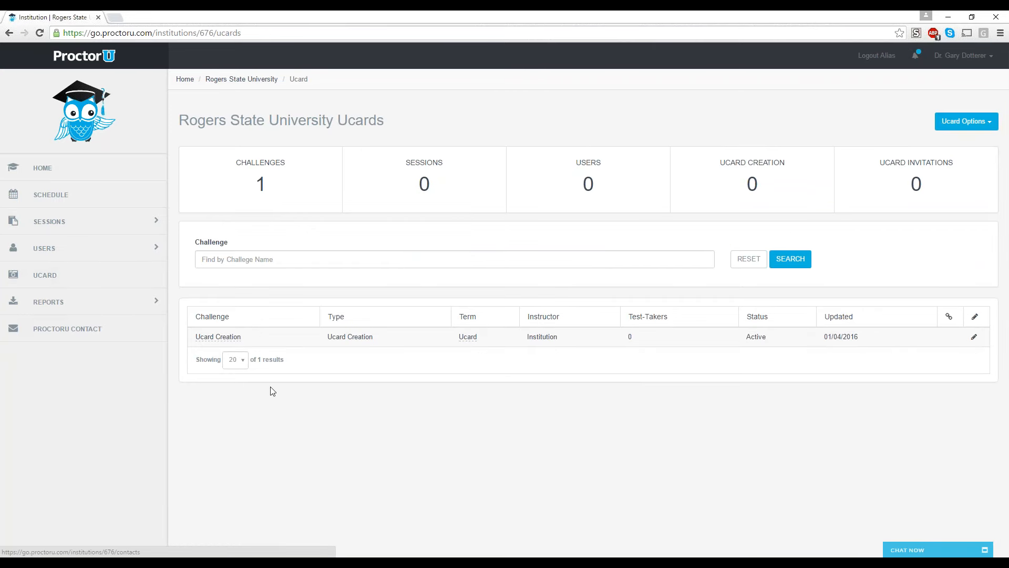
pyautogui.moveTo(370, 165)
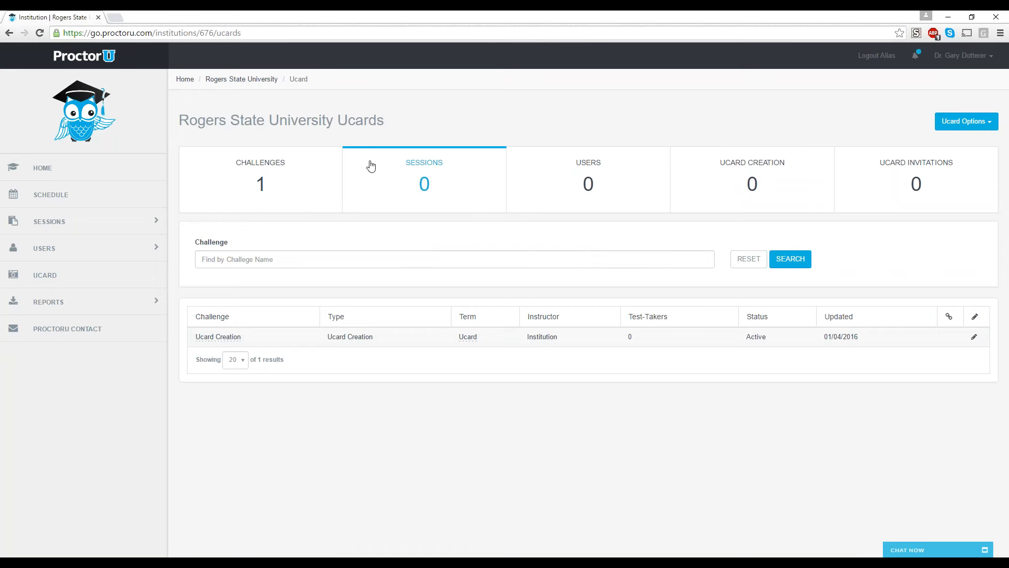
pyautogui.moveTo(396, 126)
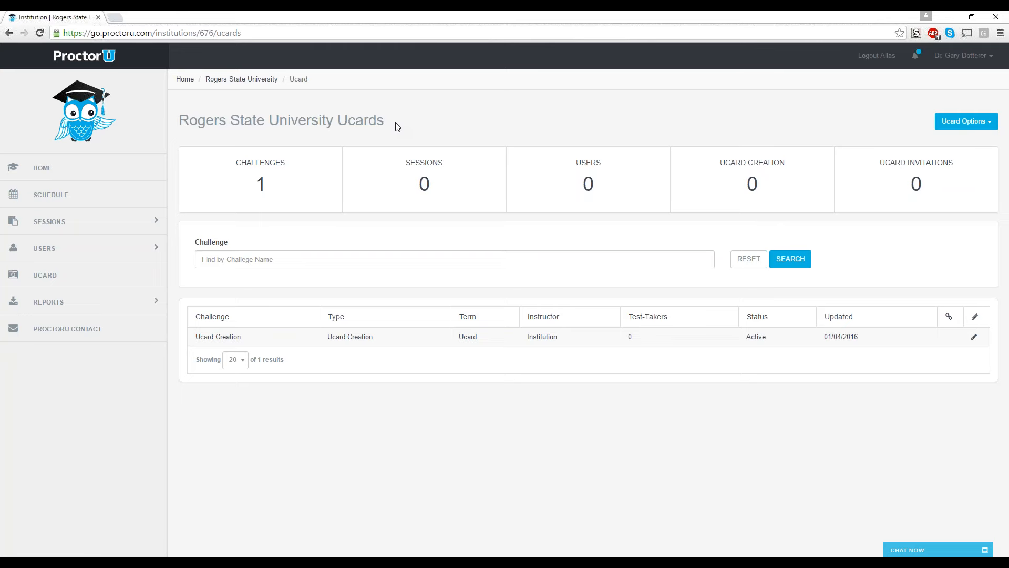
pyautogui.moveTo(591, 114)
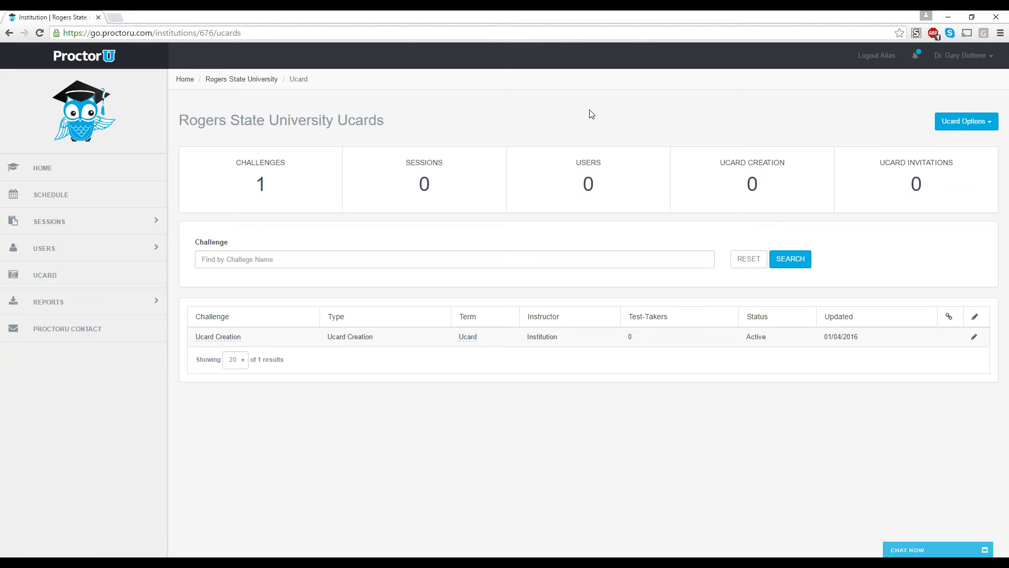
pyautogui.moveTo(898, 136)
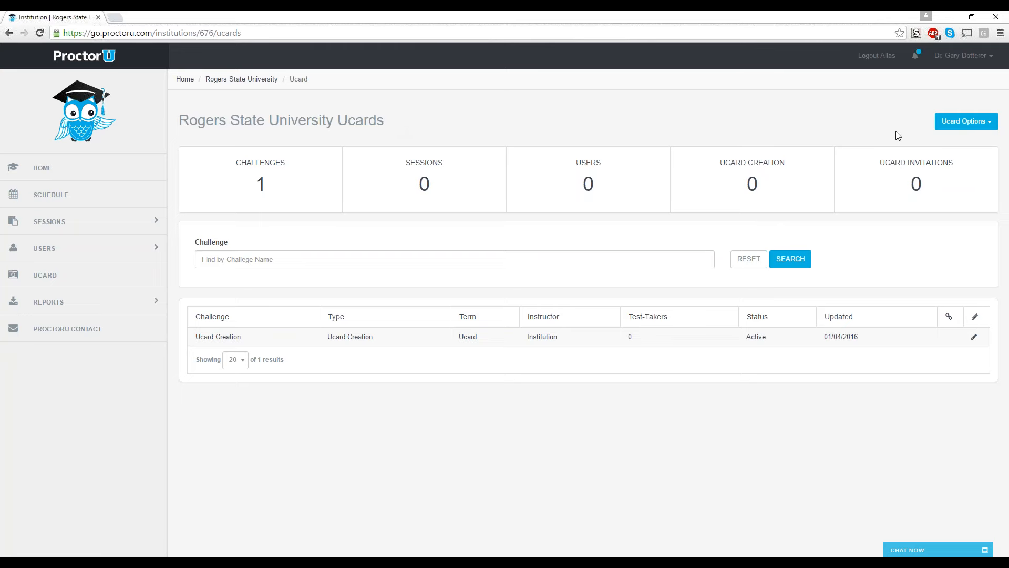
pyautogui.moveTo(965, 121)
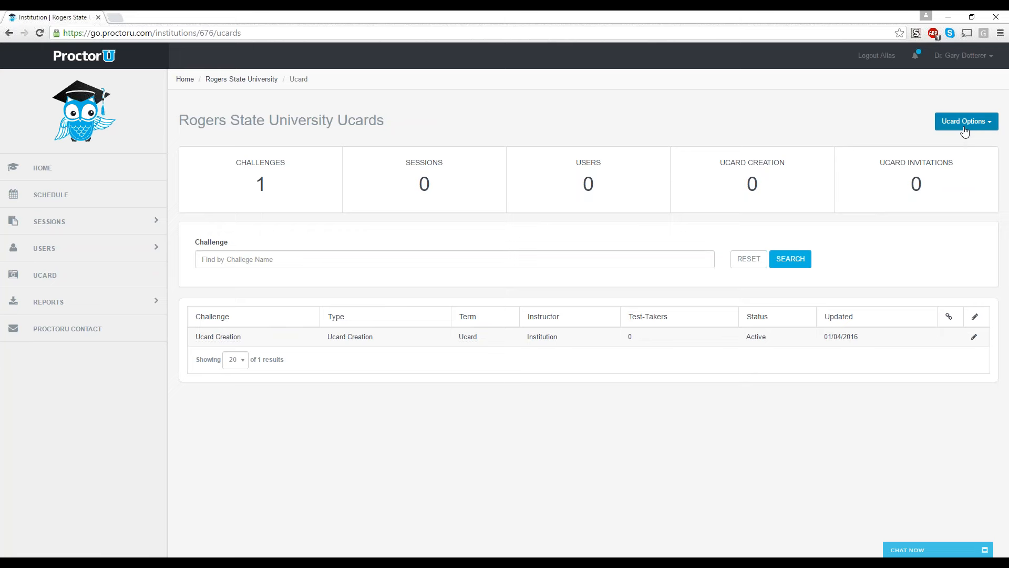
# Start a New Ucard Challenge from the Ucard Options menu
pyautogui.click(965, 121)
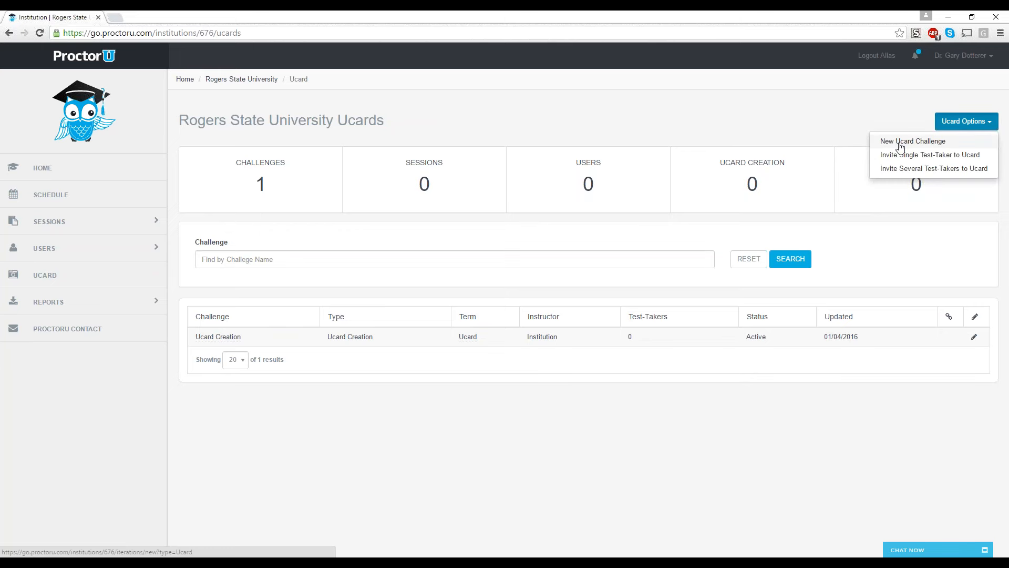
pyautogui.click(912, 141)
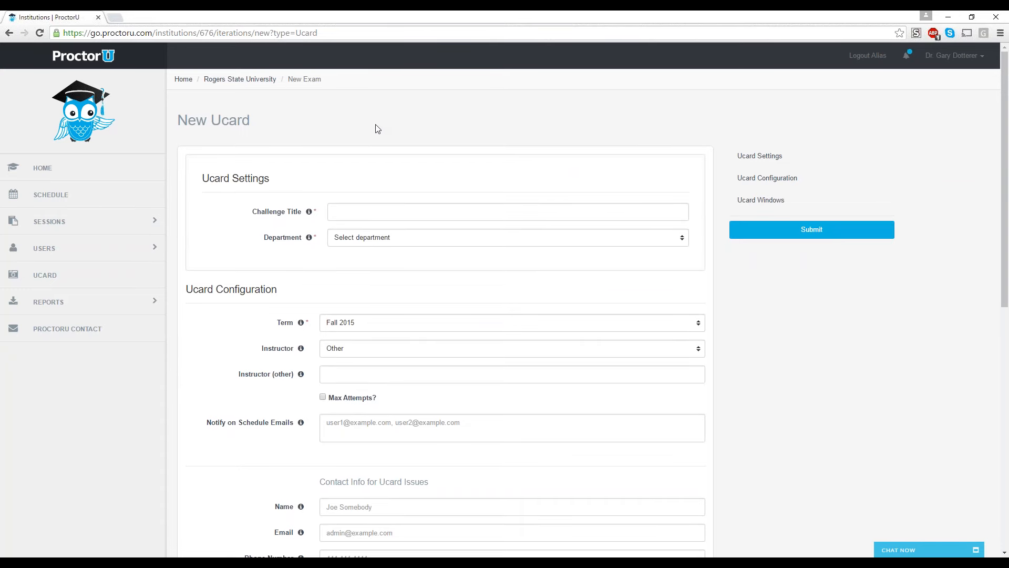
# Title the challenge 'UCard Math 101 - 003' and assign it to the Gary's Test department
pyautogui.scroll(-3)
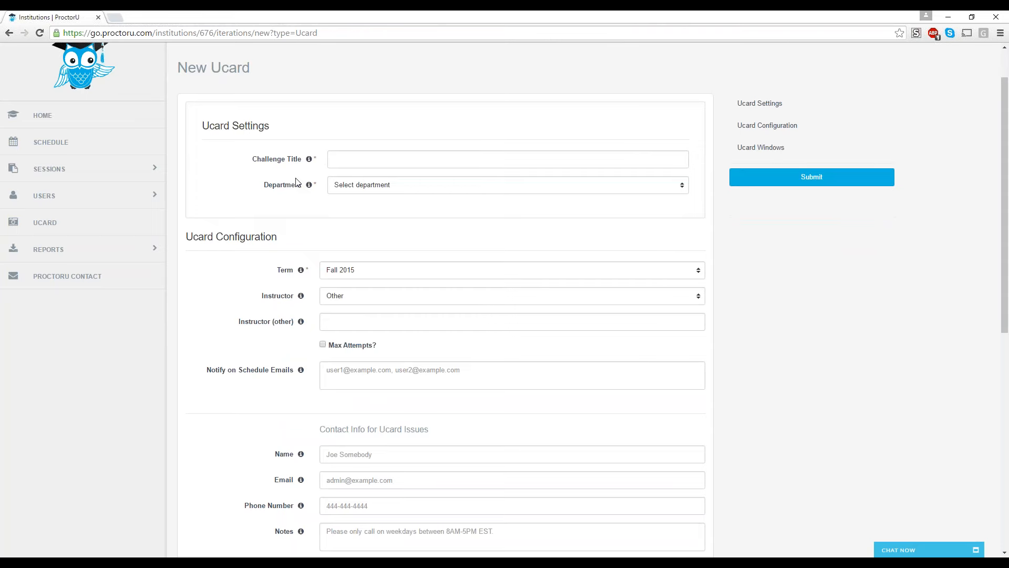
pyautogui.scroll(3)
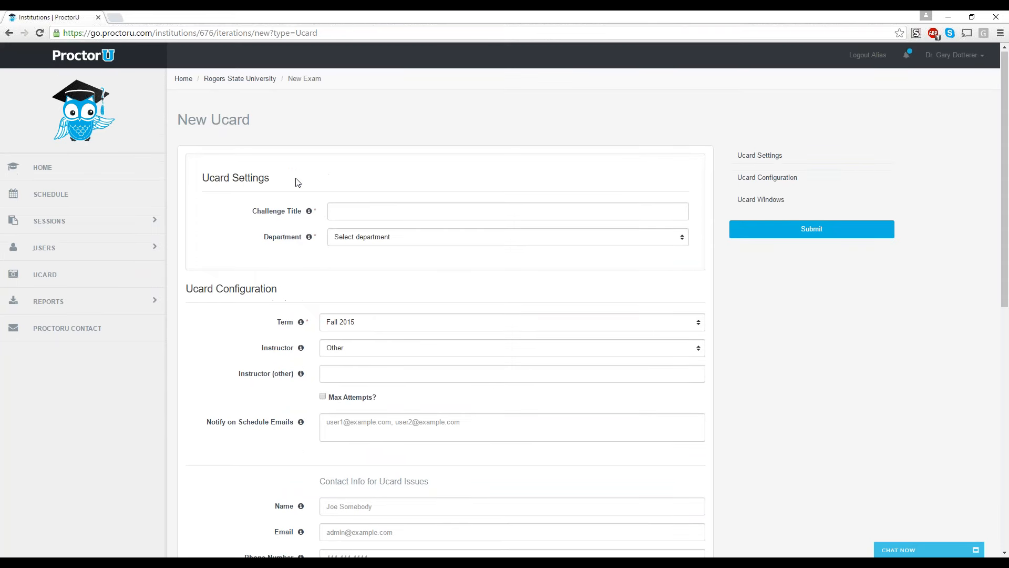
pyautogui.click(506, 210)
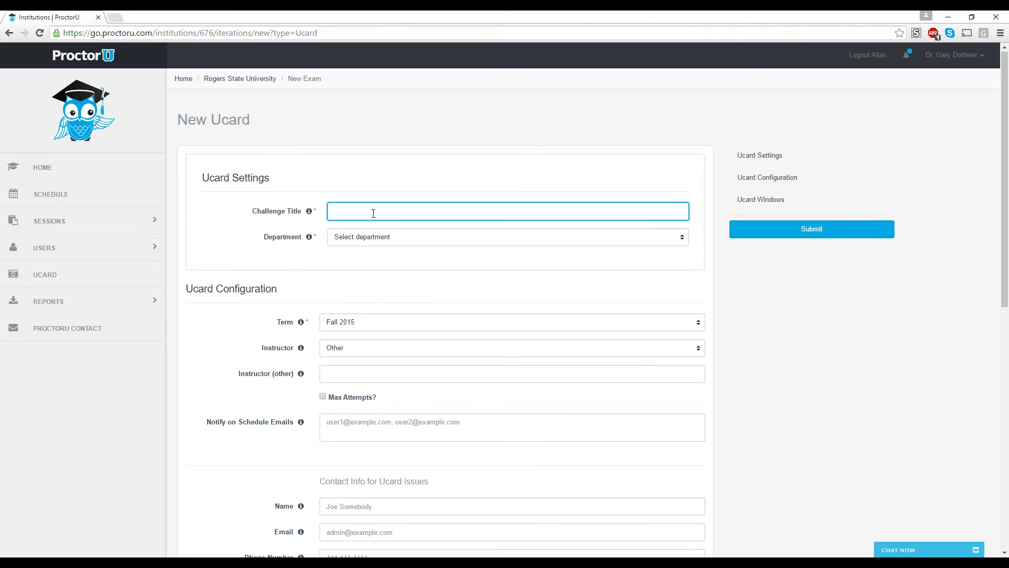
pyautogui.write('UCard')
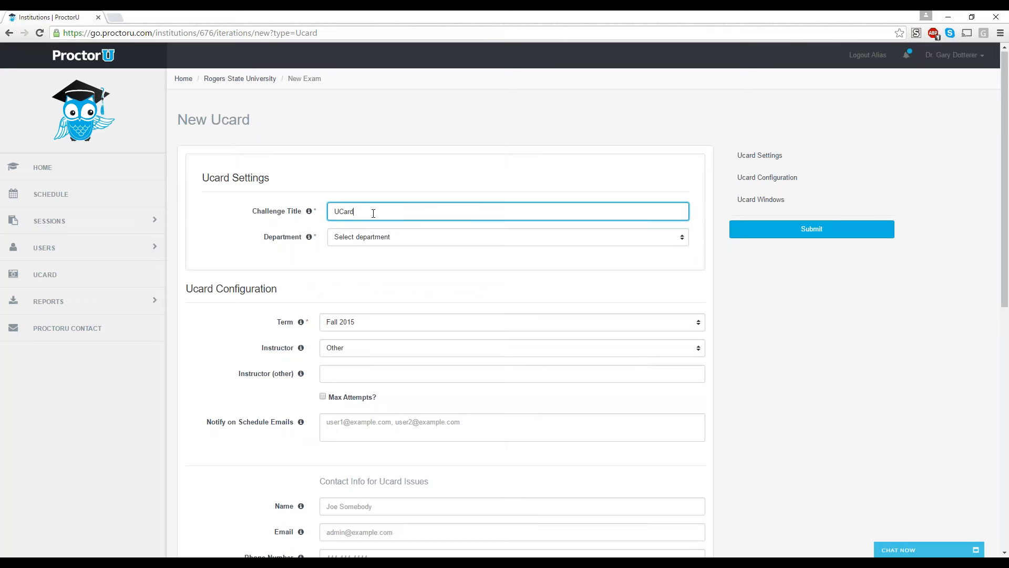
pyautogui.write('M')
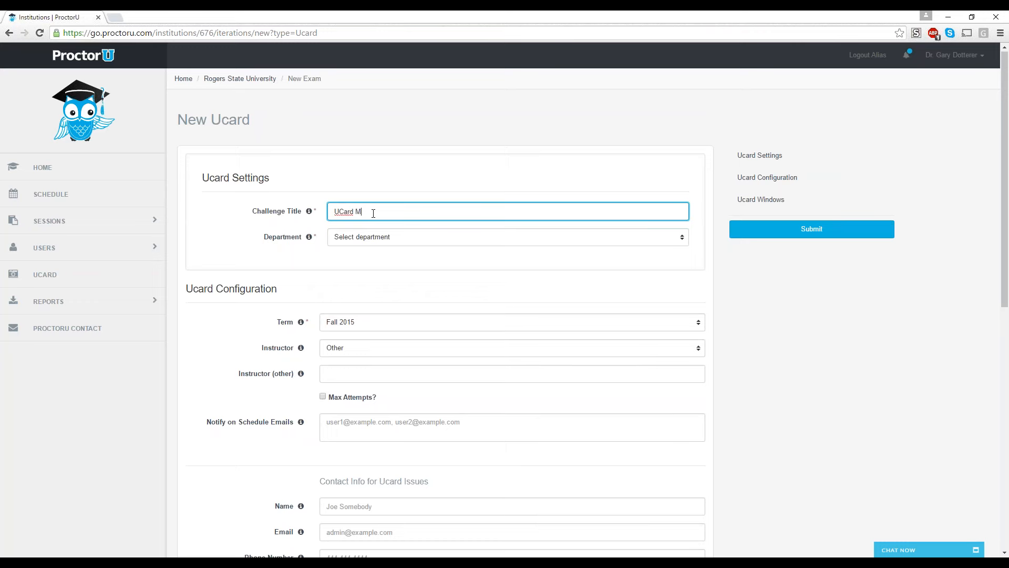
pyautogui.write('ath 101')
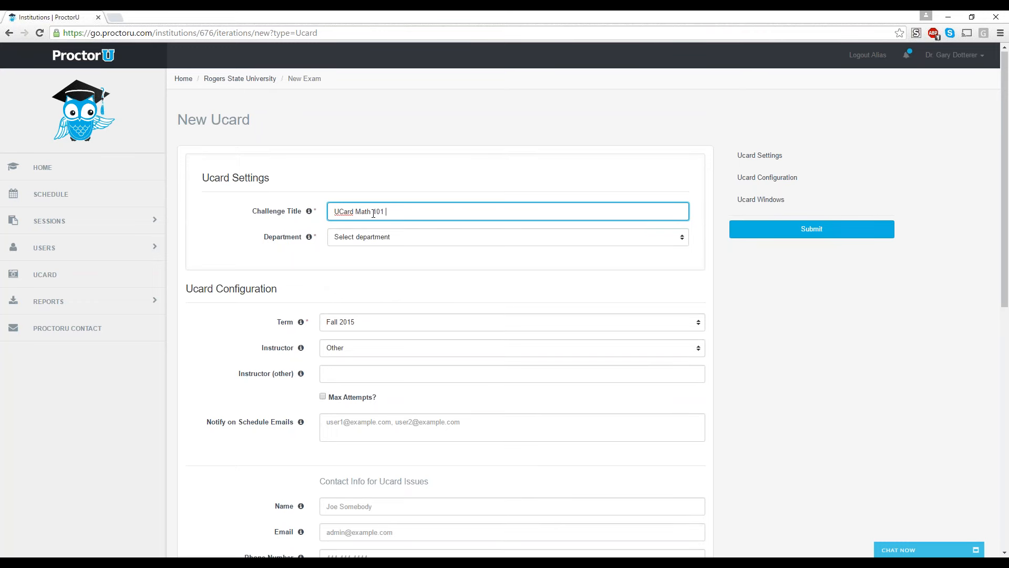
pyautogui.write('- 00')
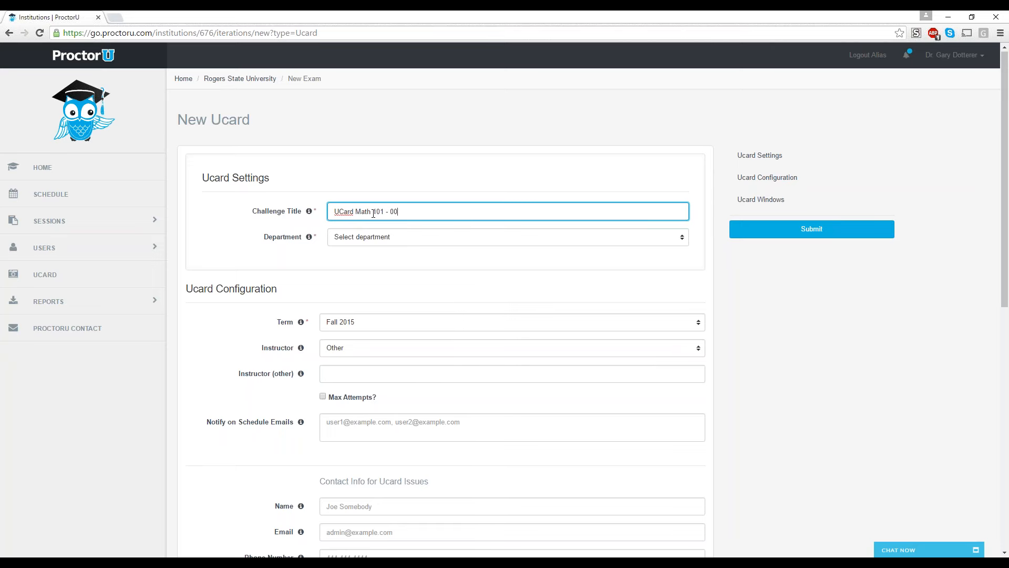
pyautogui.write('3')
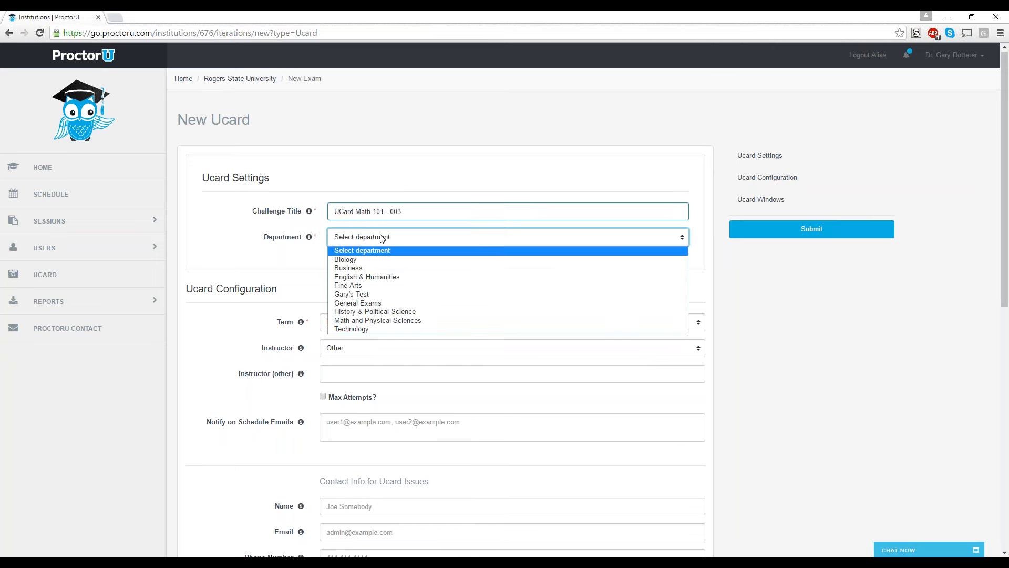
pyautogui.moveTo(366, 276)
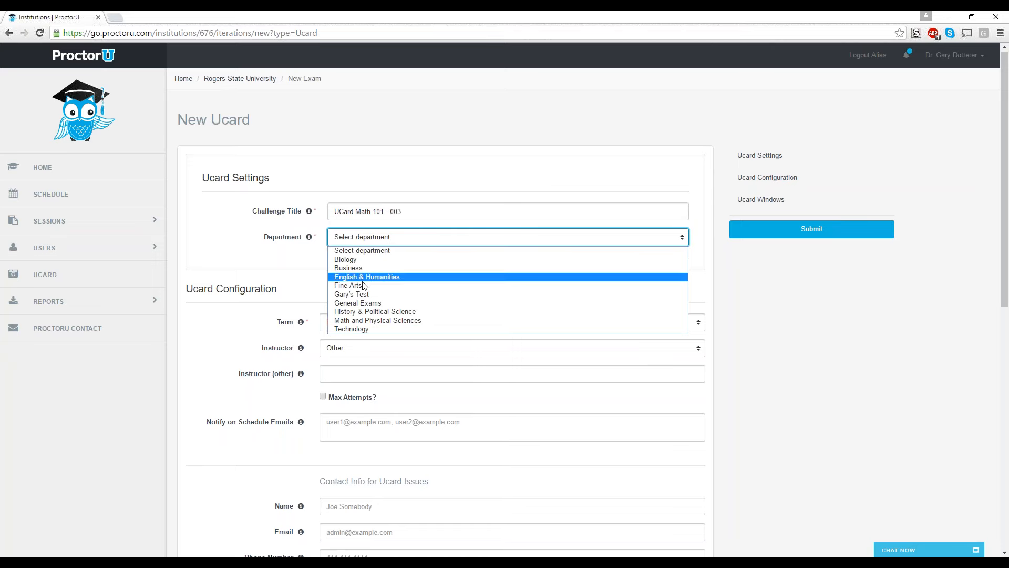
pyautogui.moveTo(378, 319)
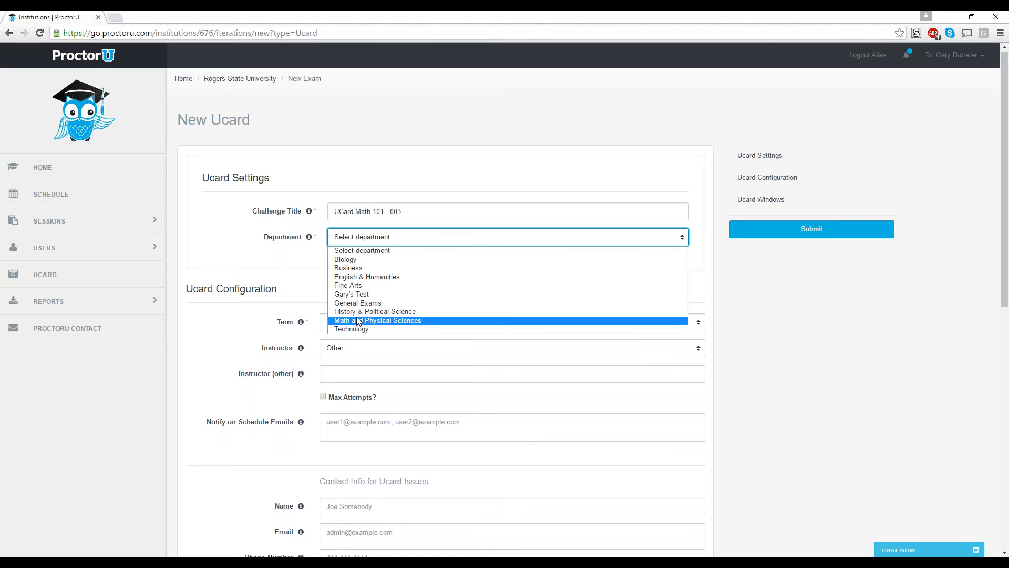
pyautogui.moveTo(367, 276)
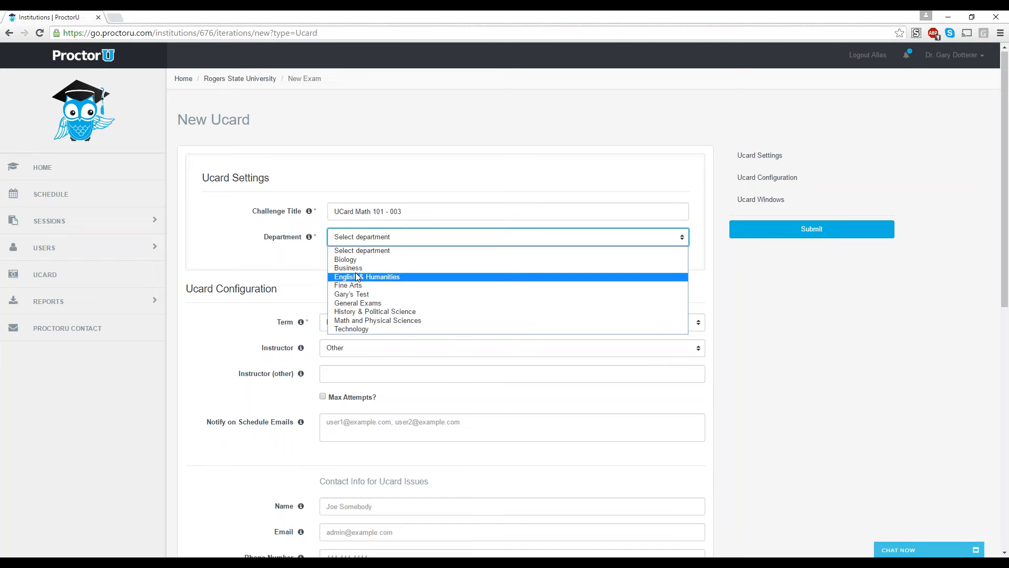
pyautogui.moveTo(357, 303)
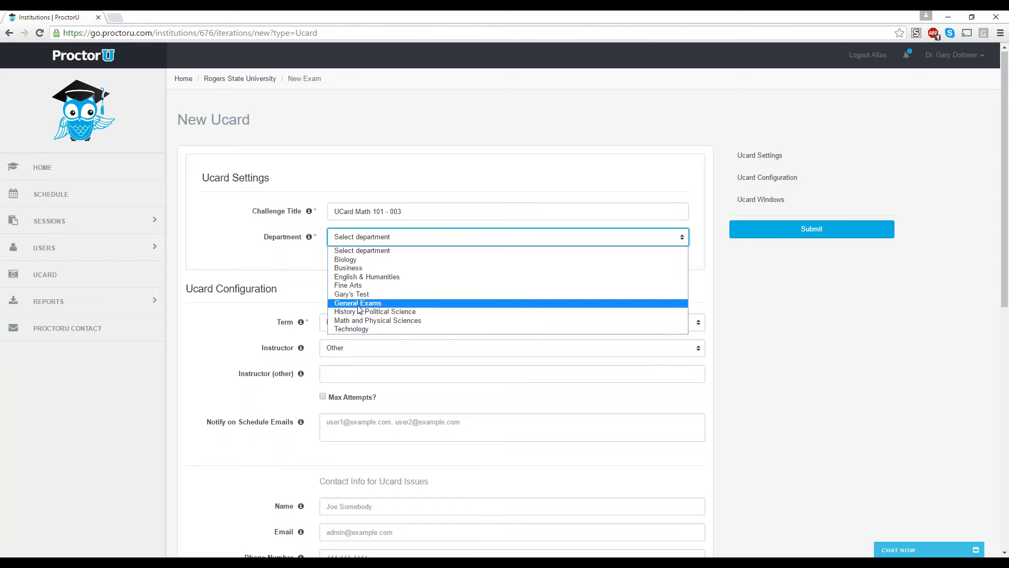
pyautogui.click(351, 294)
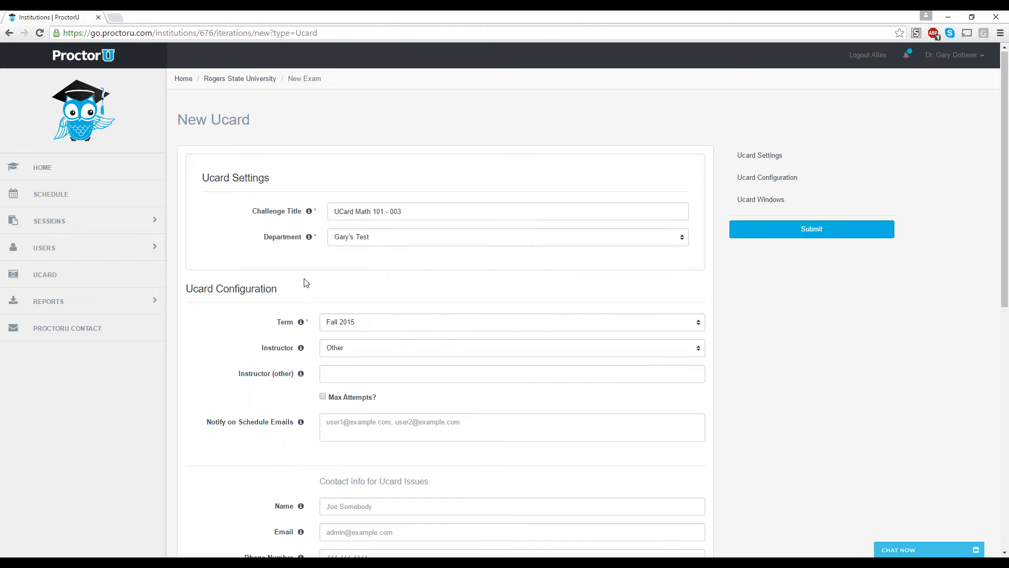
# Choose Summer 2016 as the term and enter Colby as the other instructor
pyautogui.scroll(-3)
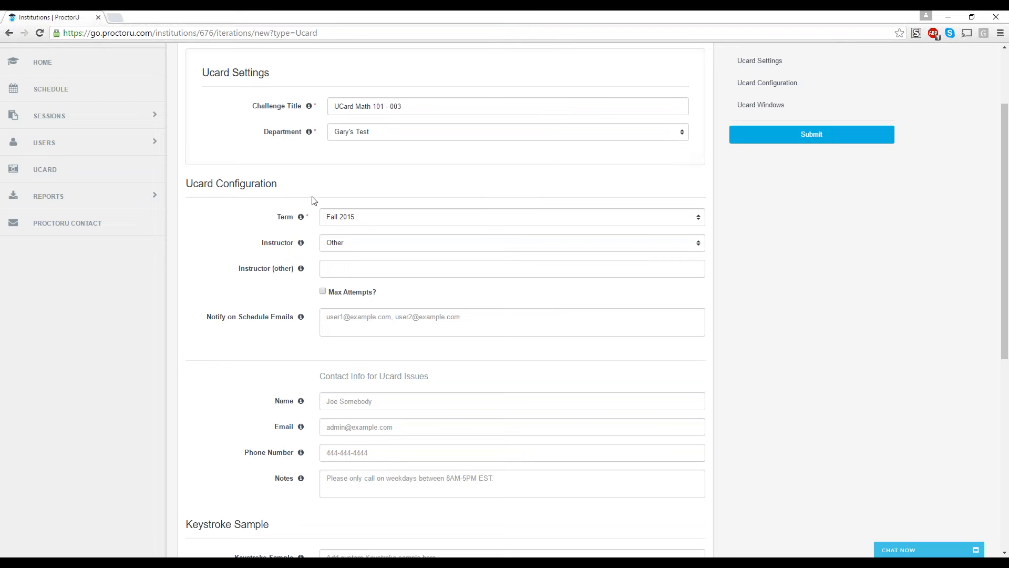
pyautogui.click(510, 216)
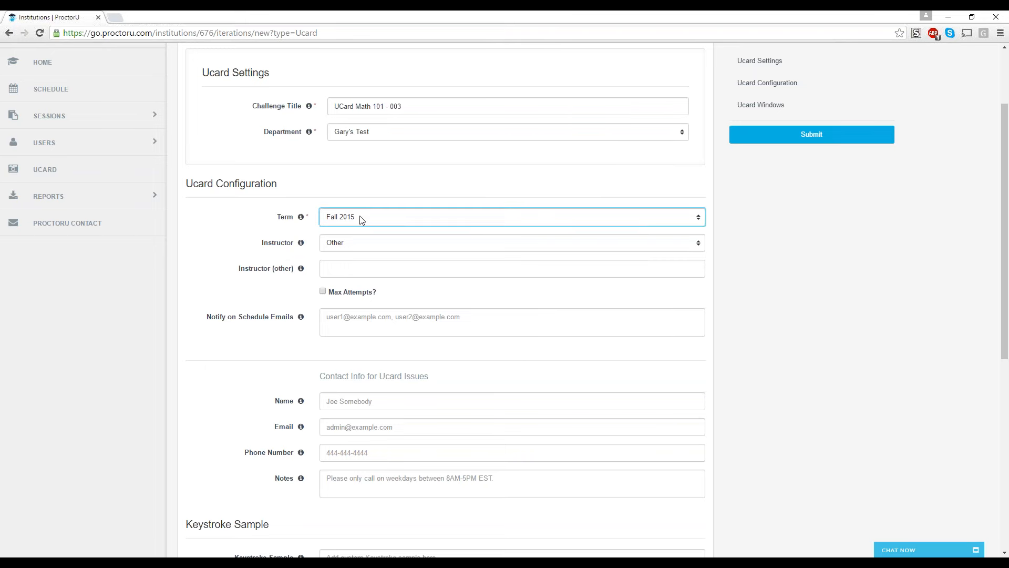
pyautogui.click(511, 216)
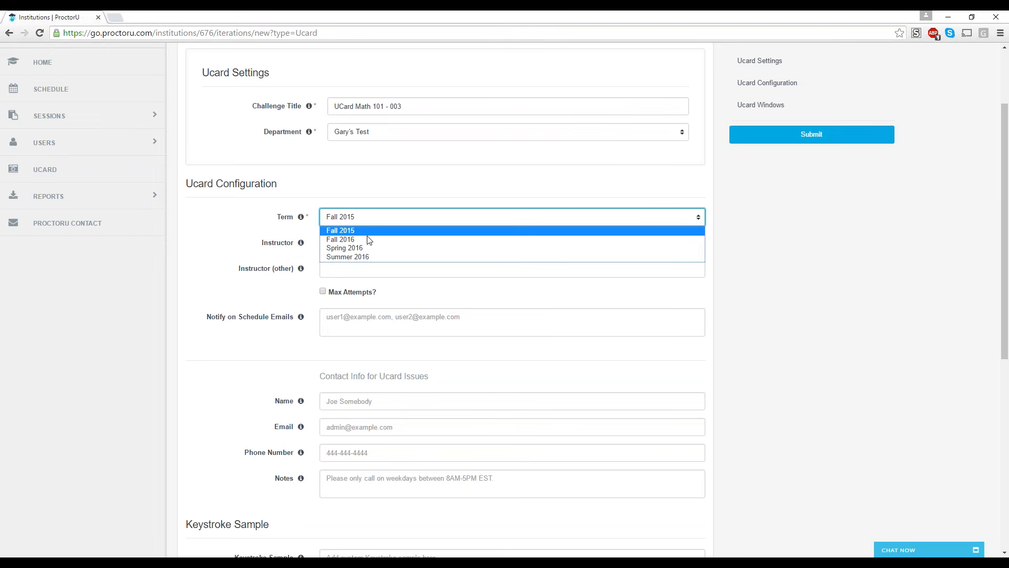
pyautogui.moveTo(347, 257)
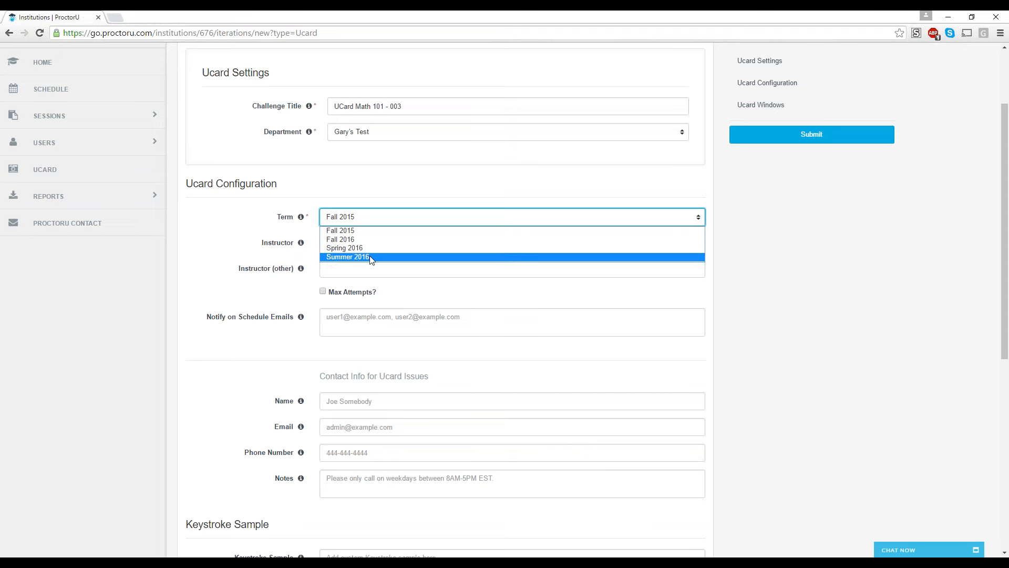
pyautogui.click(348, 256)
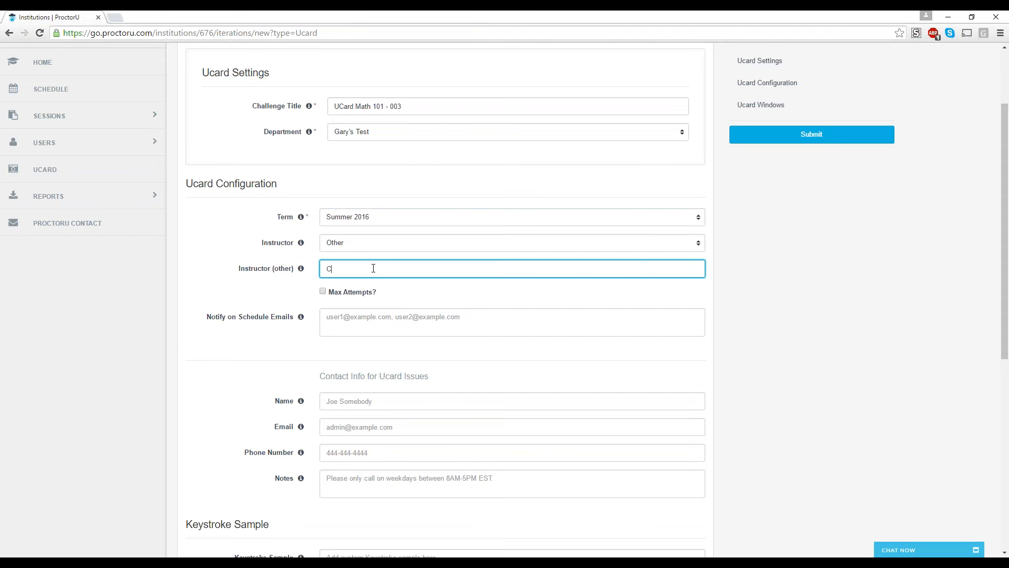
pyautogui.write('Colby')
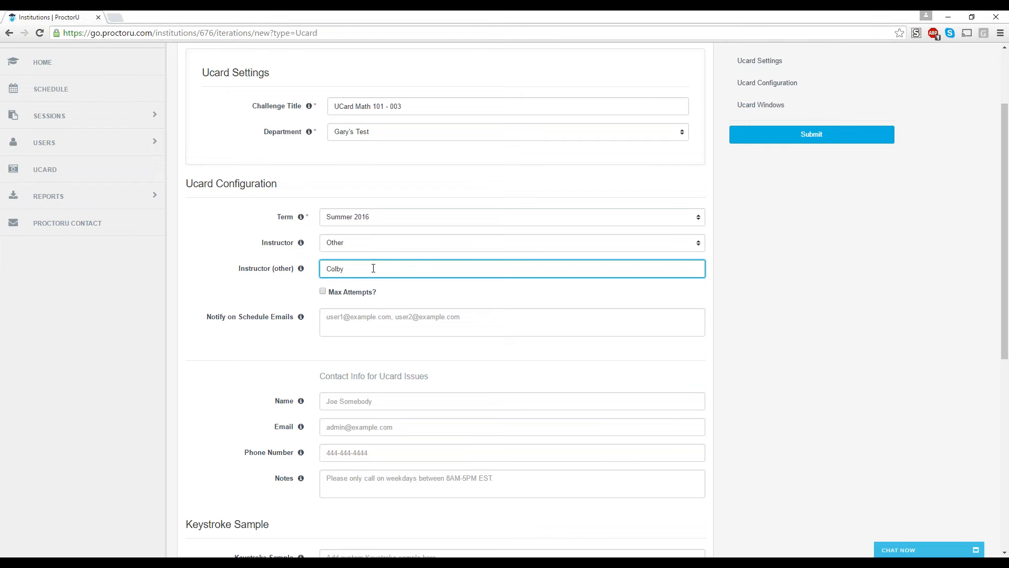
pyautogui.scroll(-3)
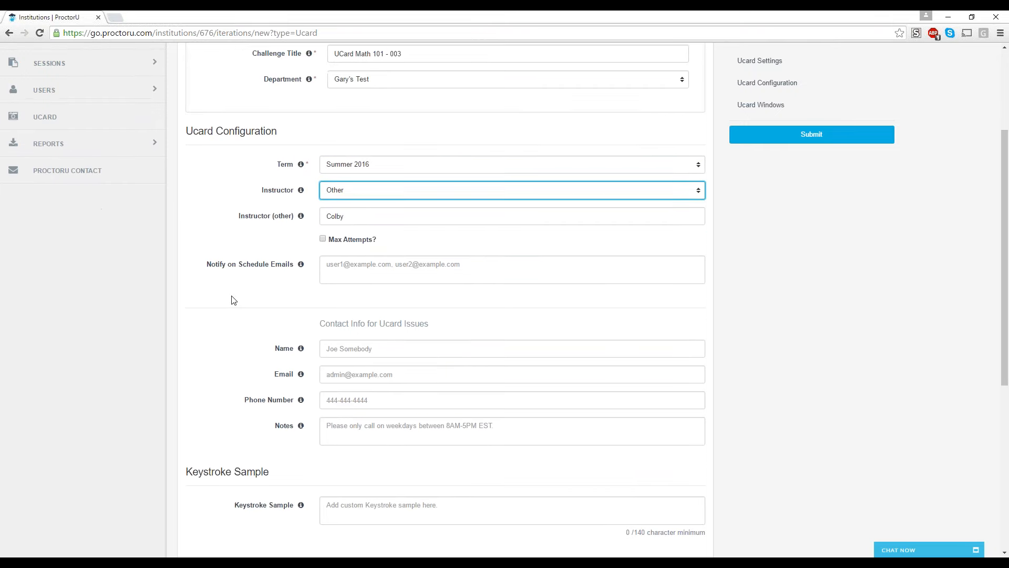
pyautogui.scroll(-3)
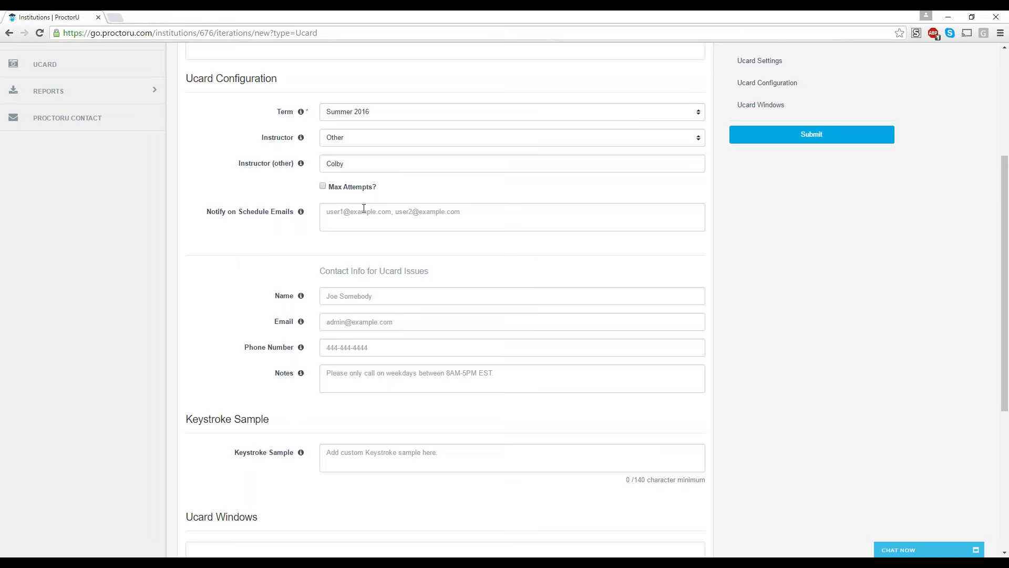
pyautogui.moveTo(379, 214)
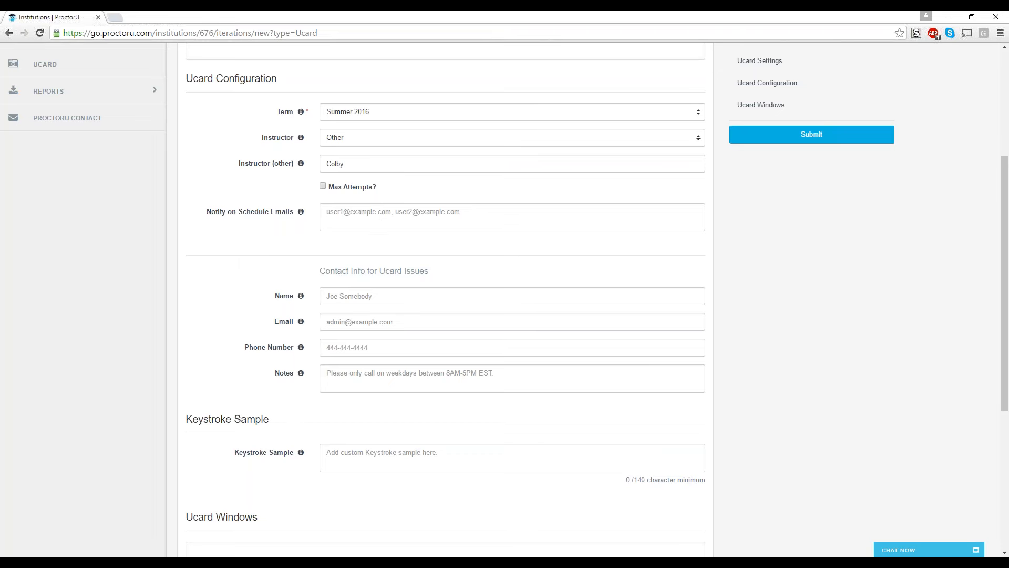
pyautogui.moveTo(319, 223)
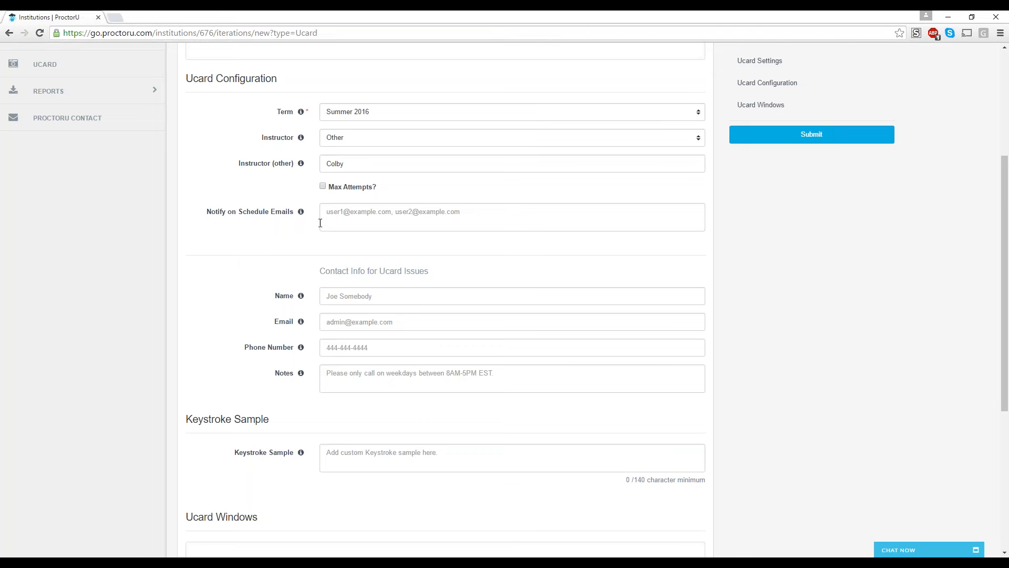
pyautogui.moveTo(355, 222)
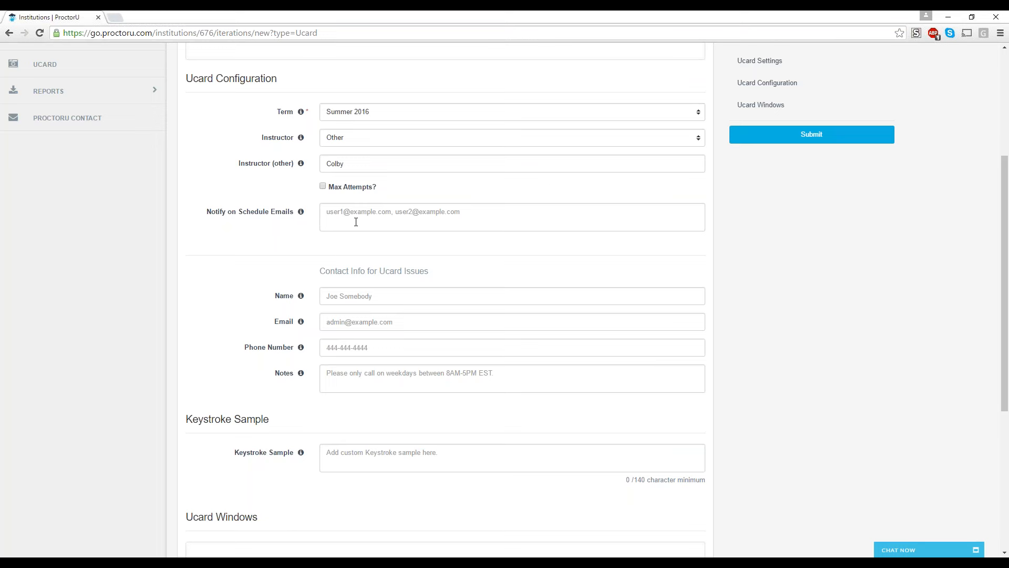
pyautogui.click(512, 217)
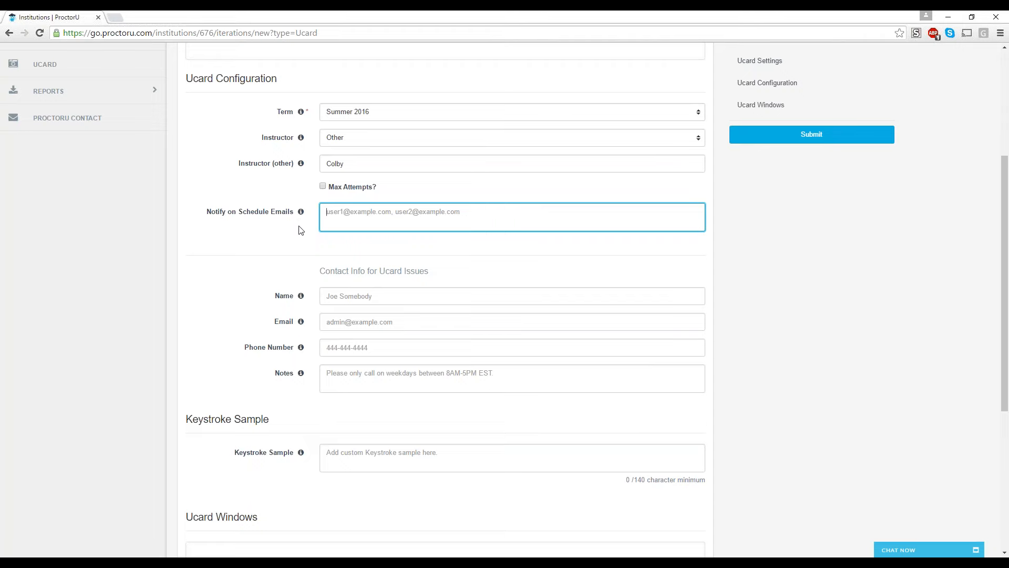
pyautogui.scroll(-3)
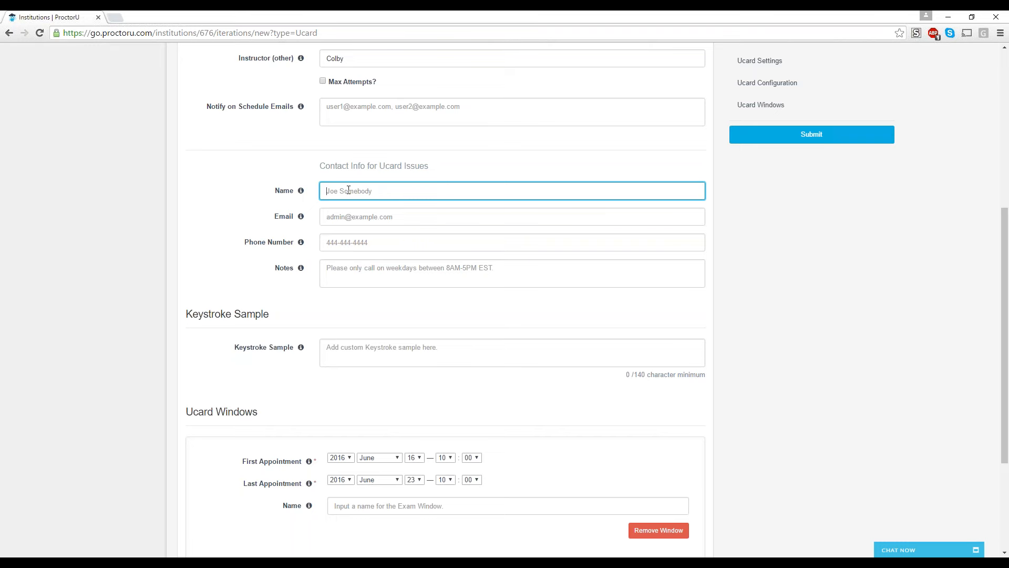
pyautogui.moveTo(348, 217)
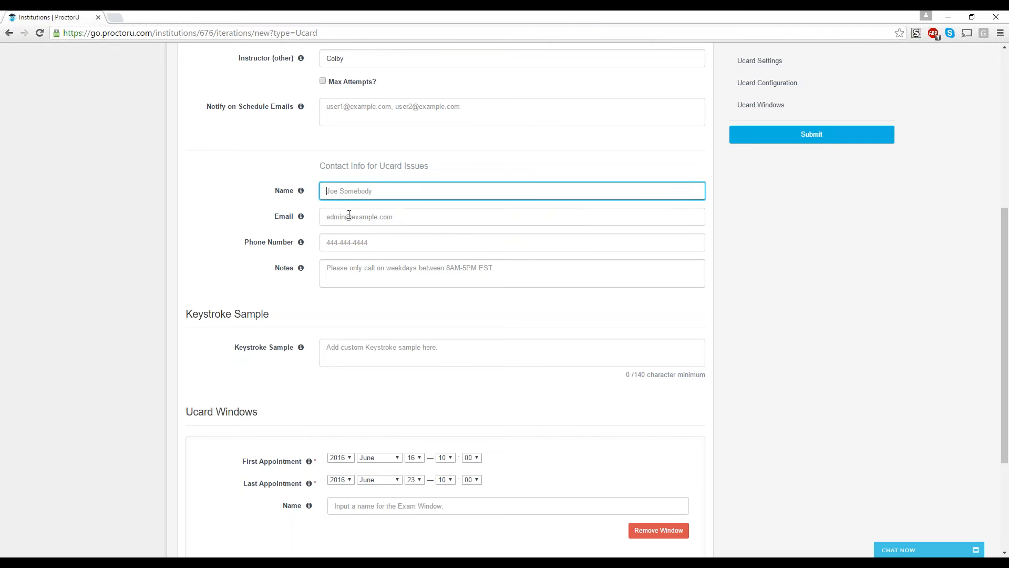
pyautogui.click(512, 242)
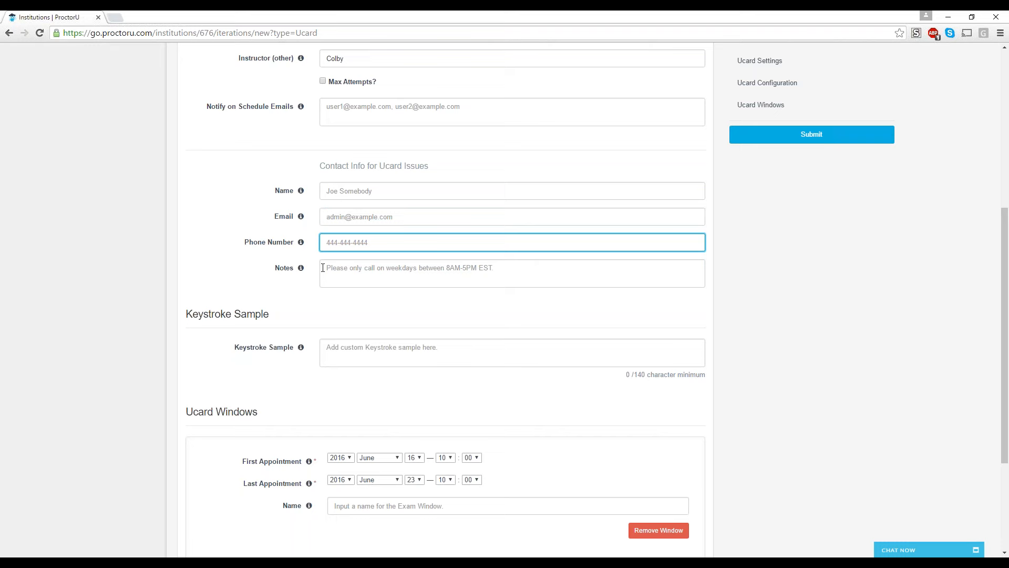
pyautogui.click(512, 273)
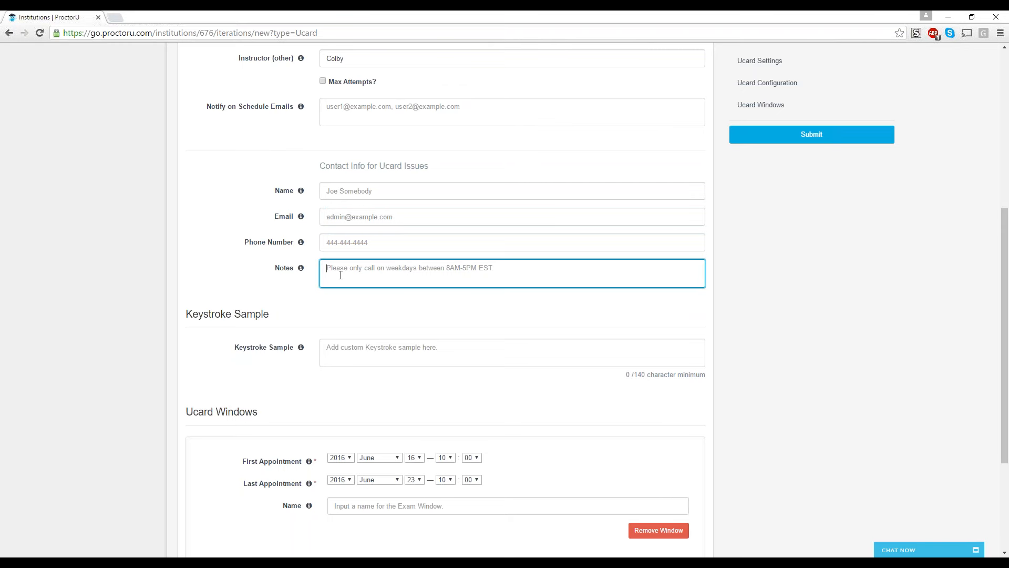
pyautogui.moveTo(488, 273)
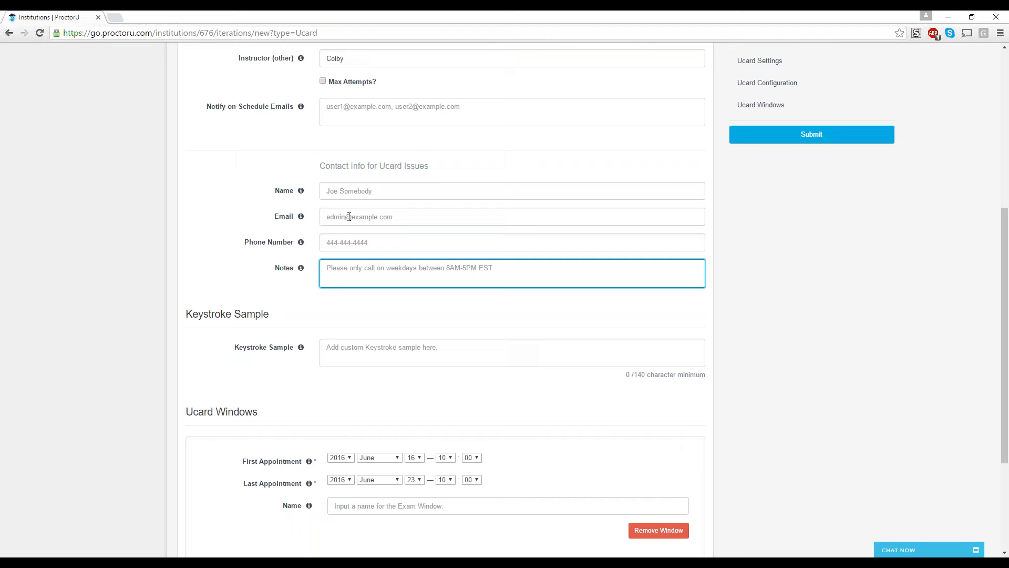
pyautogui.scroll(-3)
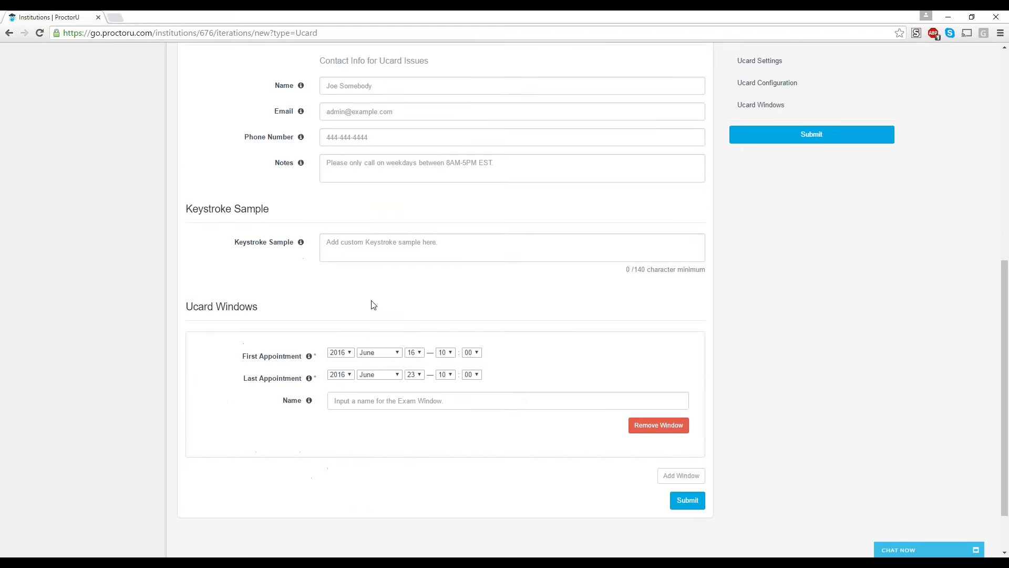
pyautogui.moveTo(276, 214)
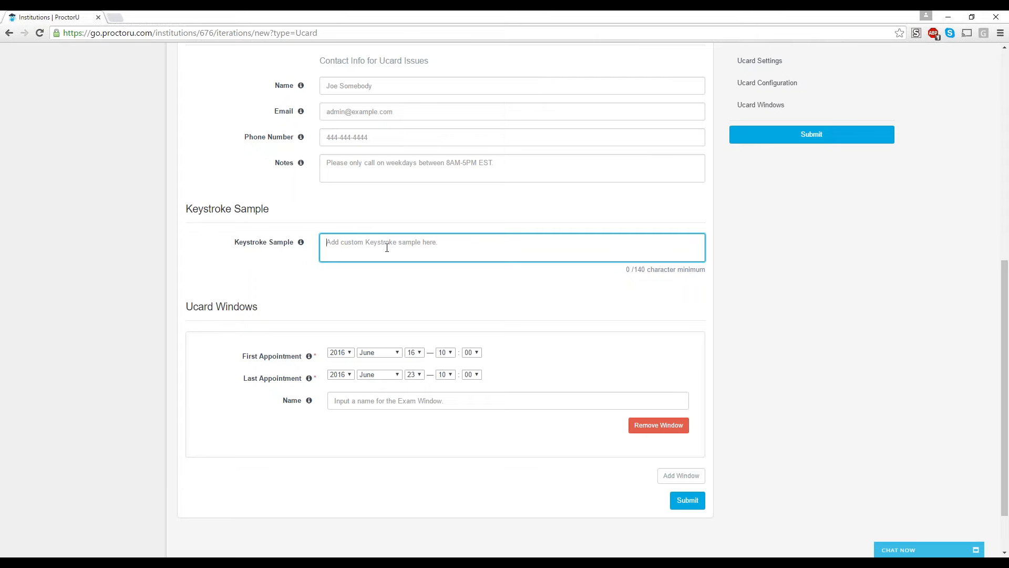
pyautogui.scroll(-3)
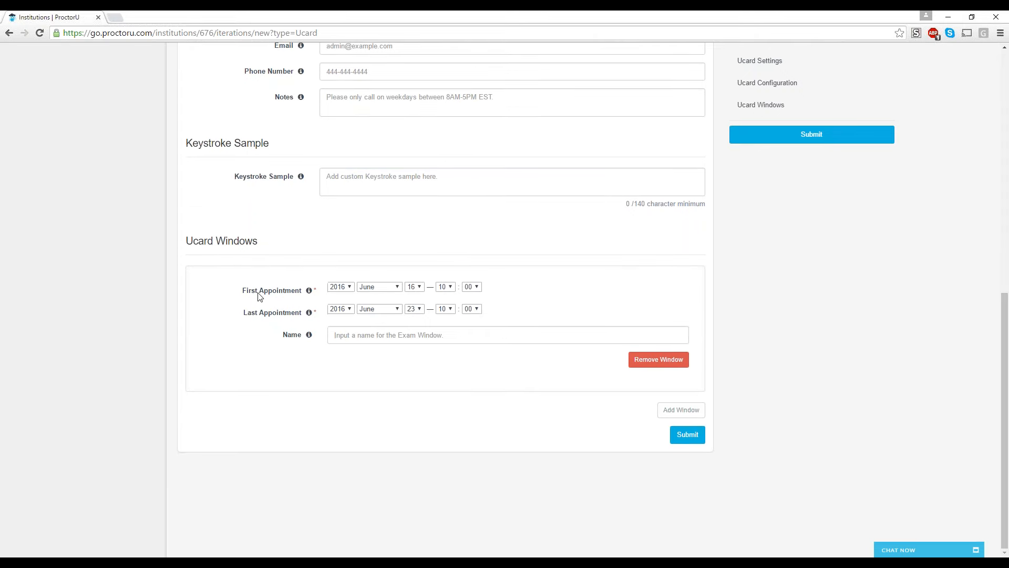
pyautogui.moveTo(243, 282)
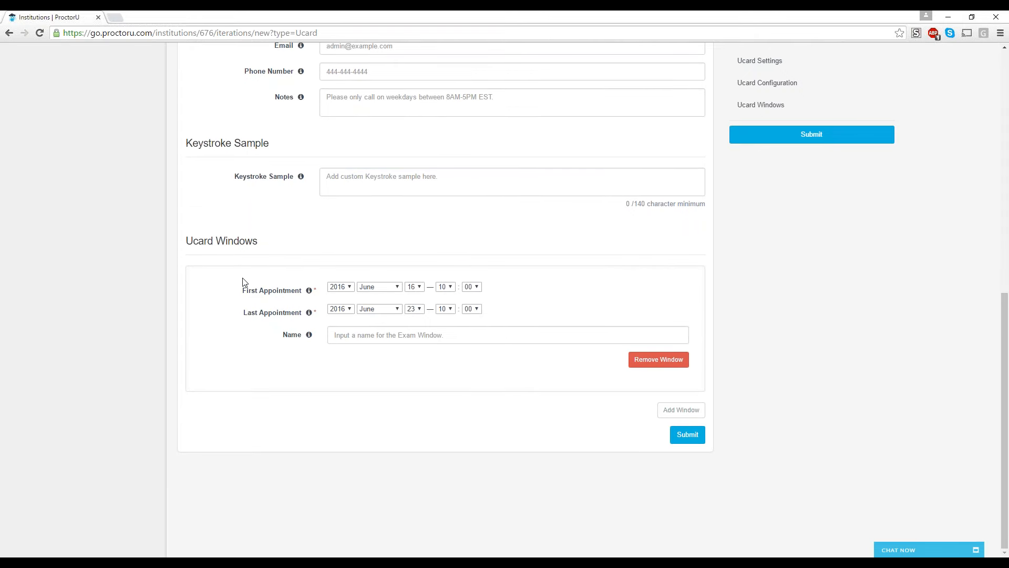
pyautogui.moveTo(182, 245)
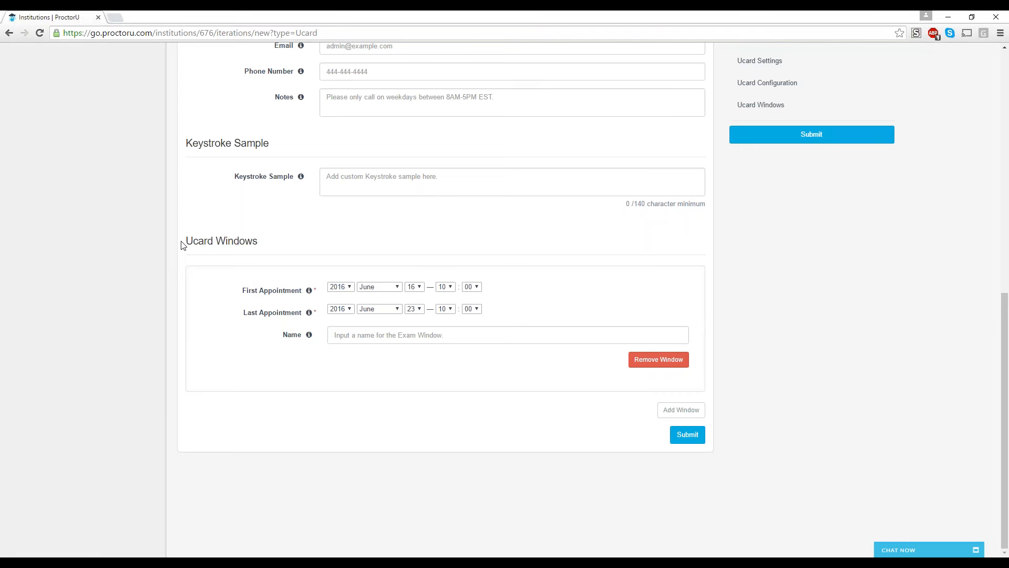
pyautogui.doubleClick(221, 240)
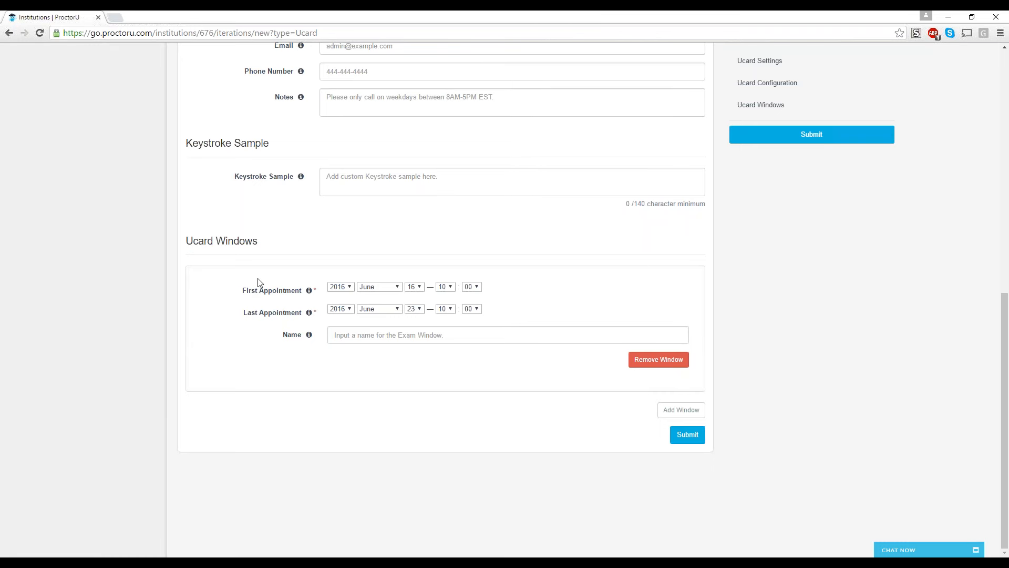
pyautogui.moveTo(379, 308)
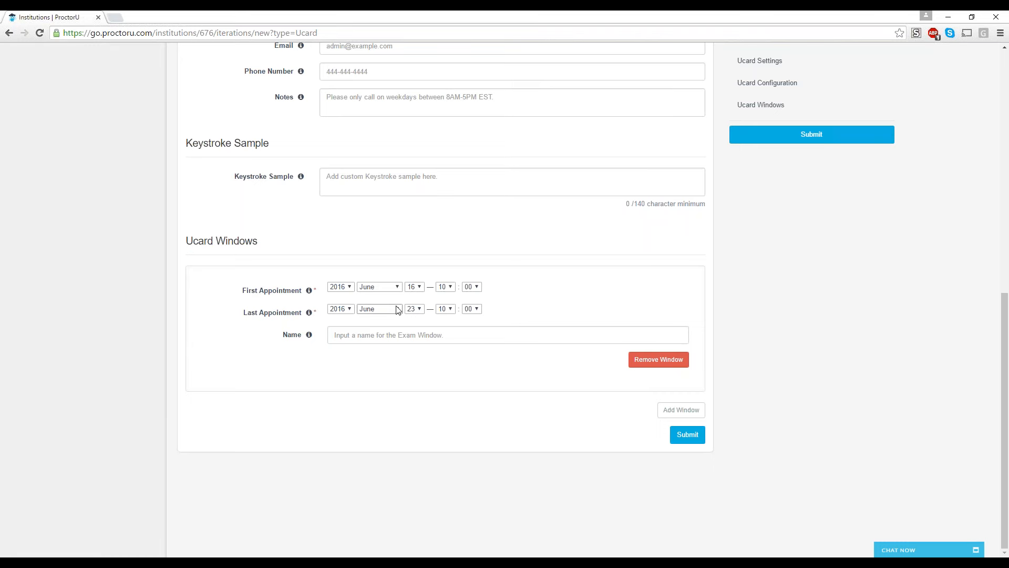
pyautogui.moveTo(417, 295)
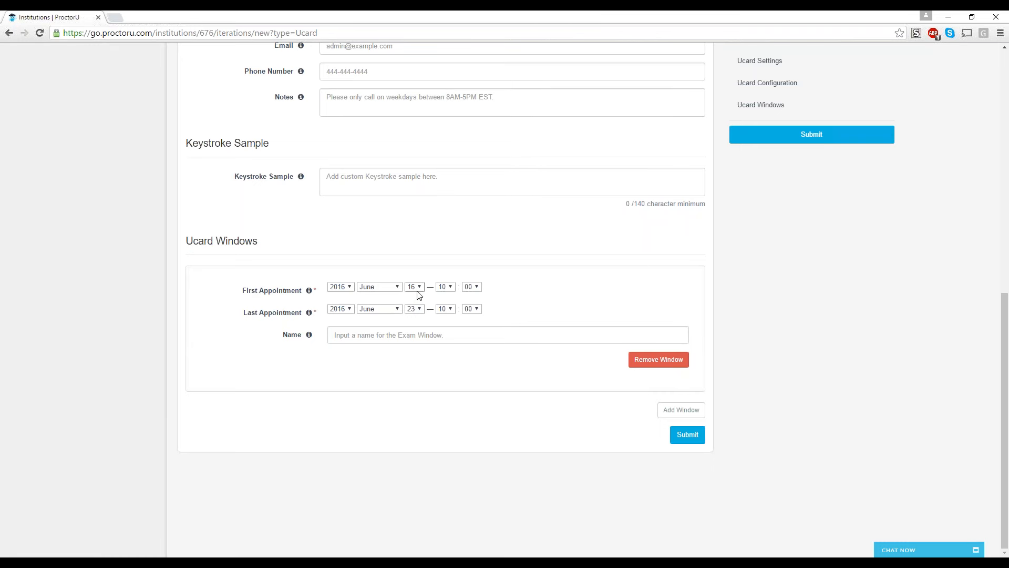
pyautogui.moveTo(443, 297)
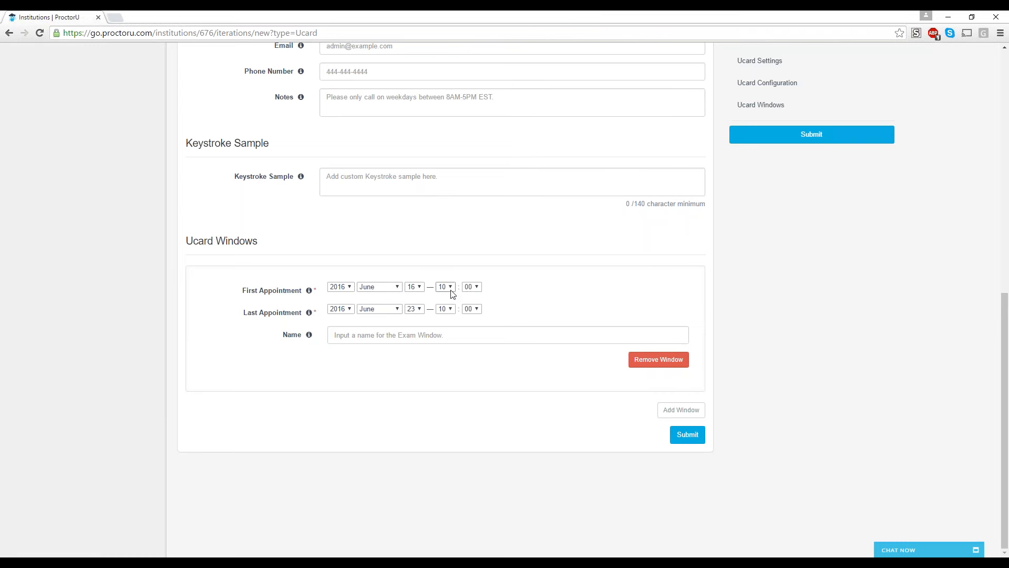
pyautogui.moveTo(379, 308)
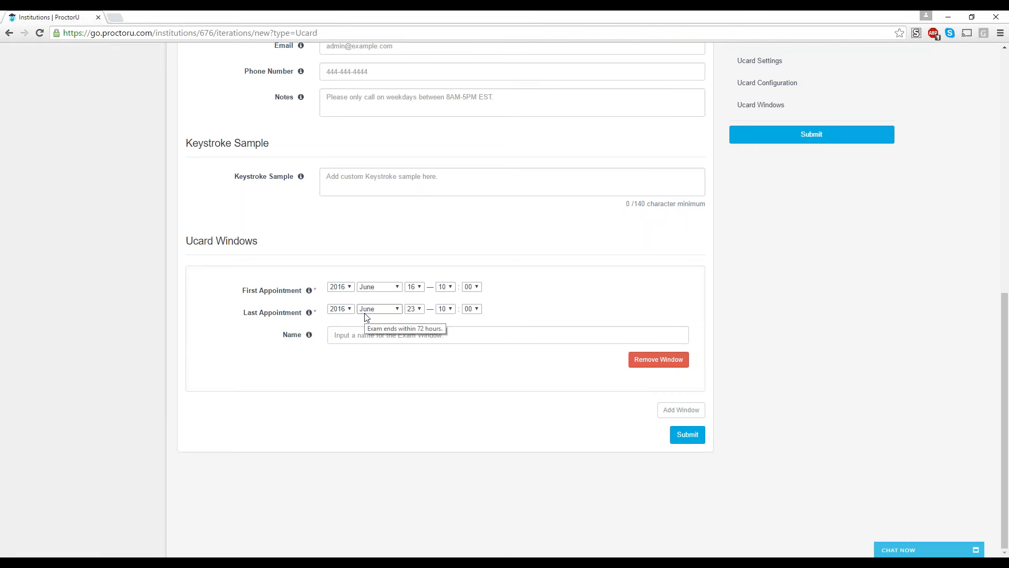
pyautogui.moveTo(419, 318)
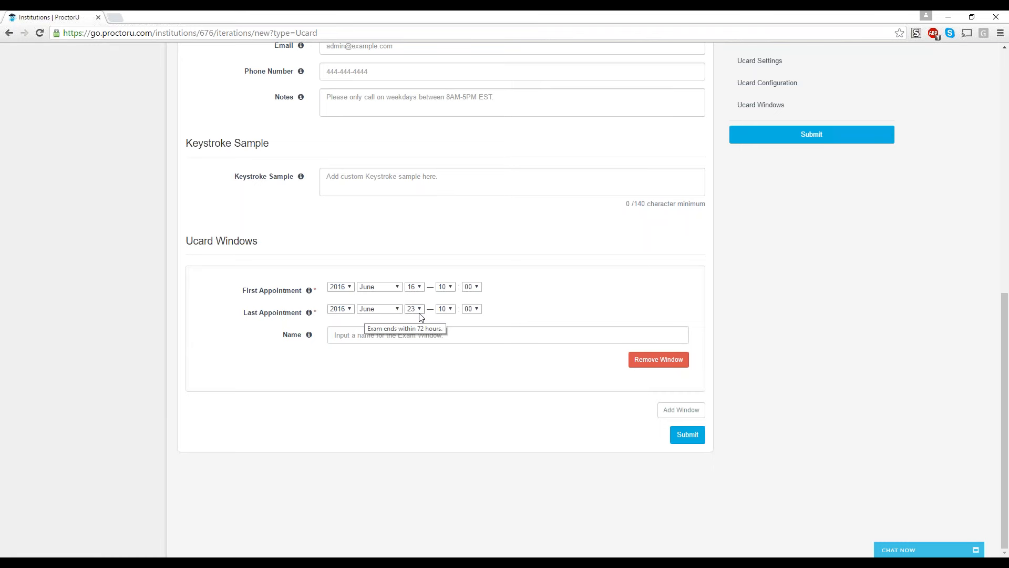
pyautogui.moveTo(446, 306)
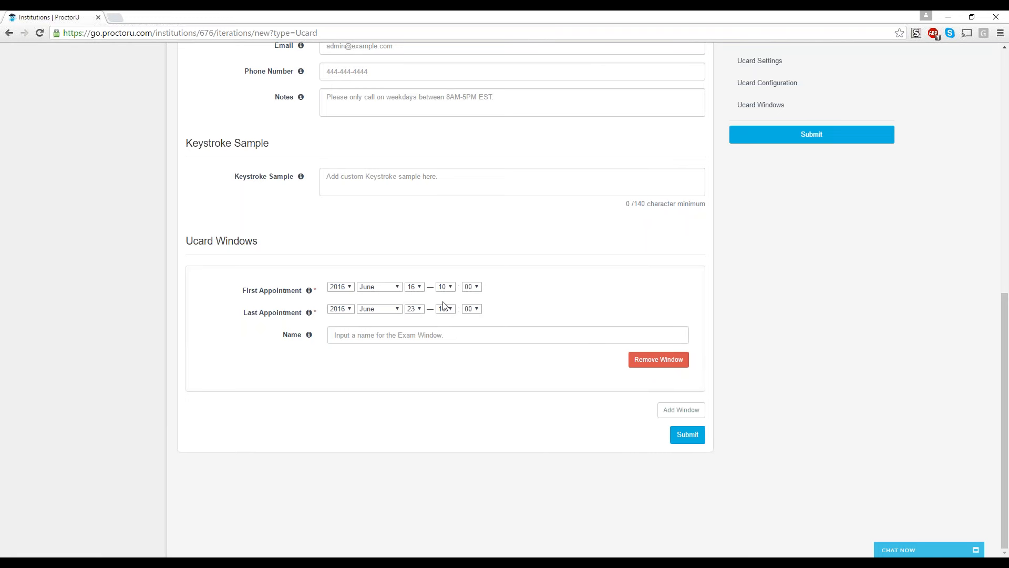
pyautogui.click(444, 308)
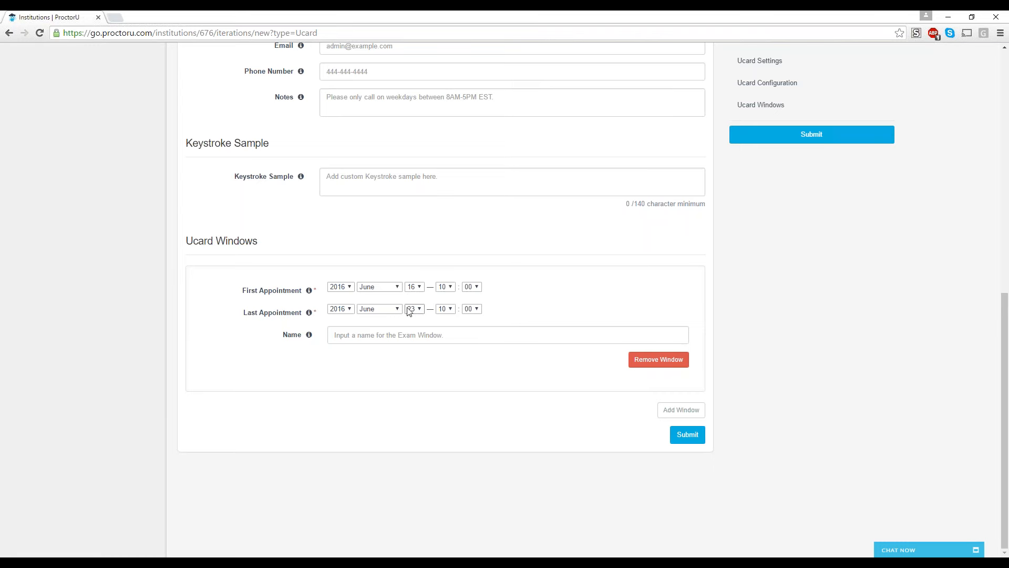
pyautogui.click(414, 308)
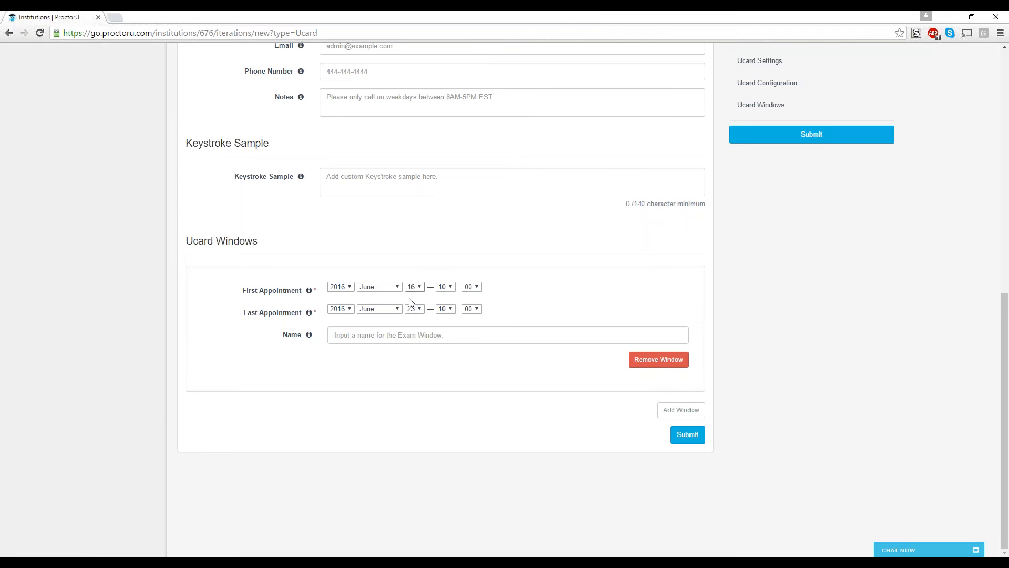
pyautogui.moveTo(412, 321)
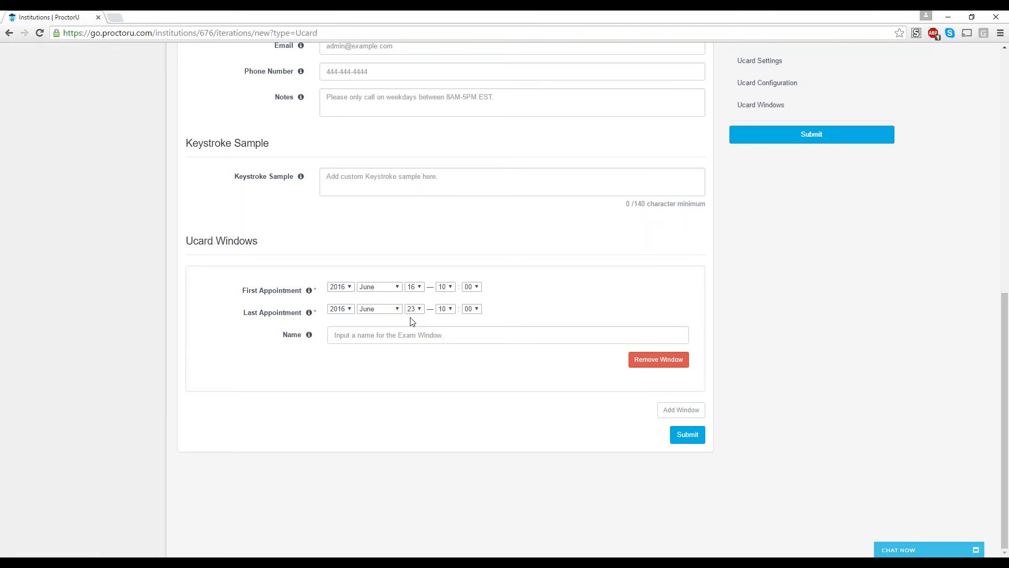
pyautogui.moveTo(403, 326)
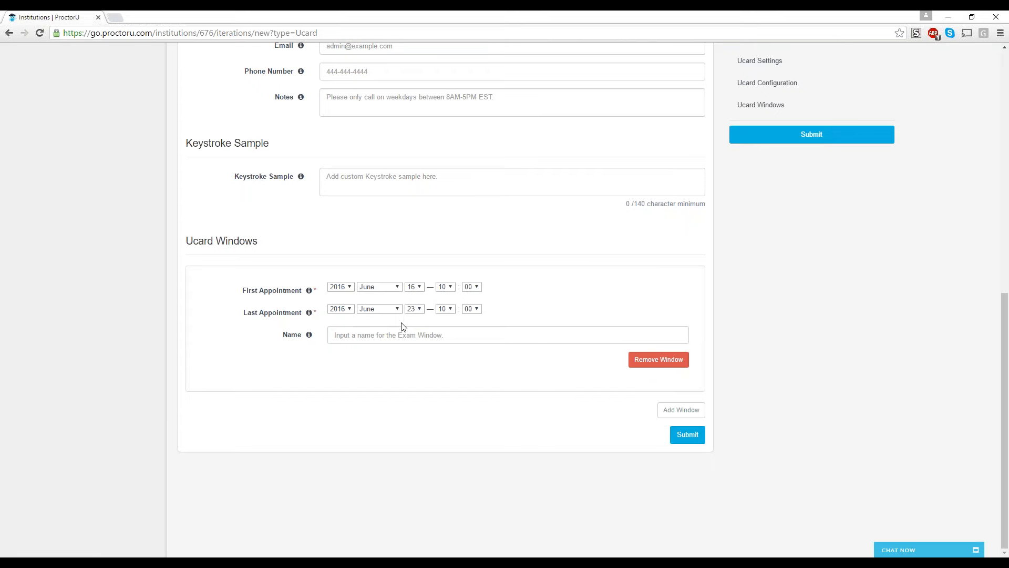
# Scroll through the New Ucard form reviewing its settings before leaving it
pyautogui.scroll(3)
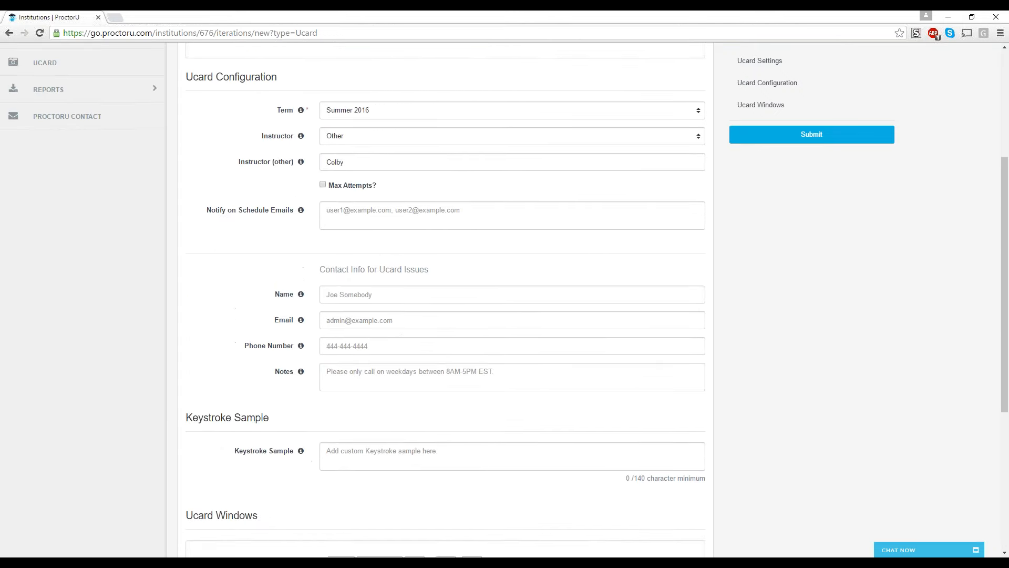
pyautogui.scroll(3)
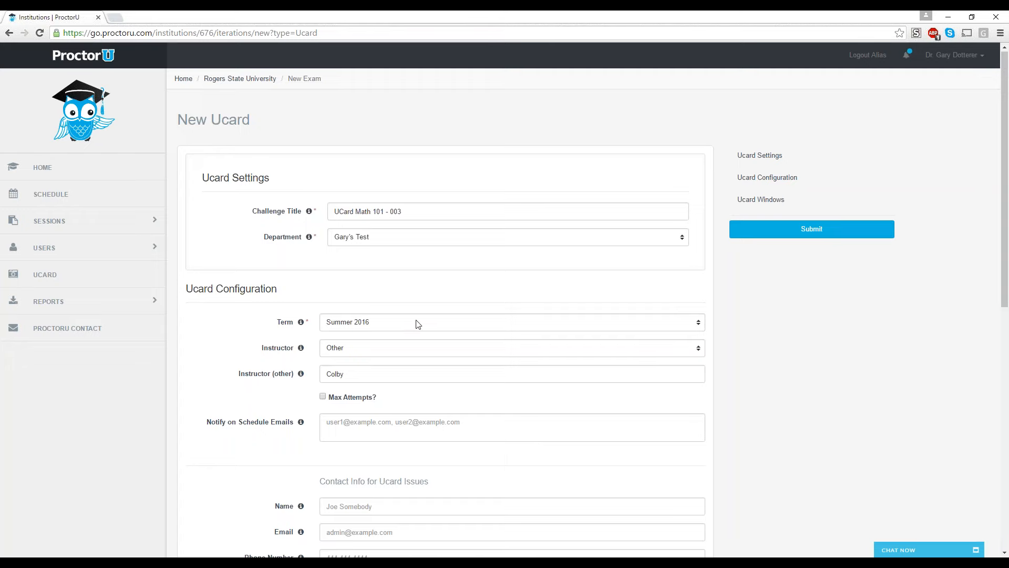
pyautogui.scroll(-3)
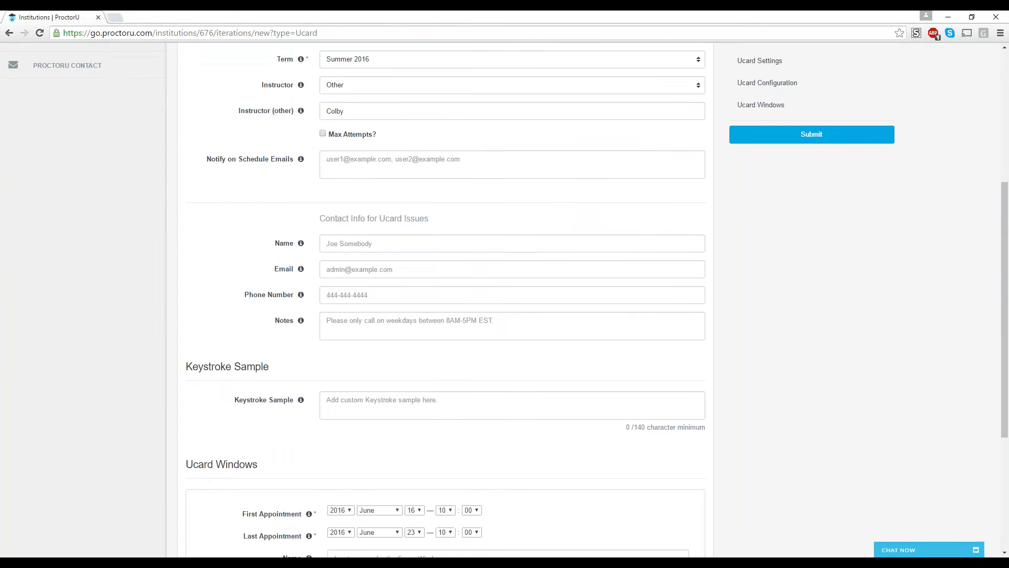
pyautogui.scroll(-3)
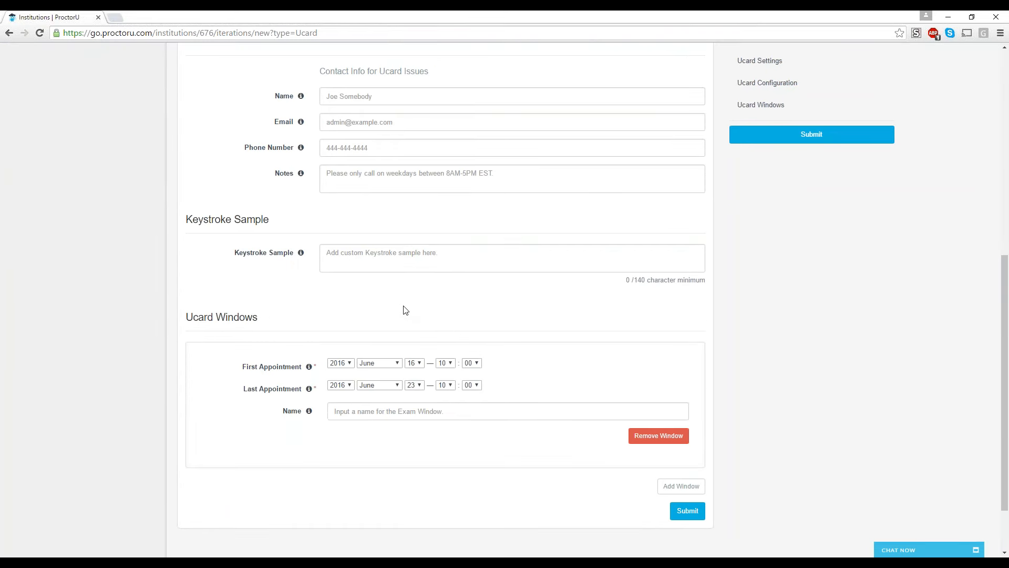
pyautogui.scroll(3)
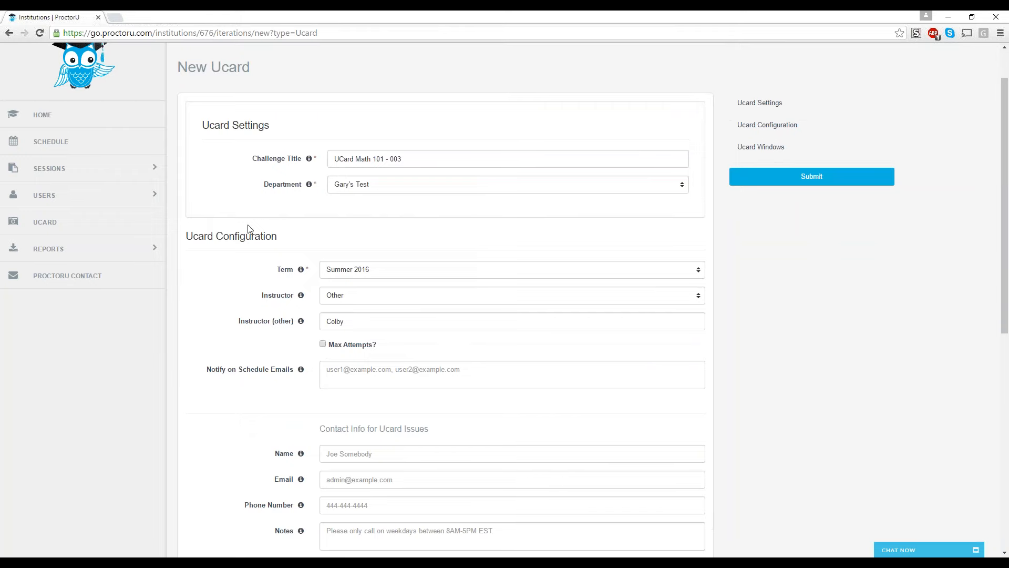
pyautogui.scroll(-3)
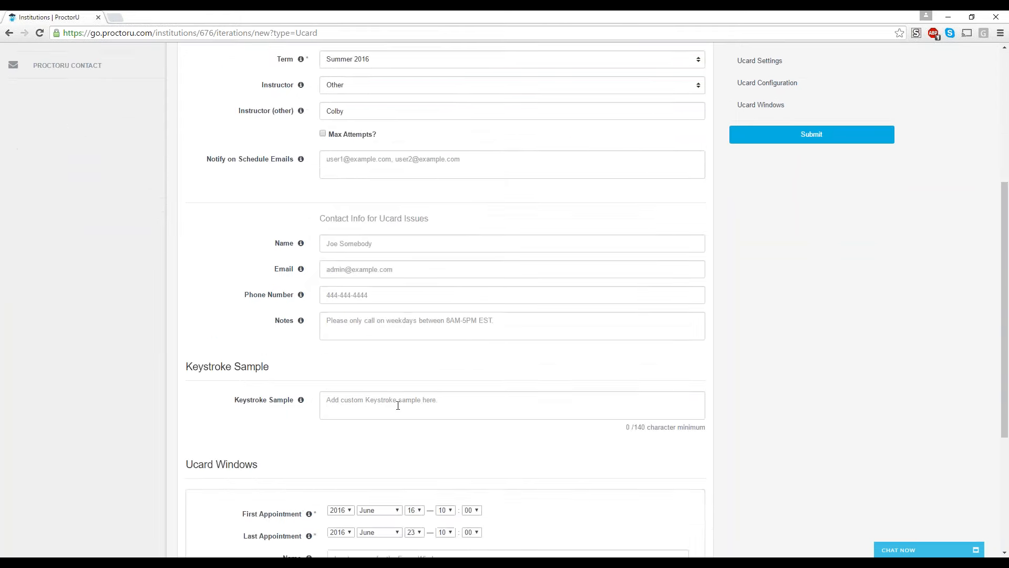
pyautogui.scroll(3)
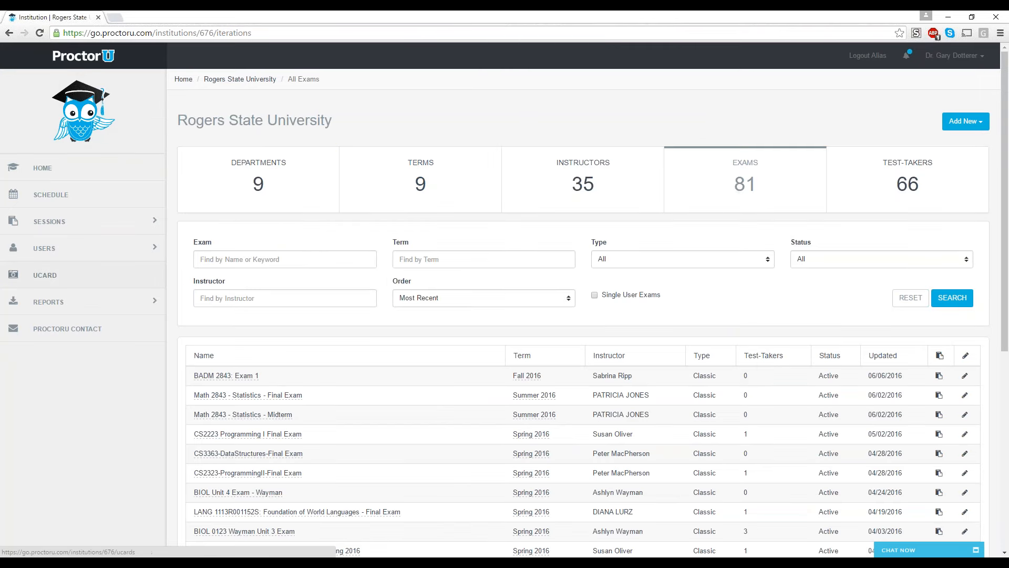
# Return to the Rogers State University Ucards page from the UCARD sidebar entry
pyautogui.click(44, 274)
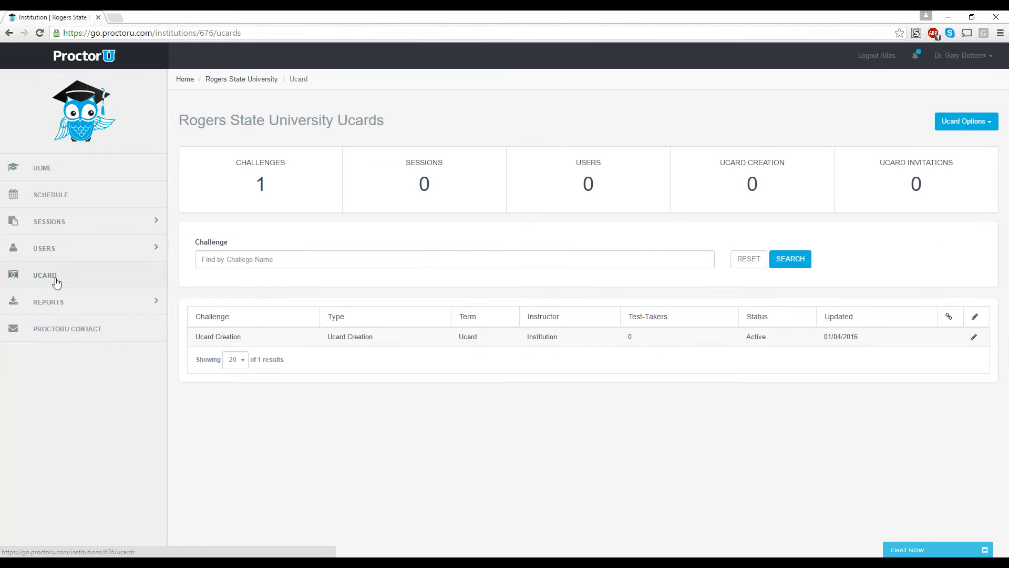
pyautogui.moveTo(50, 279)
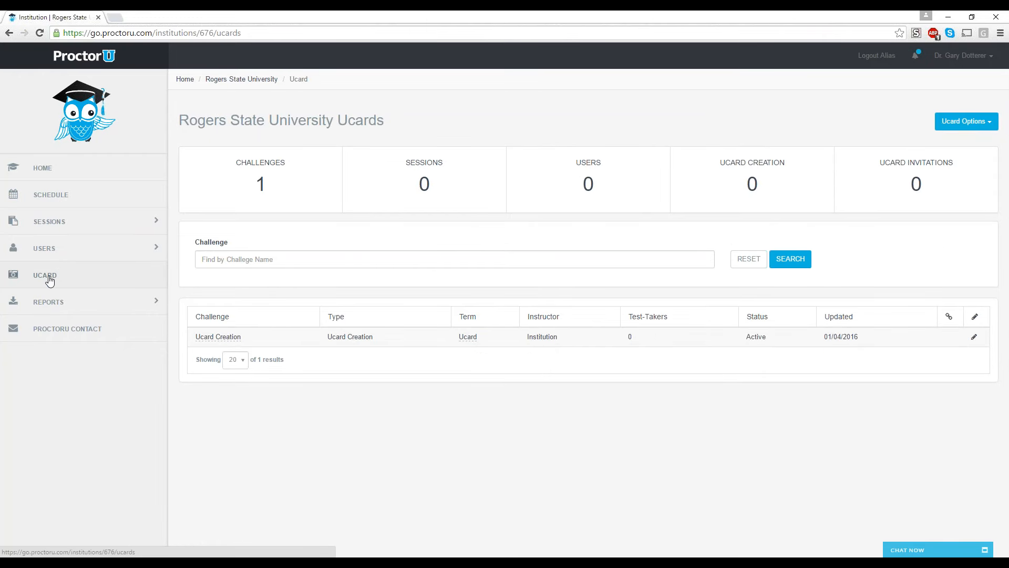
pyautogui.moveTo(29, 287)
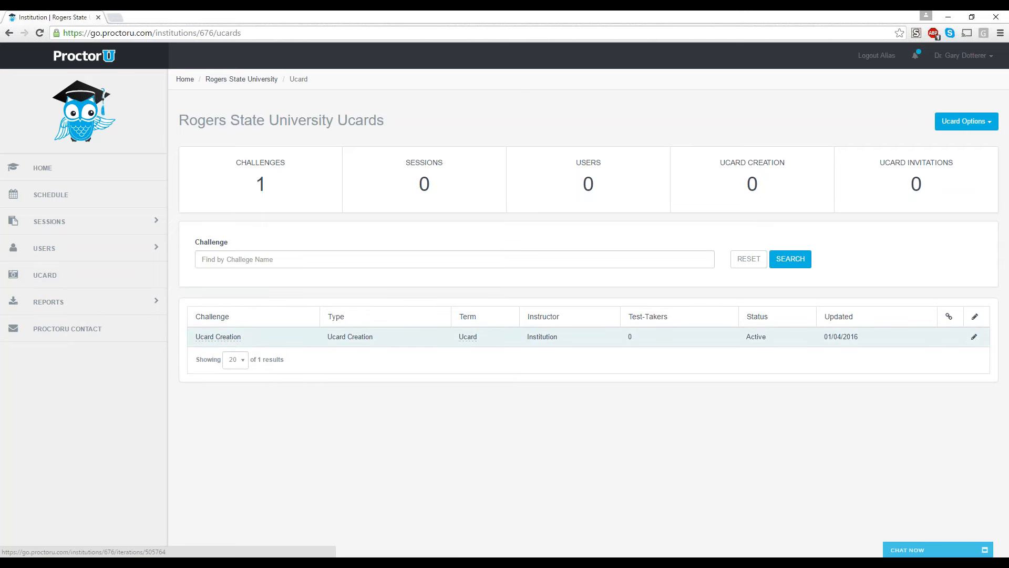
pyautogui.moveTo(583, 385)
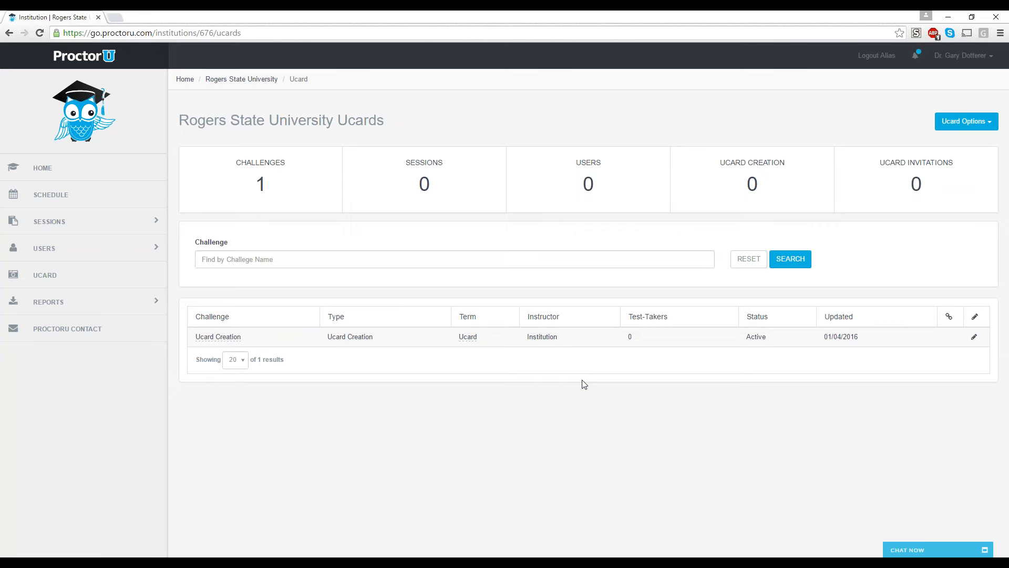
pyautogui.moveTo(474, 390)
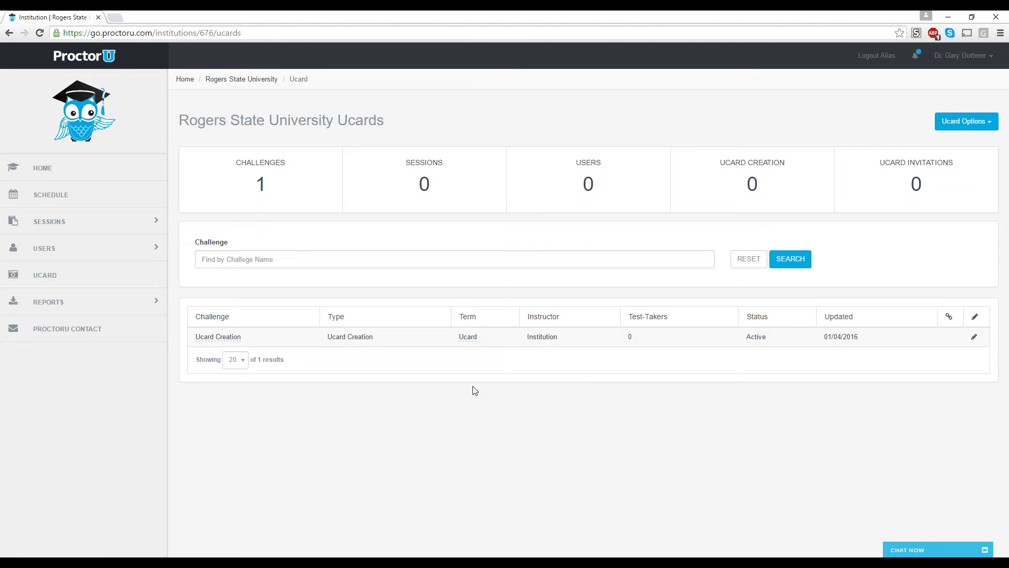
pyautogui.moveTo(260, 421)
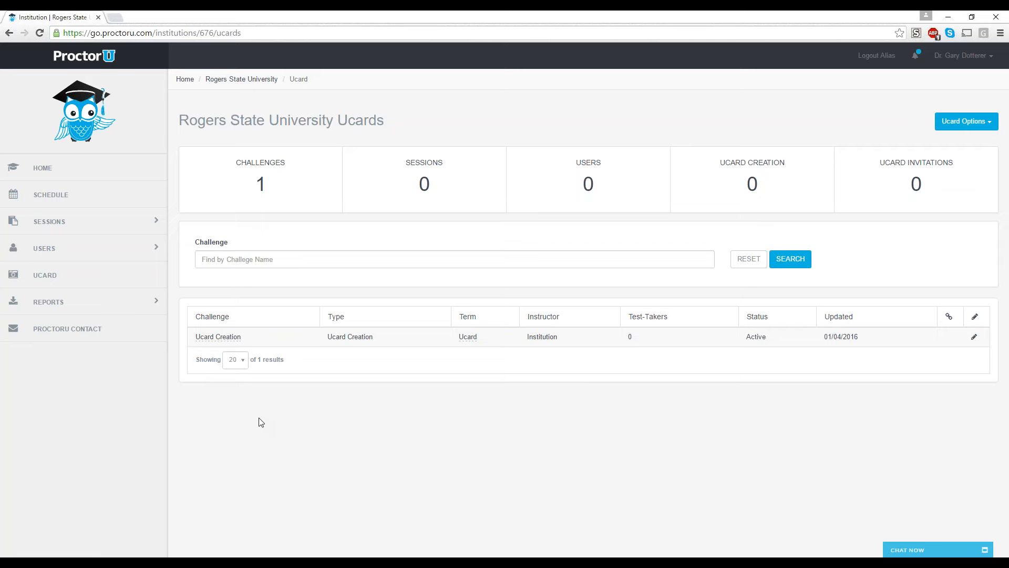
pyautogui.moveTo(392, 351)
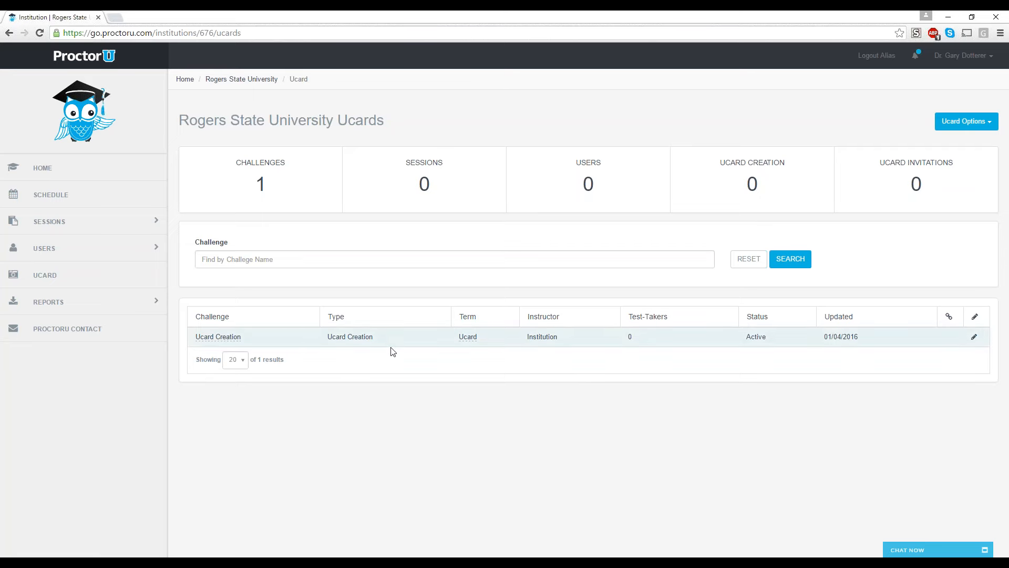
pyautogui.moveTo(420, 389)
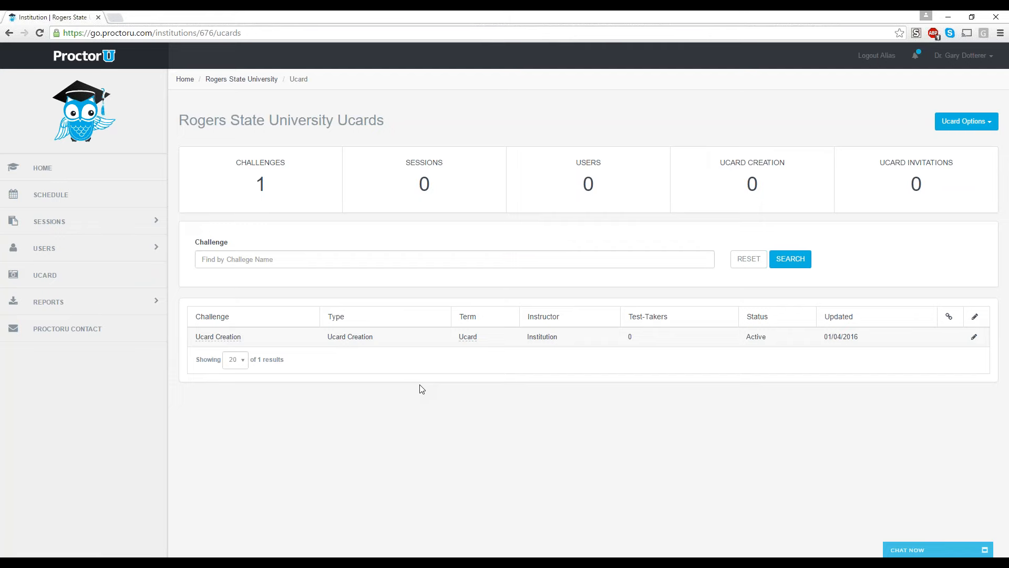
pyautogui.moveTo(938, 311)
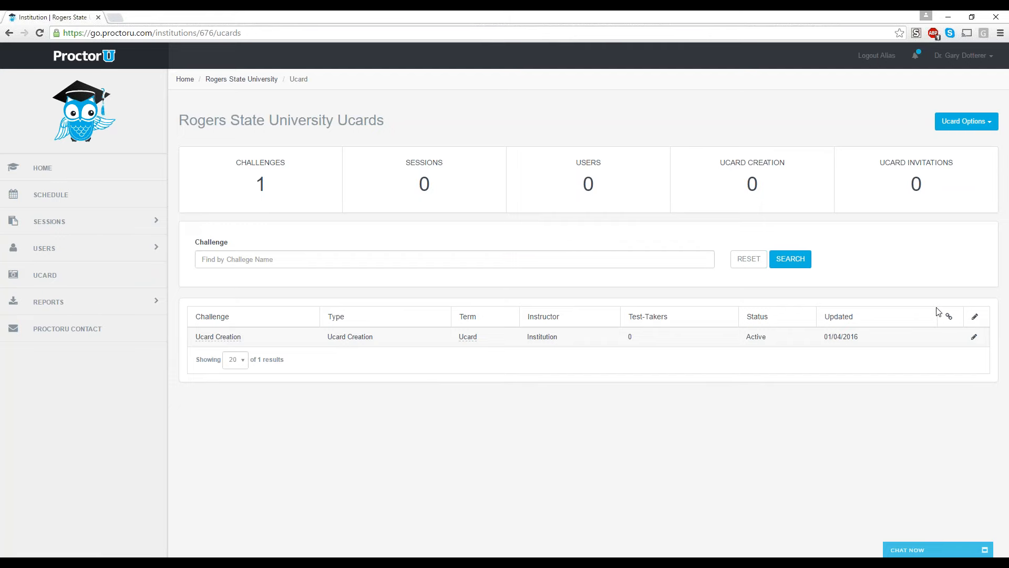
pyautogui.moveTo(953, 317)
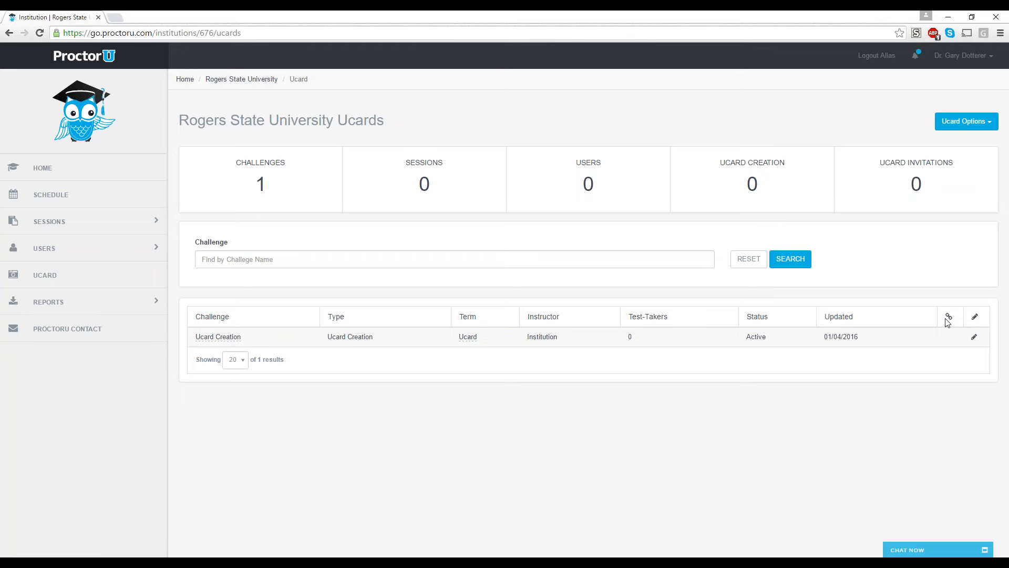
pyautogui.moveTo(958, 319)
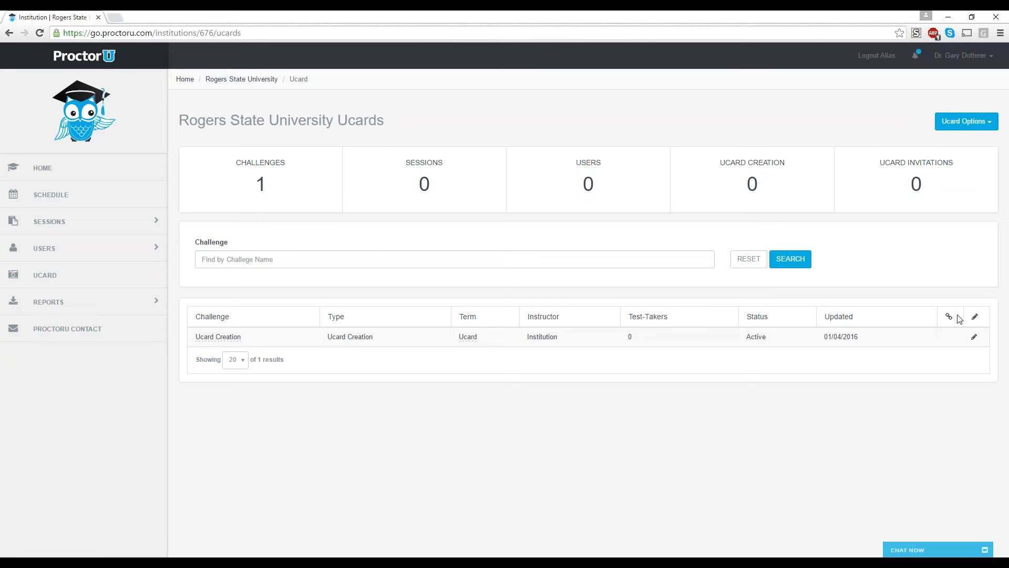
pyautogui.moveTo(977, 324)
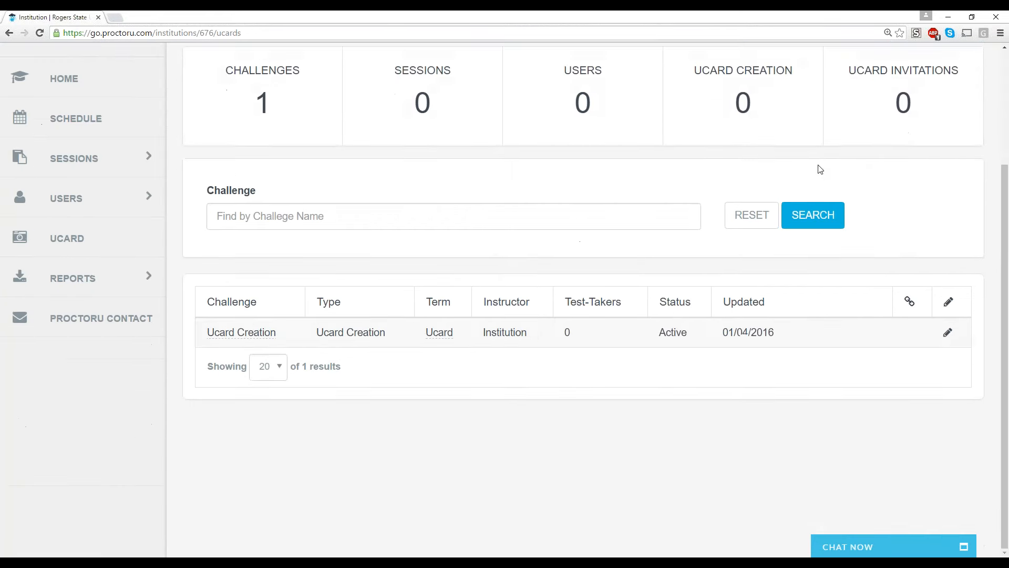
pyautogui.moveTo(615, 337)
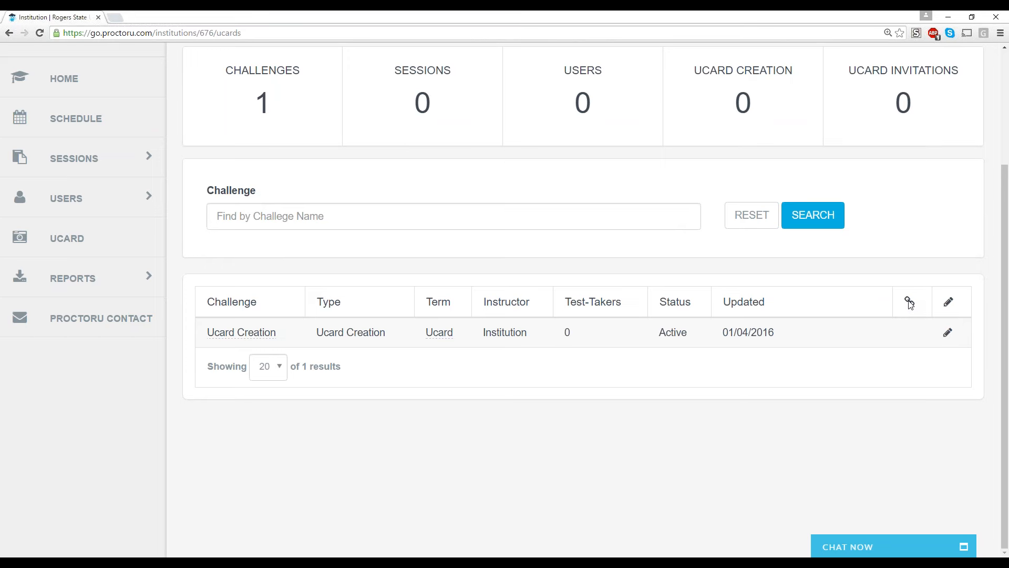
pyautogui.moveTo(910, 308)
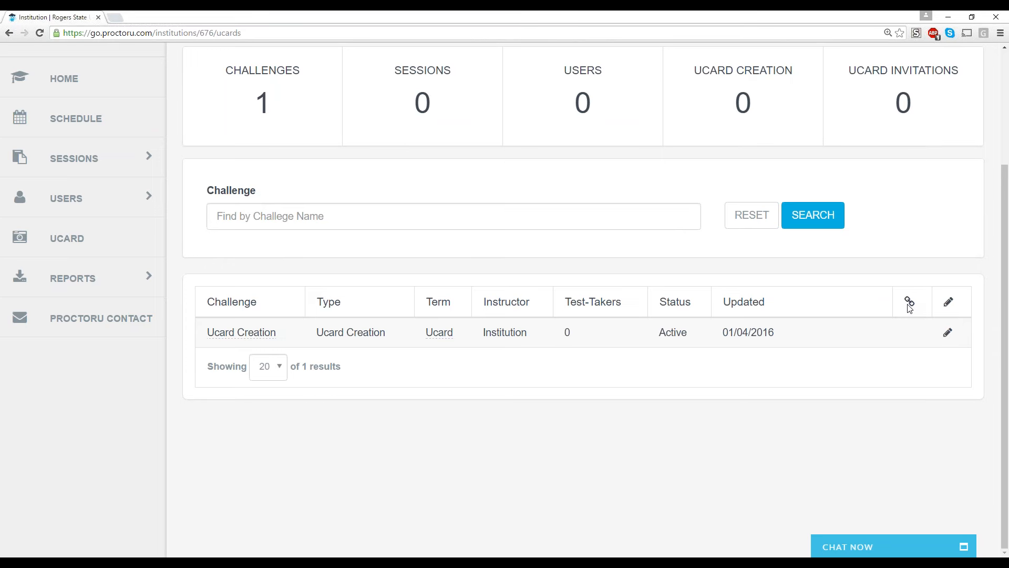
pyautogui.moveTo(912, 336)
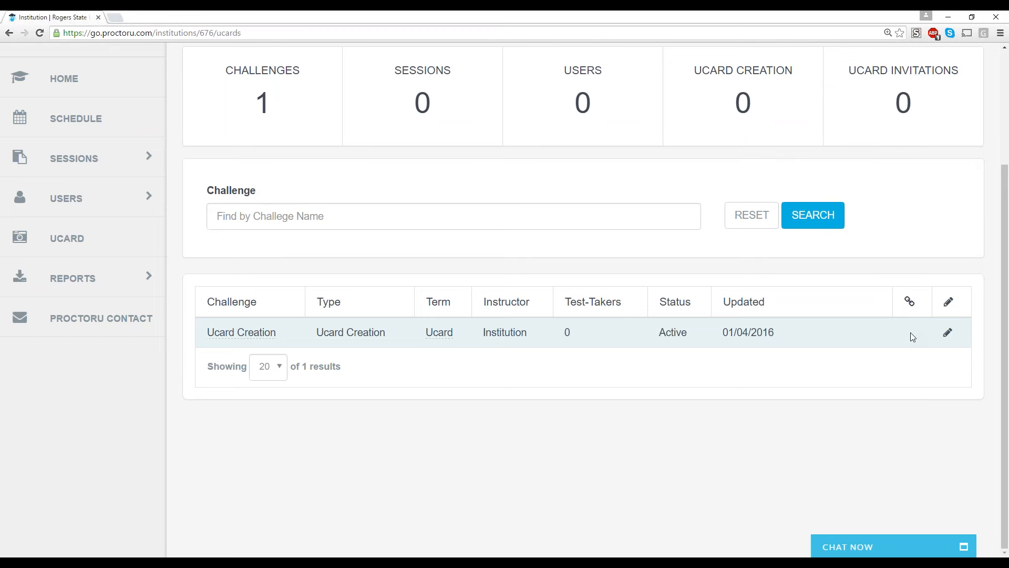
pyautogui.moveTo(851, 363)
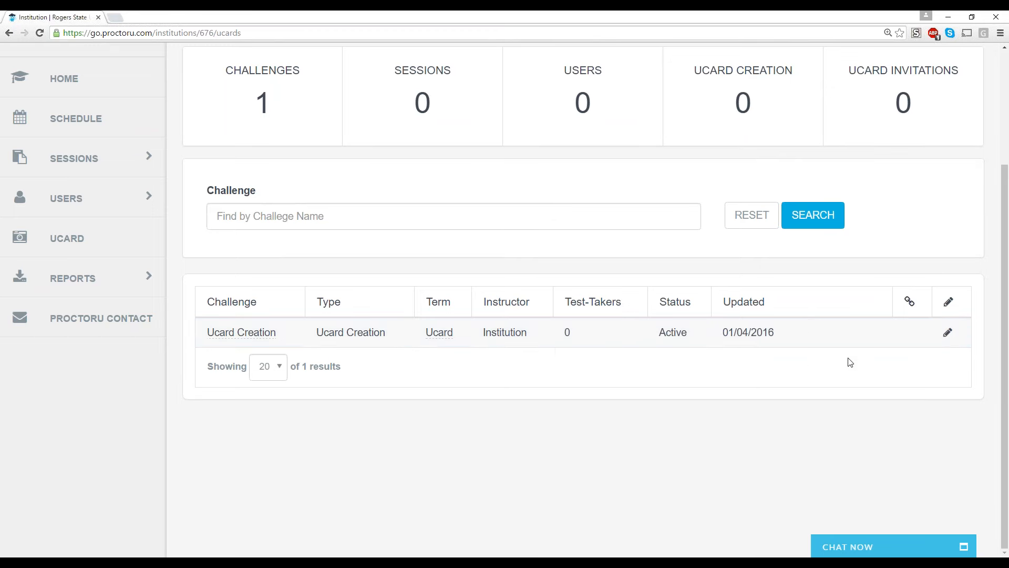
pyautogui.moveTo(911, 336)
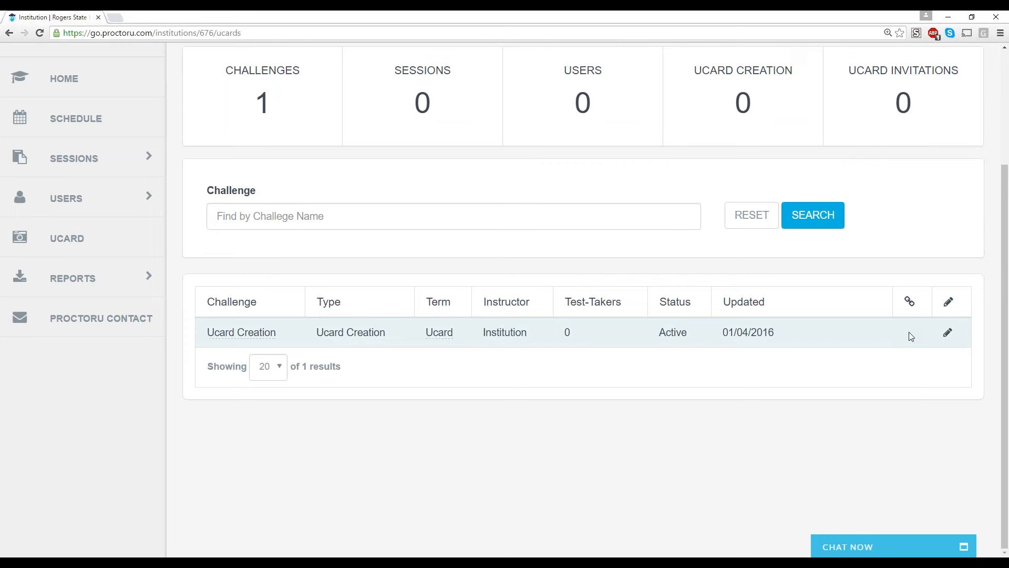
pyautogui.moveTo(903, 301)
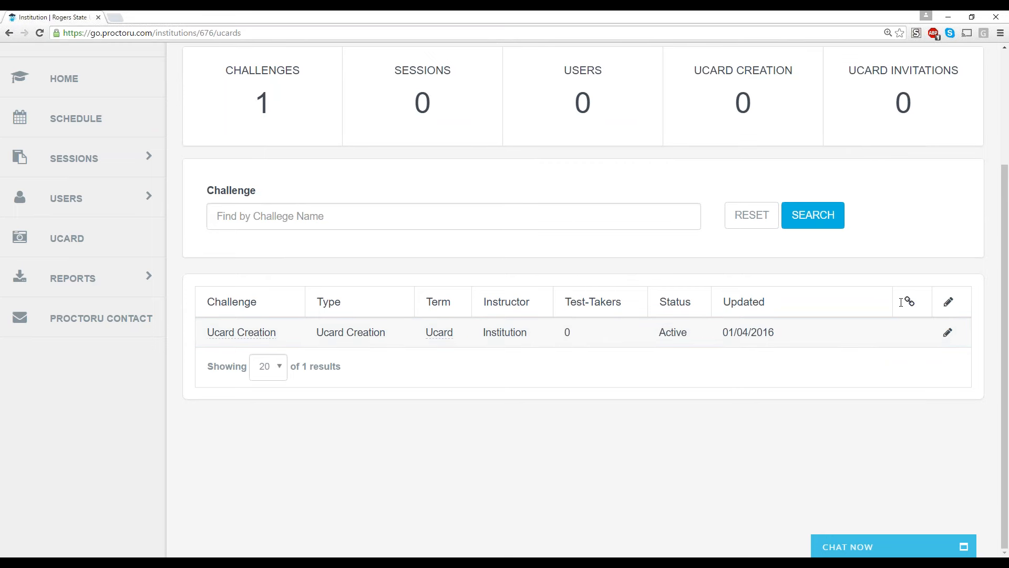
pyautogui.moveTo(889, 285)
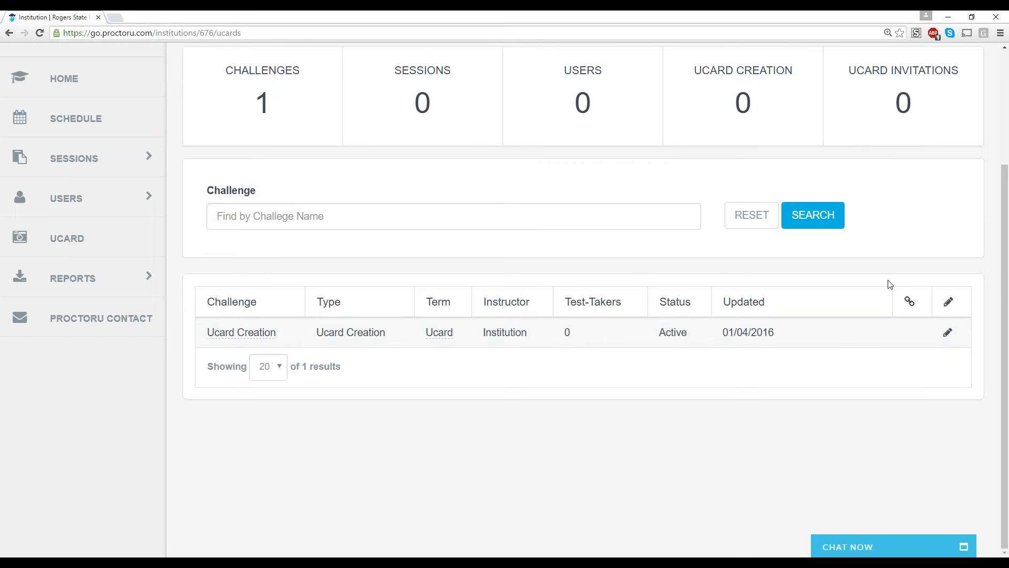
pyautogui.moveTo(904, 283)
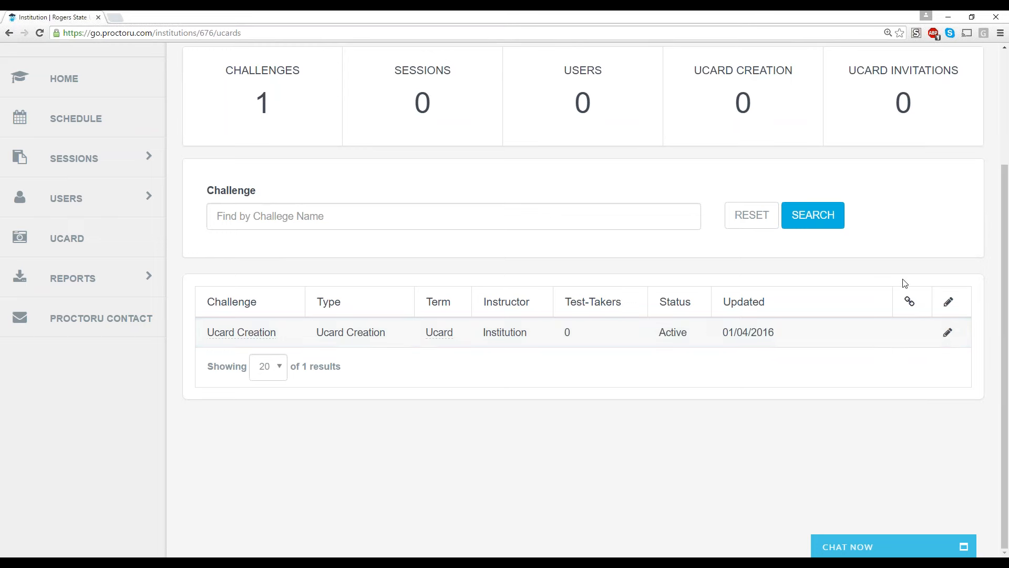
pyautogui.moveTo(913, 334)
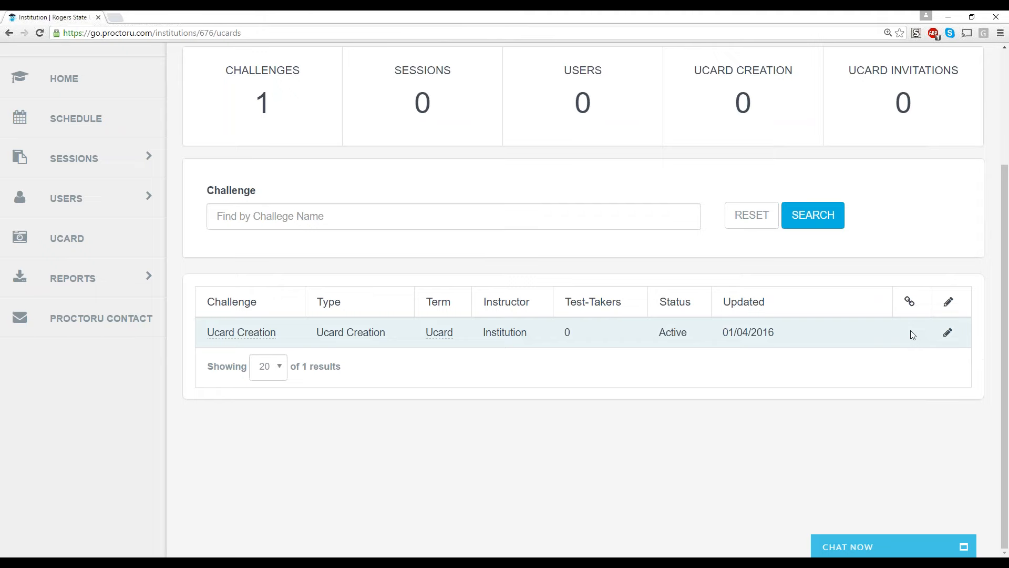
pyautogui.scroll(3)
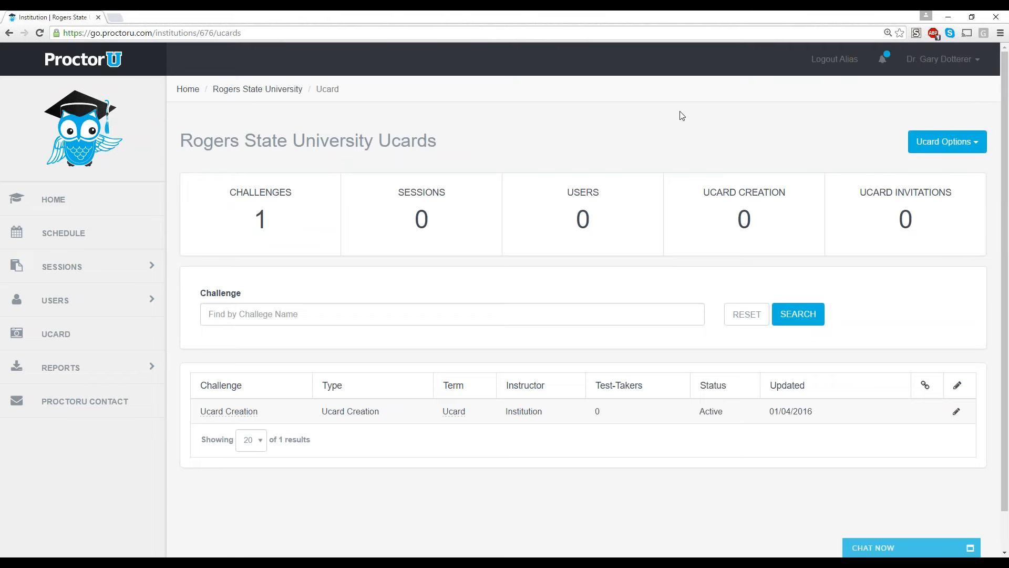
pyautogui.moveTo(282, 540)
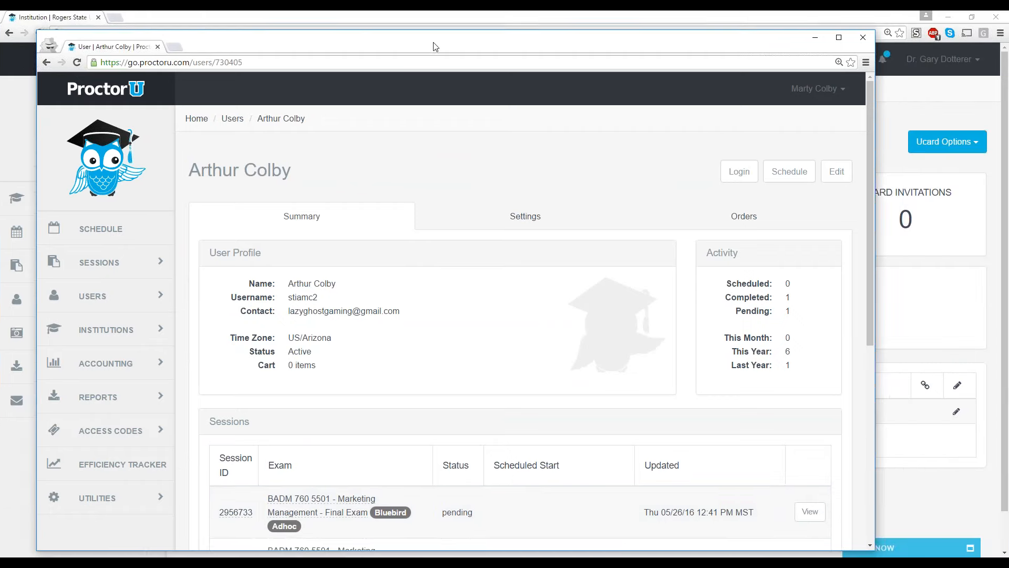
# Switch to the student's user profile window and log in as that student
pyautogui.click(838, 36)
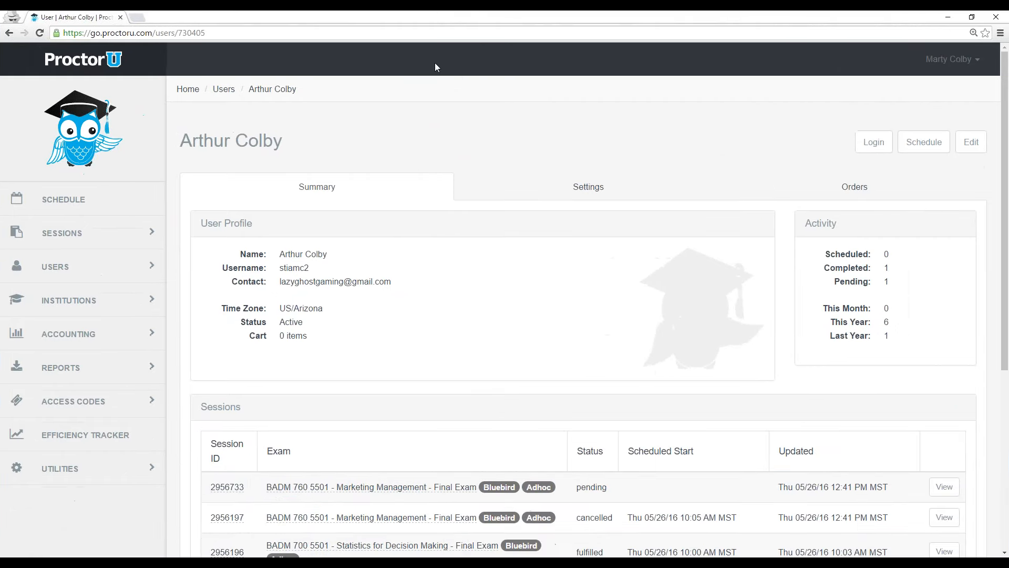
pyautogui.moveTo(312, 147)
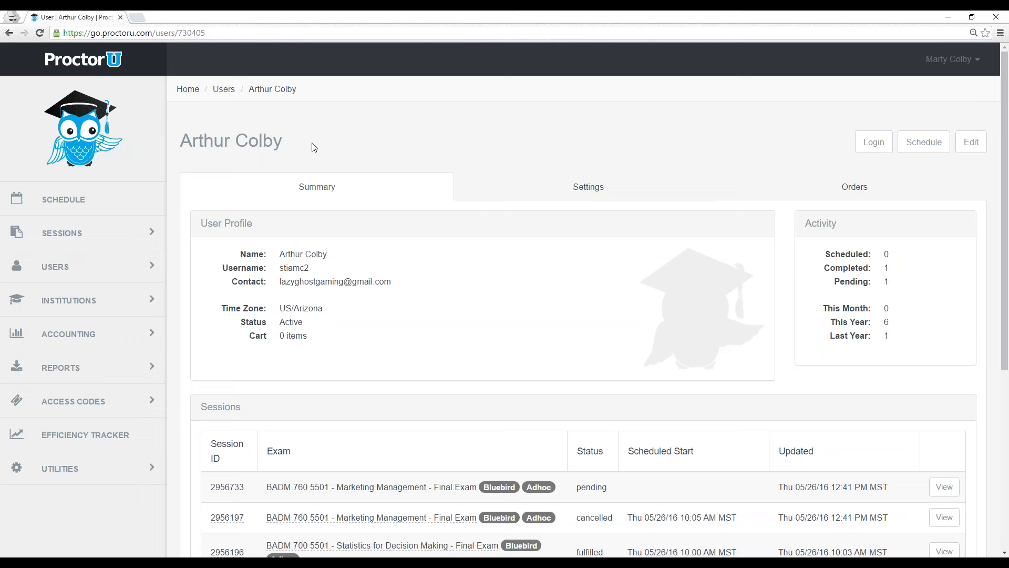
pyautogui.moveTo(324, 147)
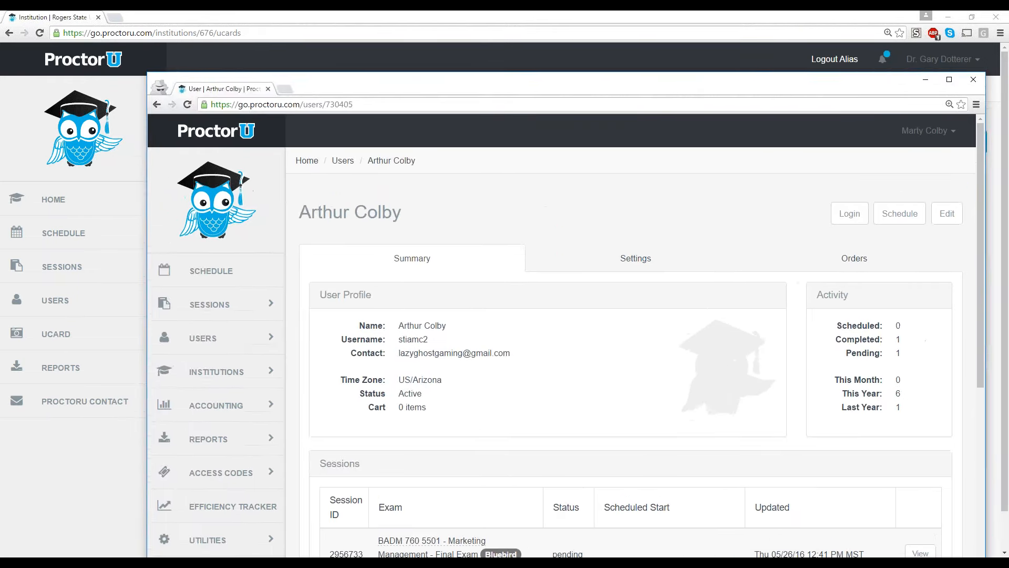
pyautogui.click(972, 80)
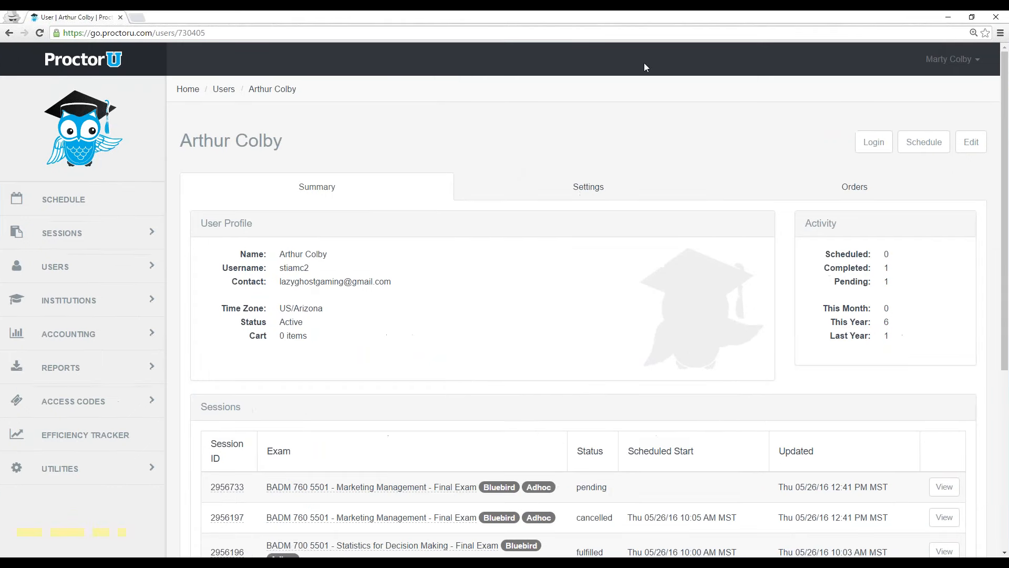
pyautogui.moveTo(873, 142)
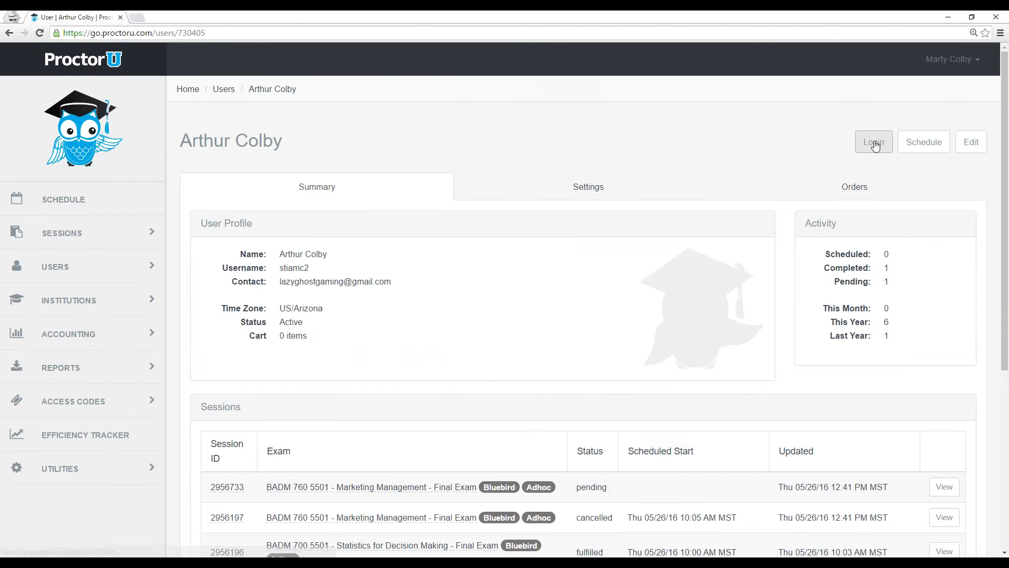
pyautogui.click(874, 142)
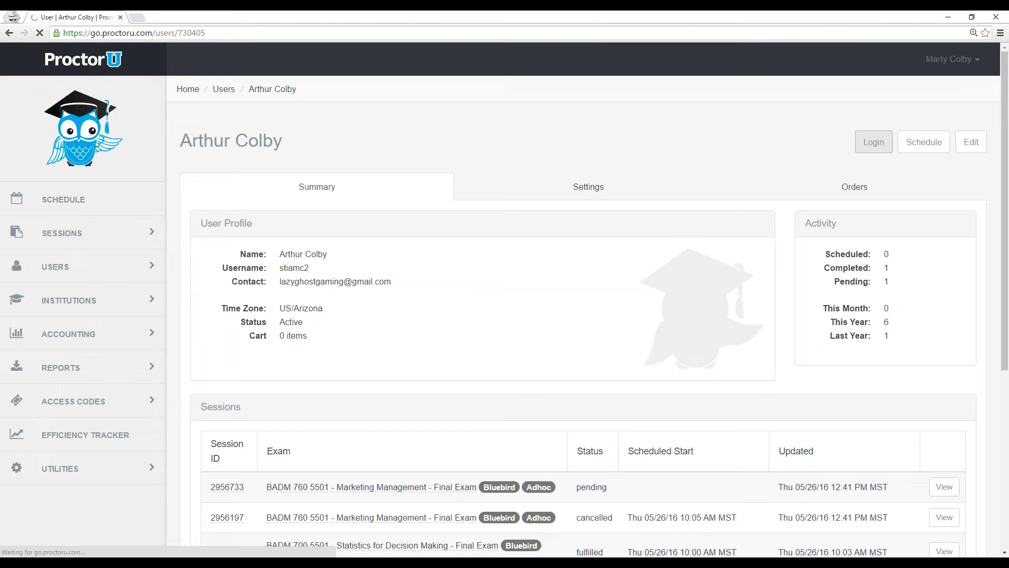
# Finish logging in to land on the student's My Sessions page
pyautogui.click(872, 142)
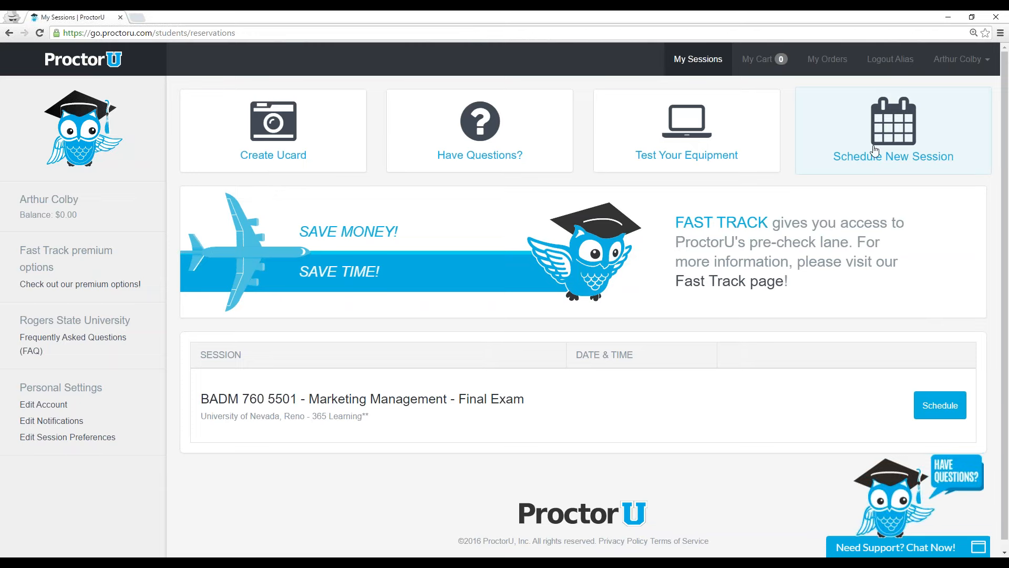
pyautogui.moveTo(784, 187)
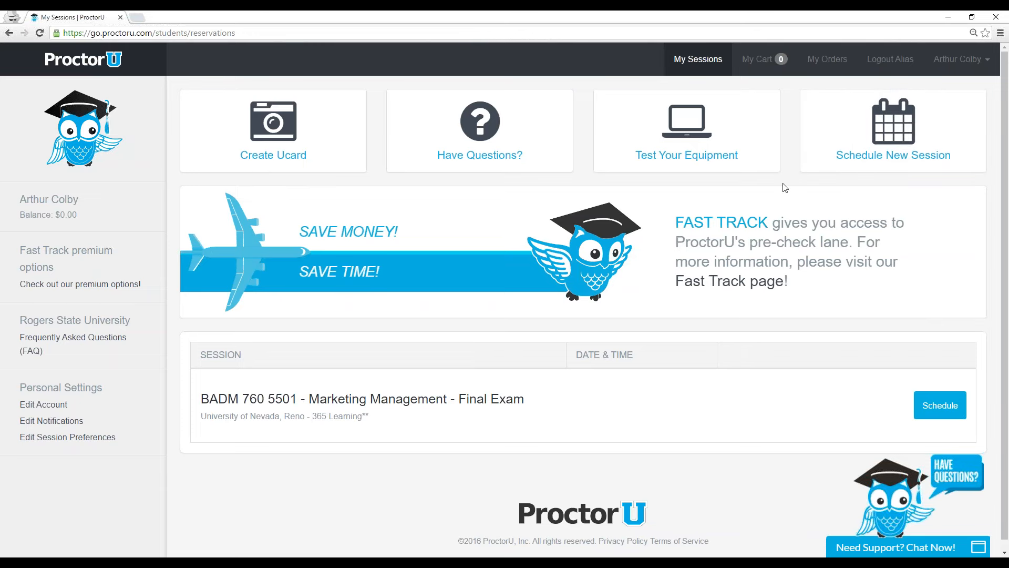
pyautogui.moveTo(273, 150)
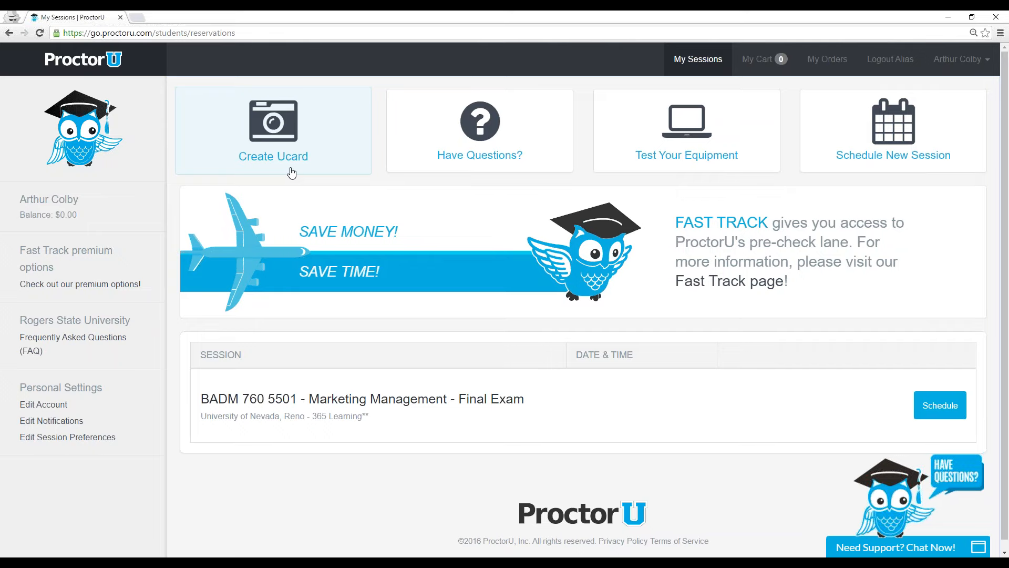
# Choose Create Ucard and accept scheduling the required UCard Creation session
pyautogui.click(274, 122)
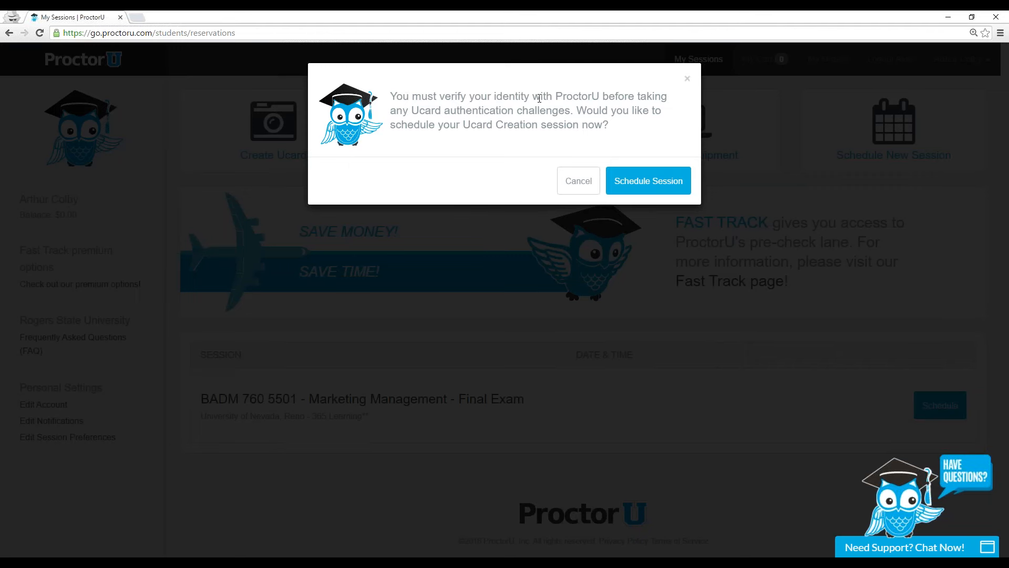
pyautogui.moveTo(547, 107)
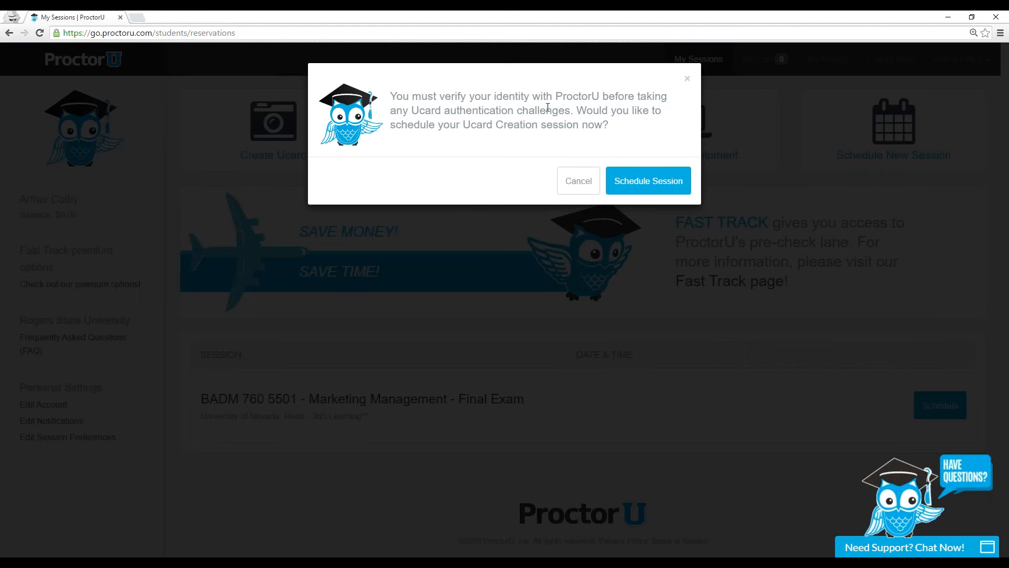
pyautogui.moveTo(484, 122)
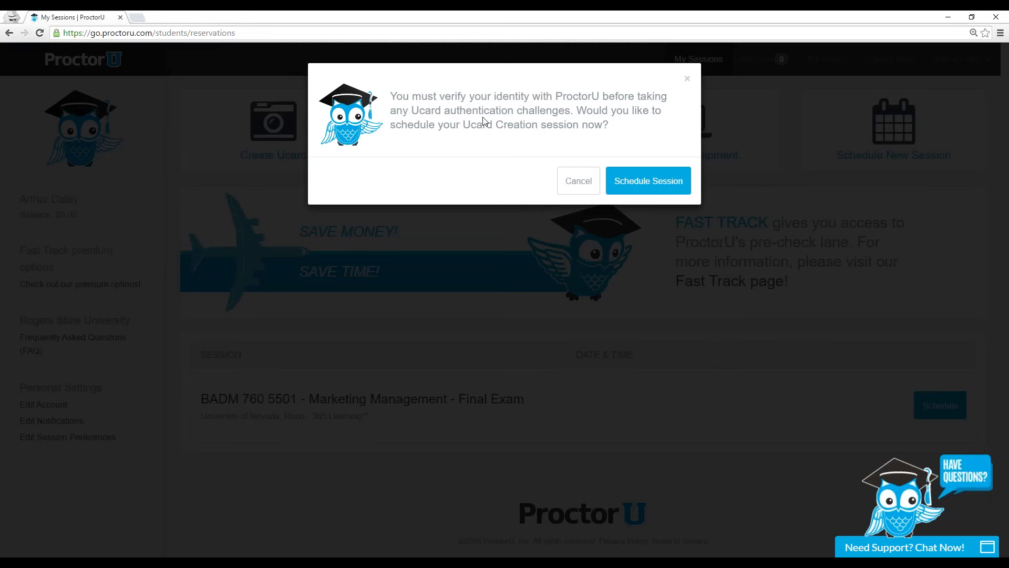
pyautogui.moveTo(613, 165)
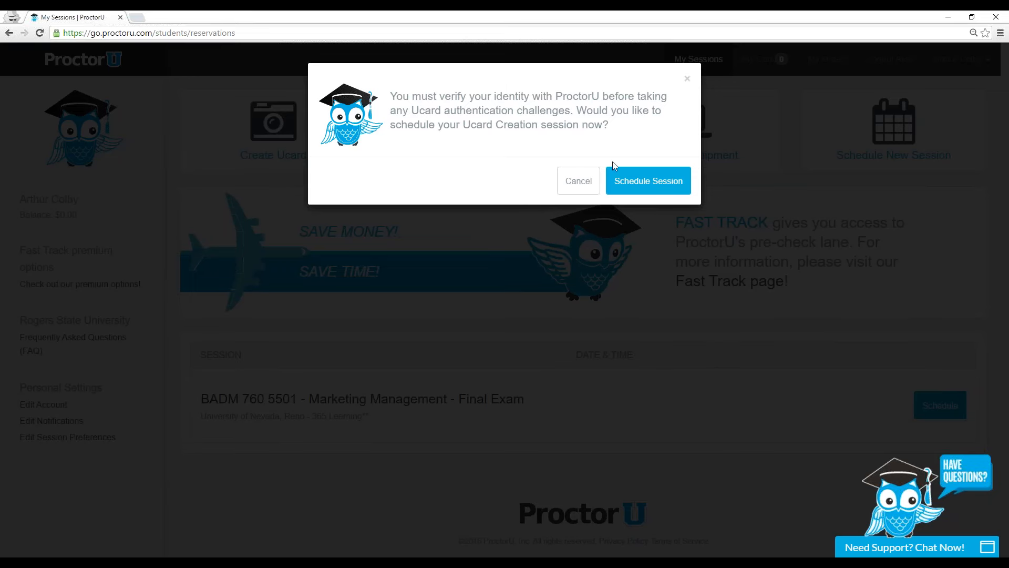
pyautogui.click(647, 181)
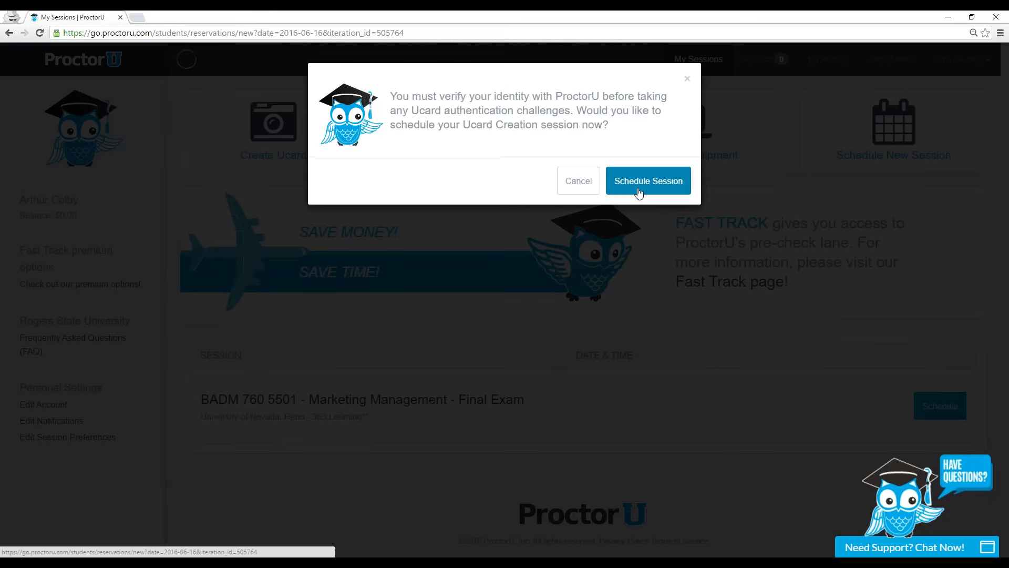
pyautogui.click(648, 180)
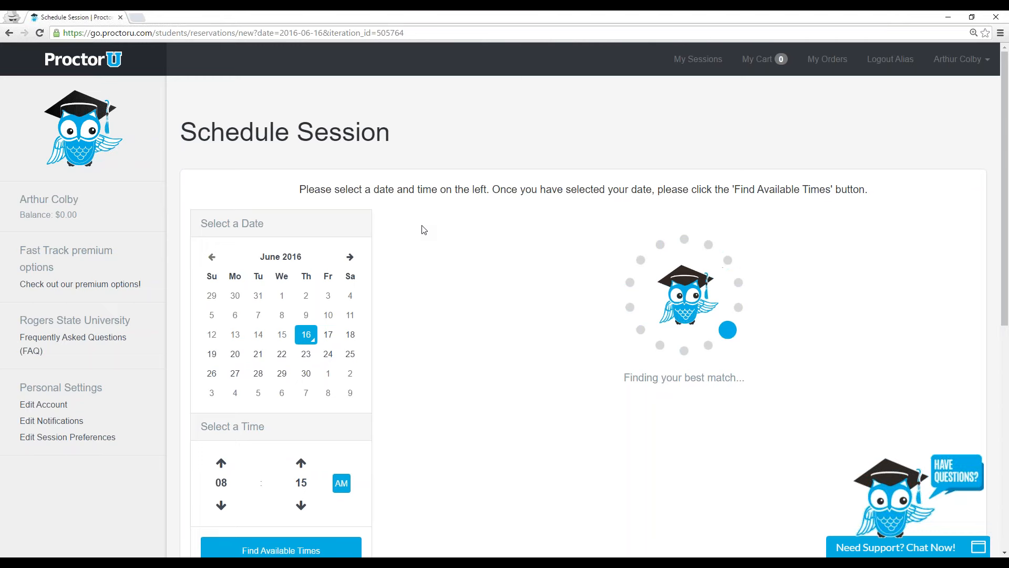
pyautogui.click(281, 550)
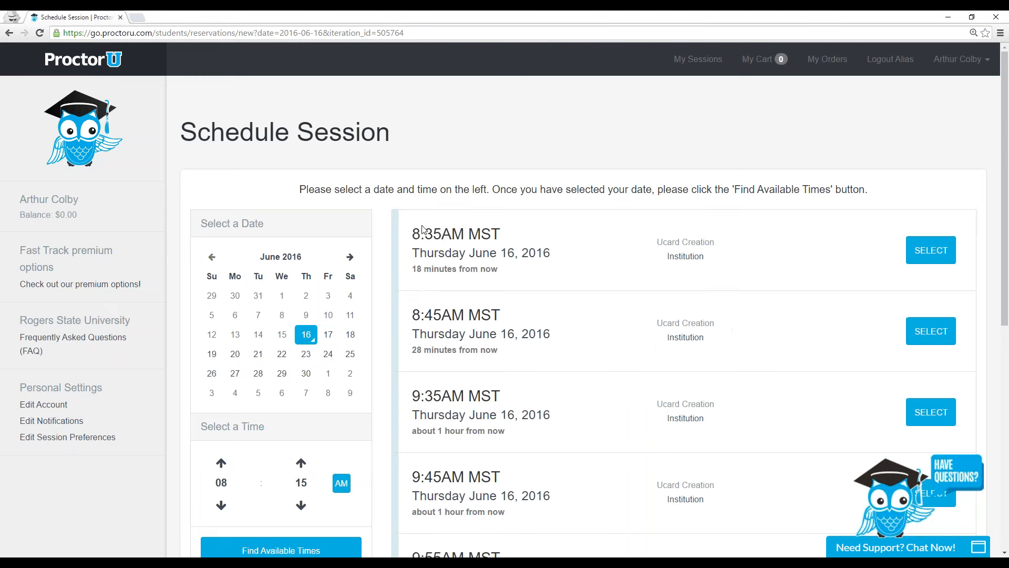
pyautogui.scroll(-3)
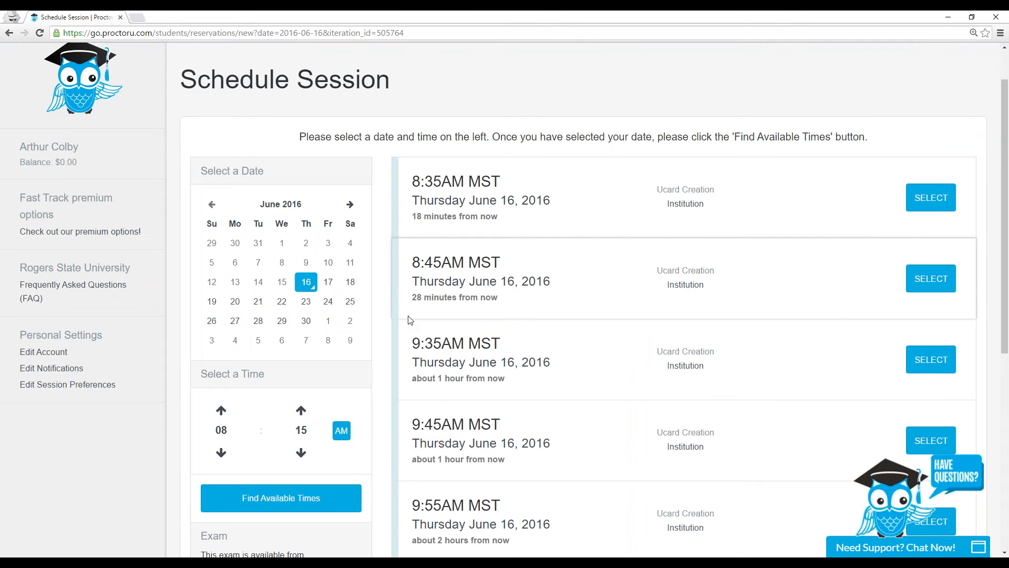
pyautogui.scroll(3)
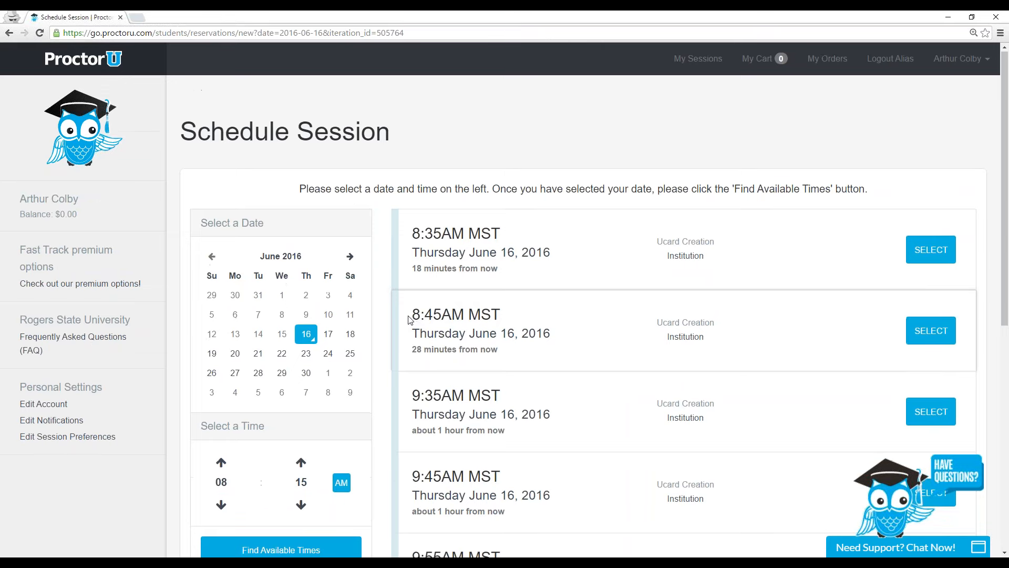
pyautogui.moveTo(379, 312)
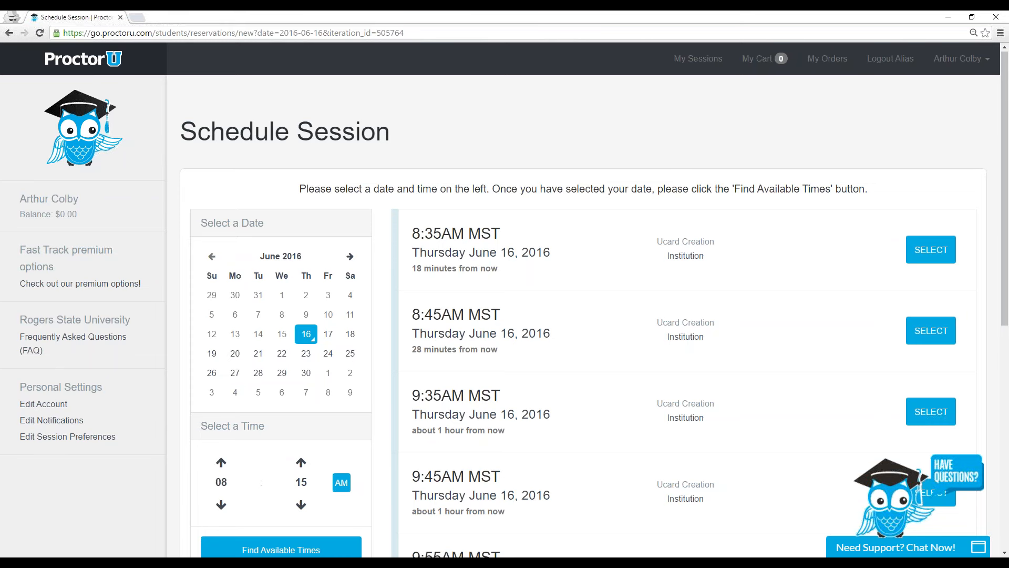
pyautogui.moveTo(420, 153)
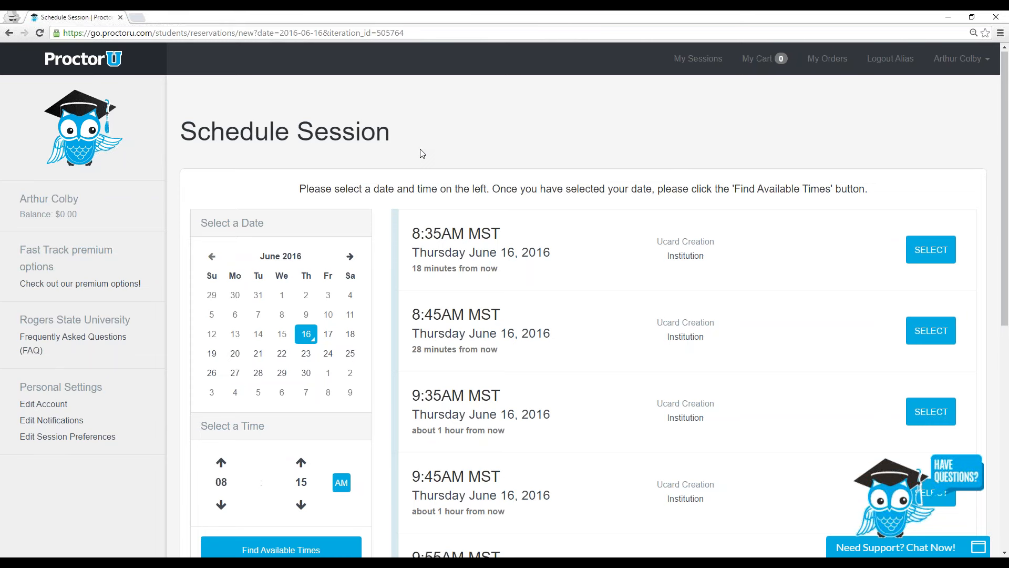
pyautogui.moveTo(409, 151)
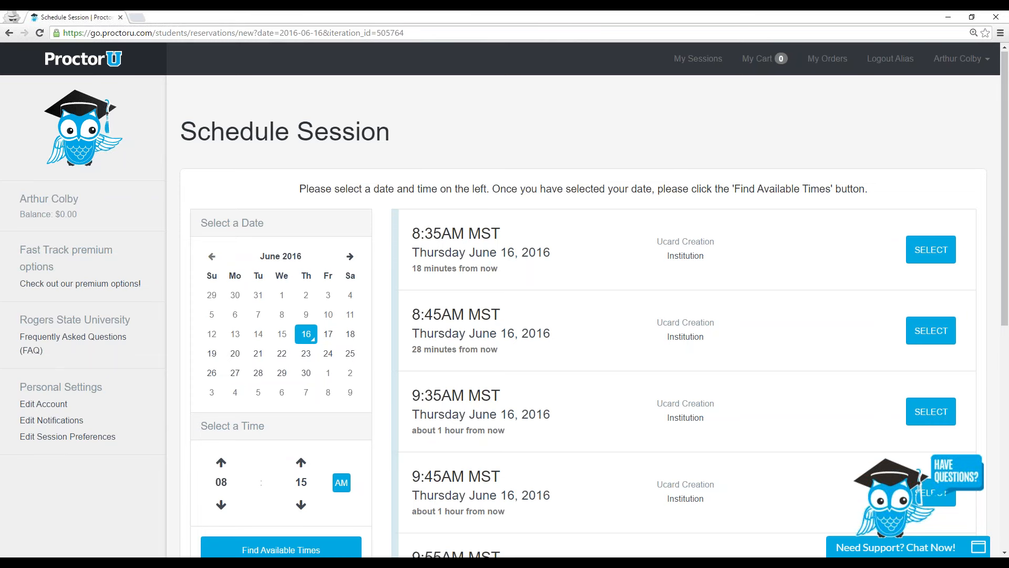
# Select Friday June 17, 2016 as the session date in the reservation calendar
pyautogui.scroll(-3)
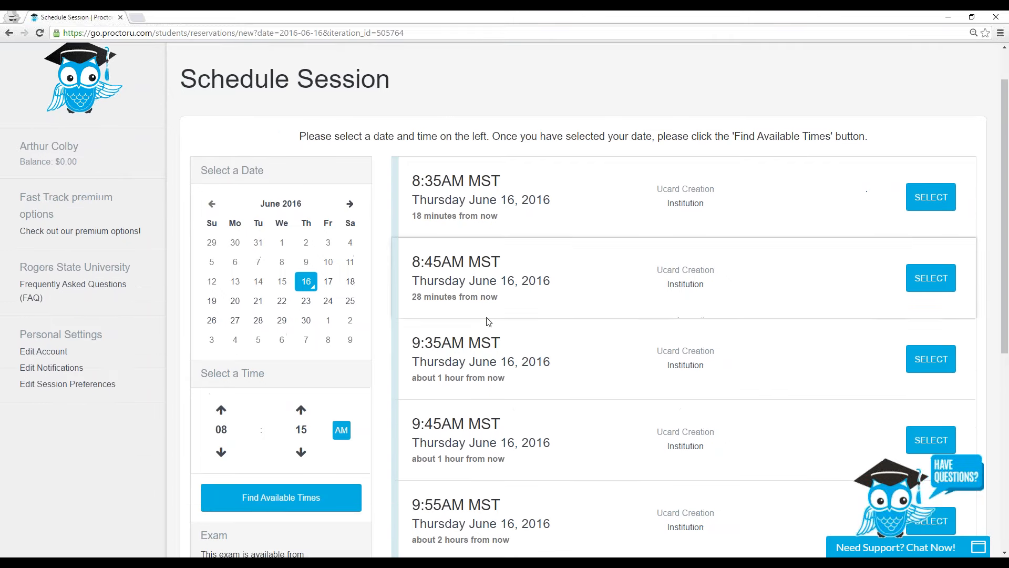
pyautogui.scroll(-3)
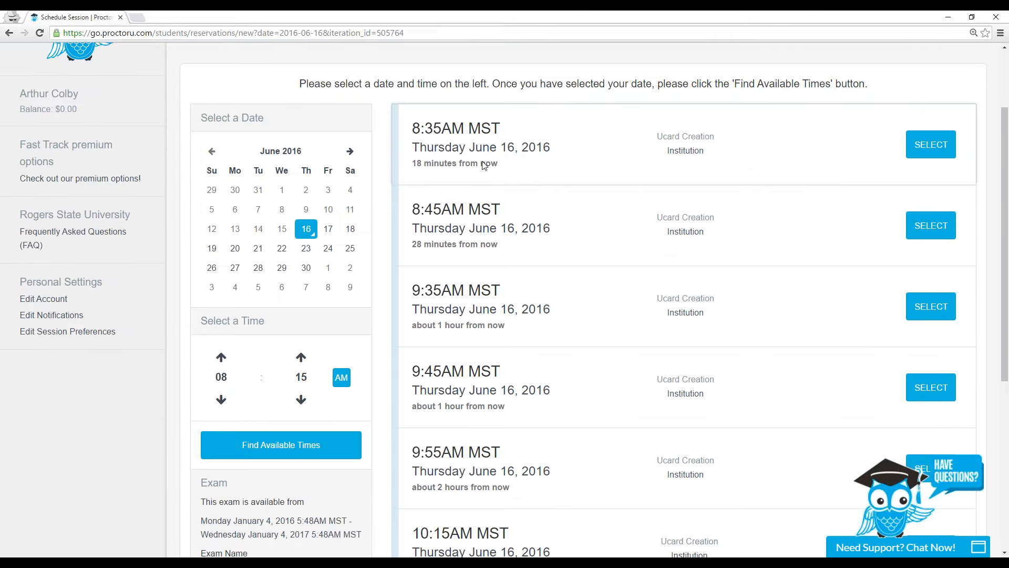
pyautogui.scroll(-3)
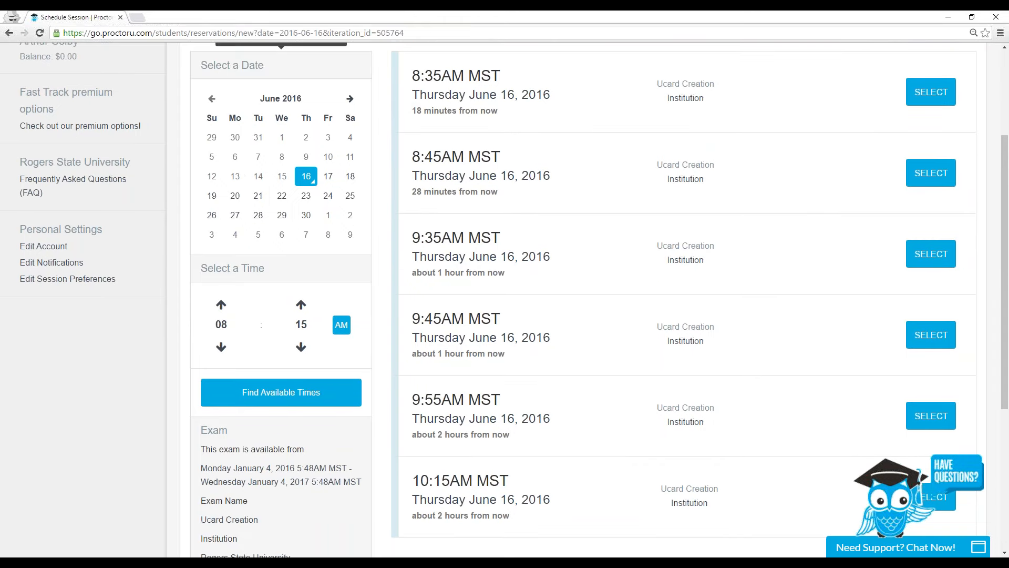
pyautogui.click(349, 98)
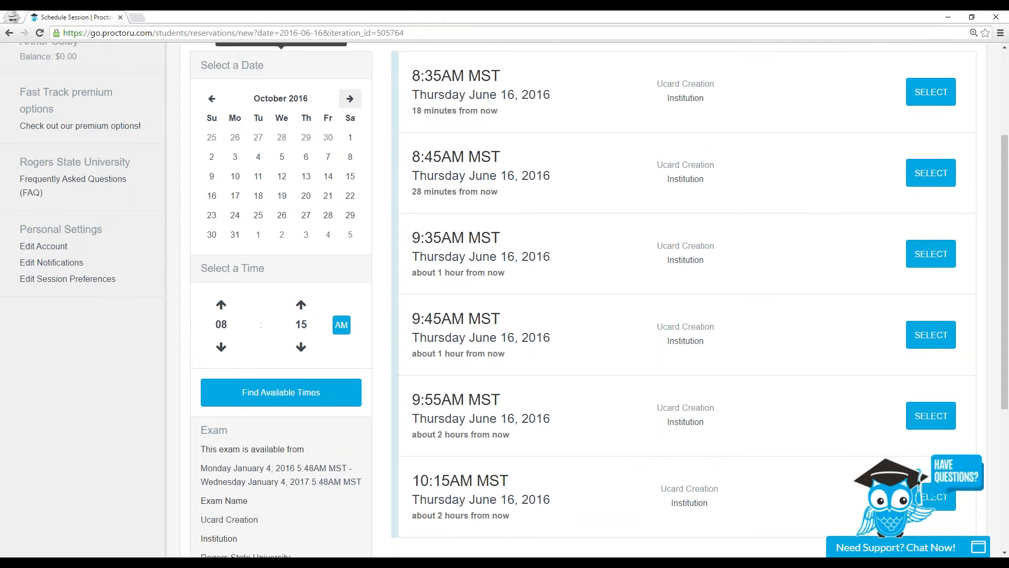
pyautogui.moveTo(211, 99)
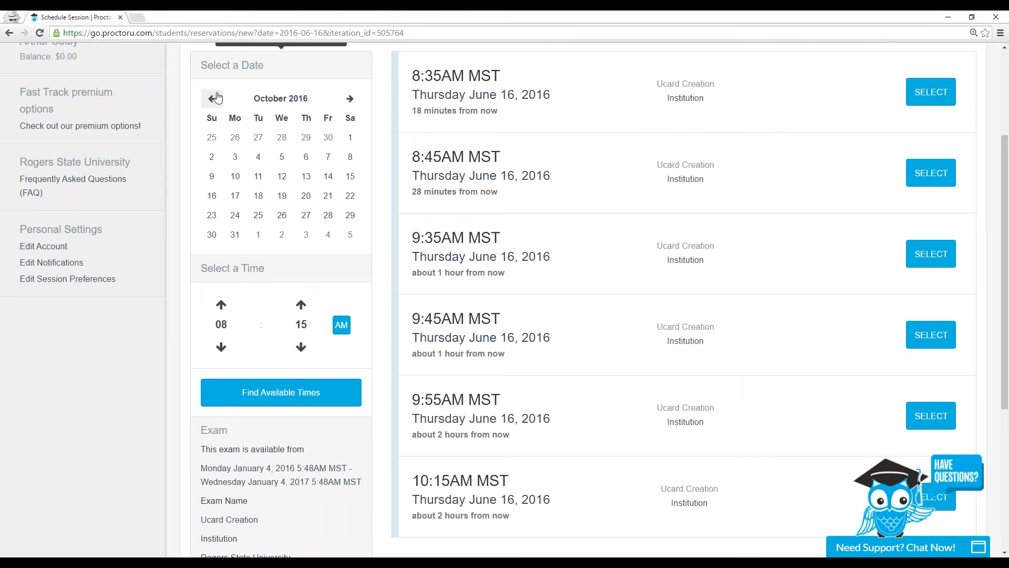
pyautogui.click(213, 97)
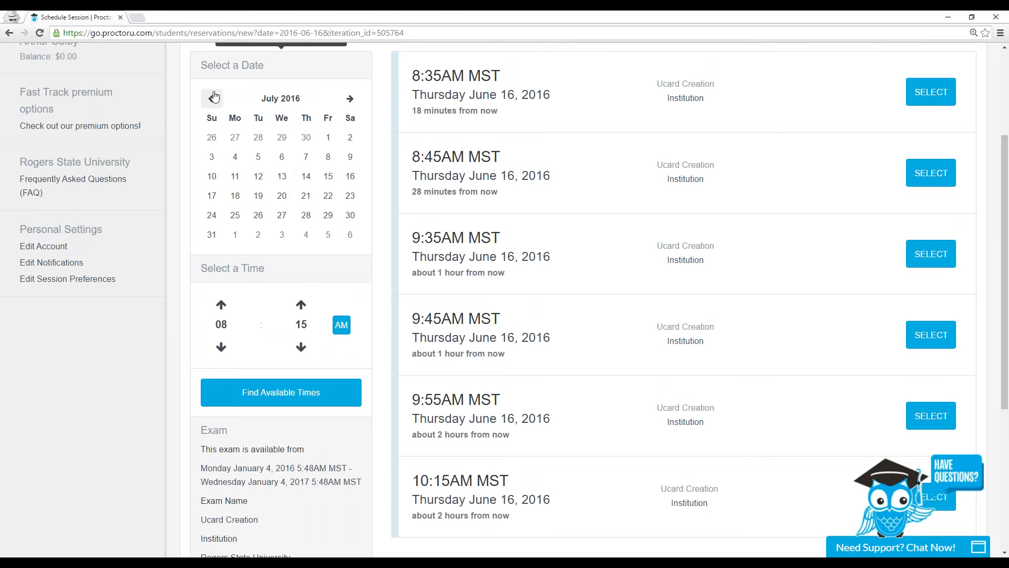
pyautogui.click(211, 99)
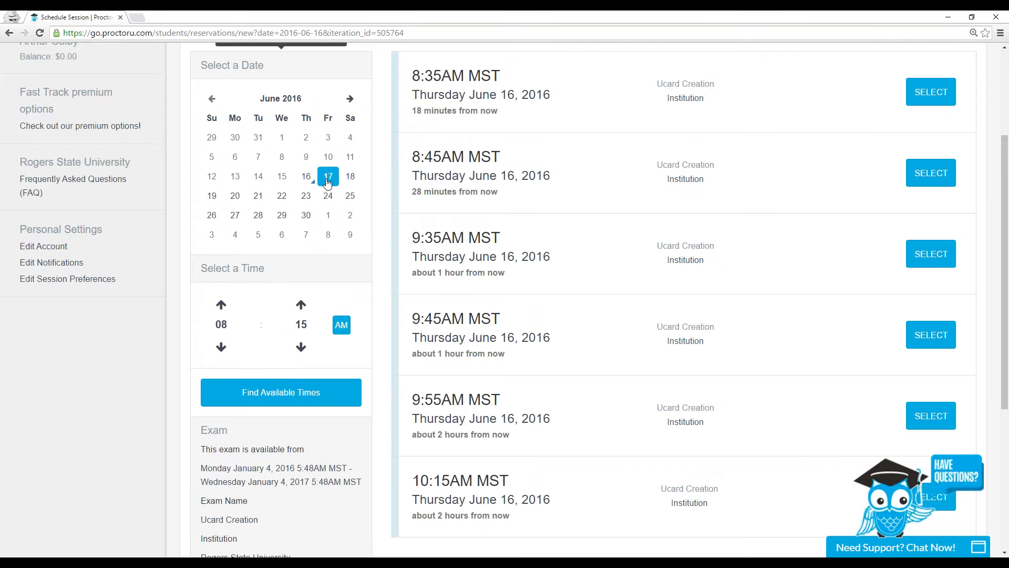
# Set the time to 05:00 PM and find available UCard Creation times
pyautogui.scroll(3)
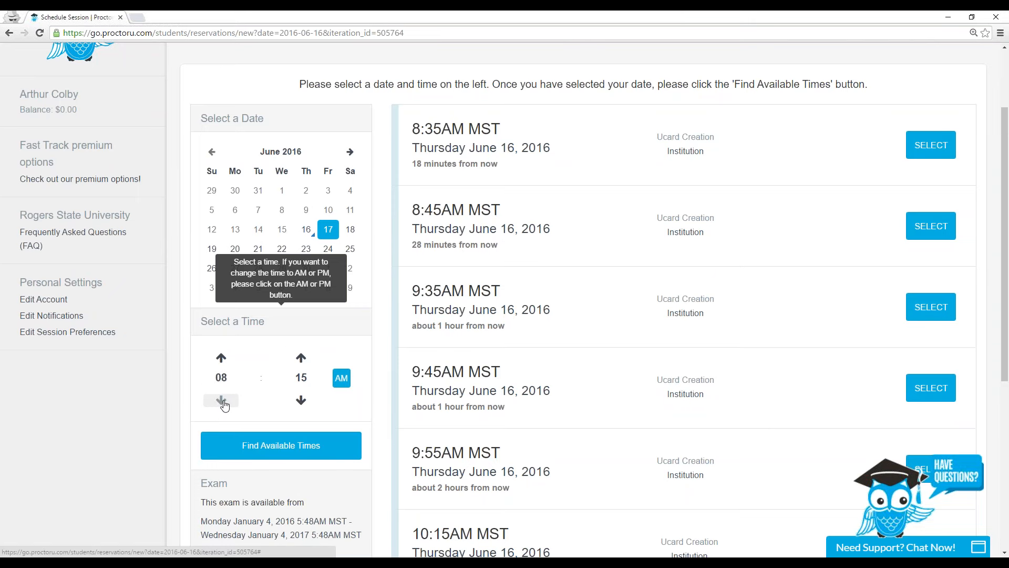
pyautogui.click(221, 399)
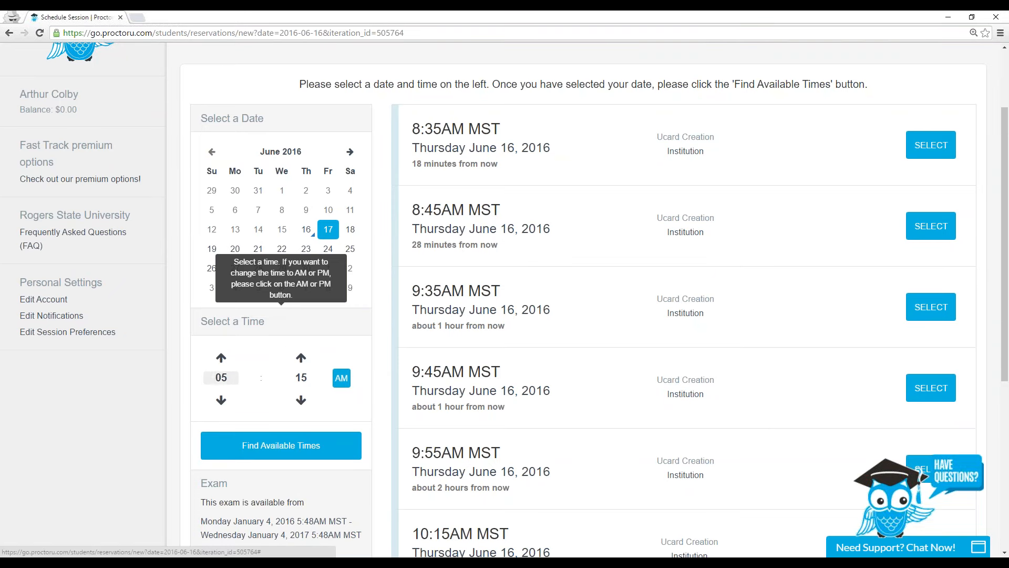
pyautogui.click(341, 377)
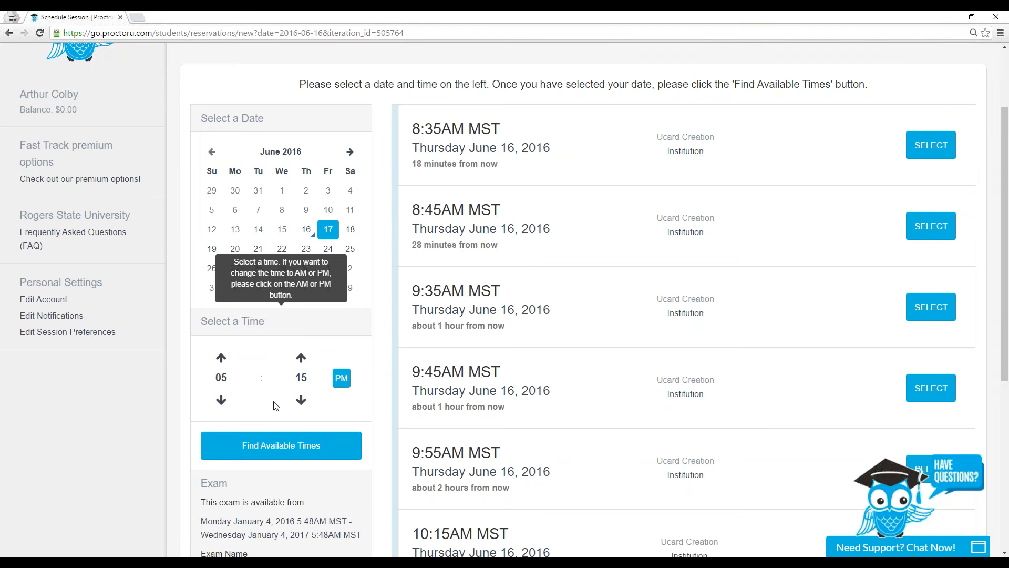
pyautogui.click(301, 399)
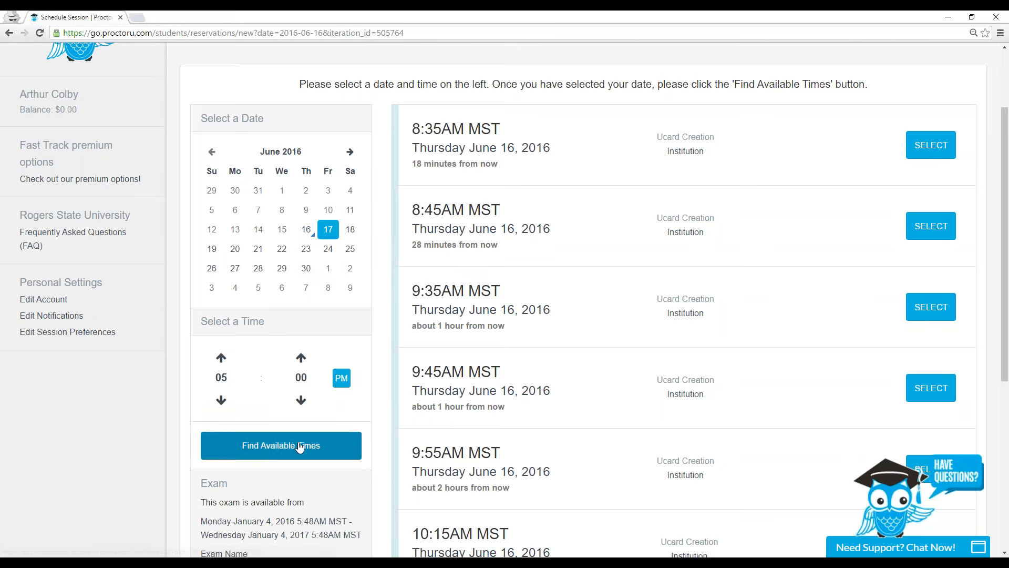
pyautogui.click(281, 444)
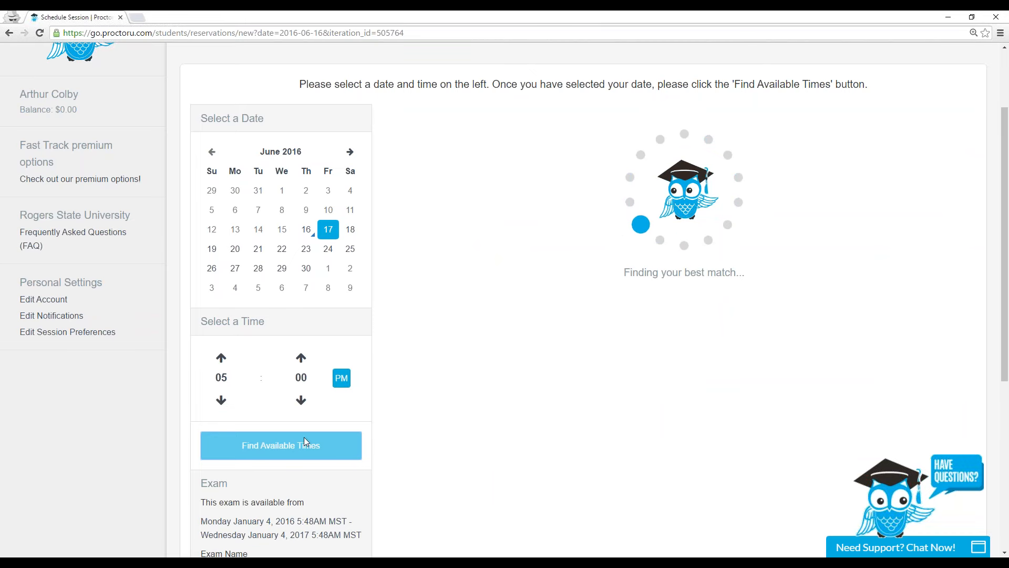
pyautogui.click(280, 445)
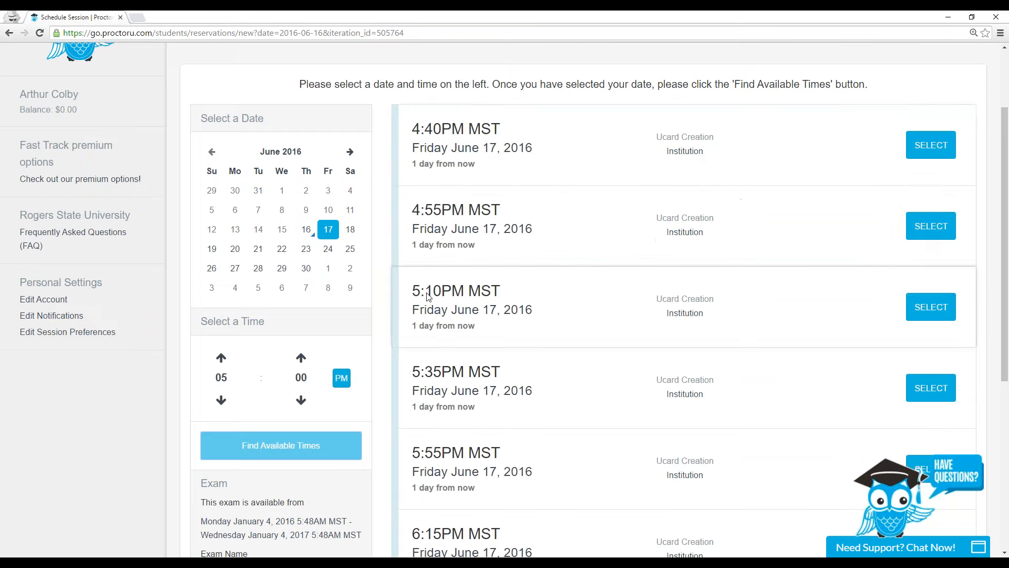
pyautogui.scroll(-3)
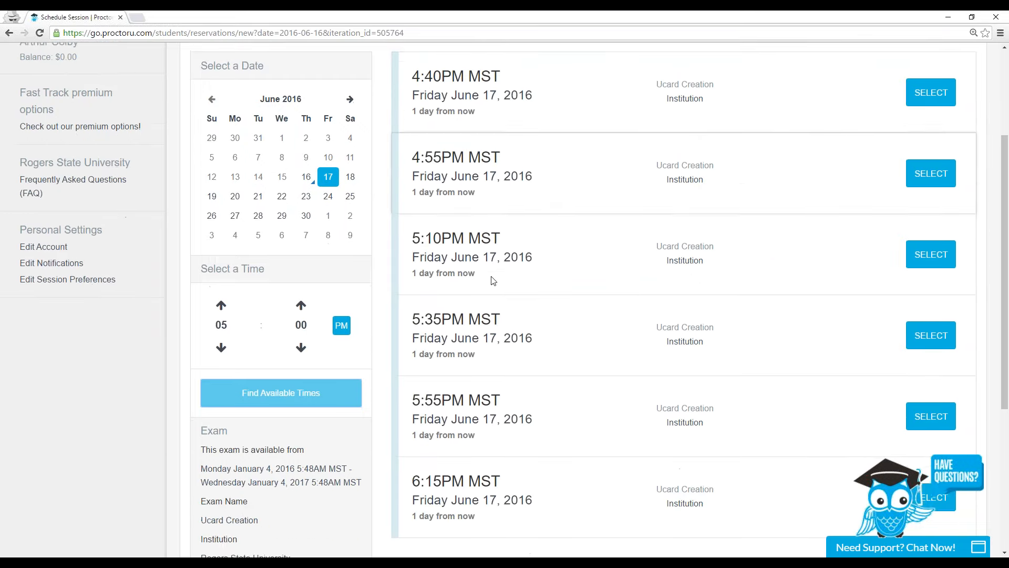
pyautogui.scroll(-3)
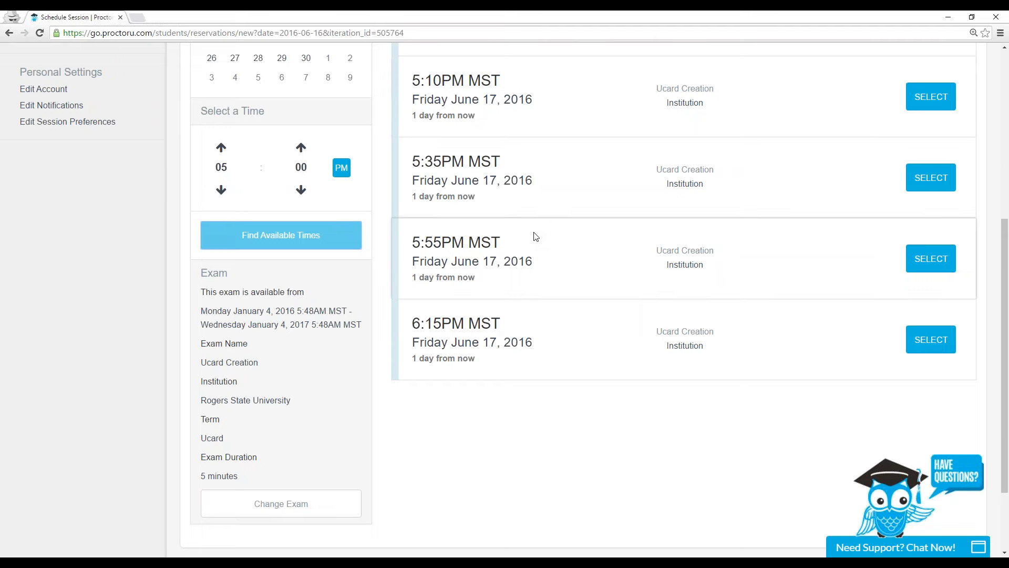
pyautogui.scroll(3)
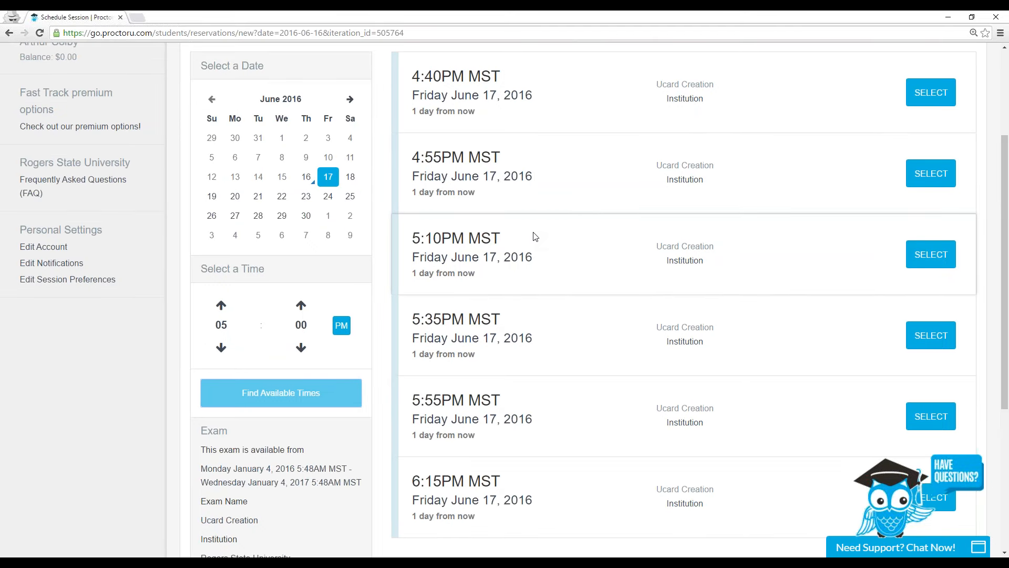
pyautogui.moveTo(220, 324)
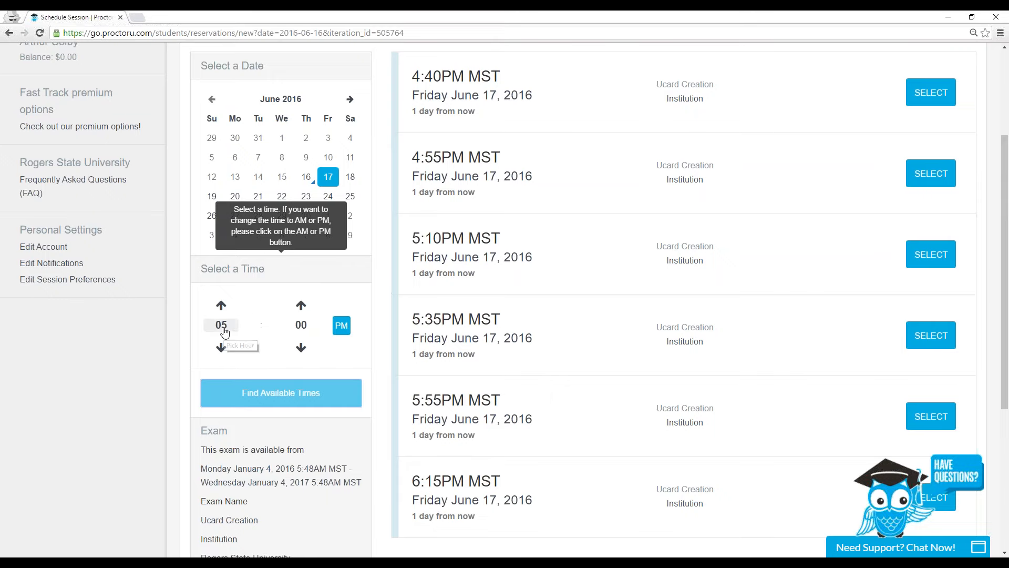
# Schedule the 5:55PM MST UCard Creation slot
pyautogui.scroll(3)
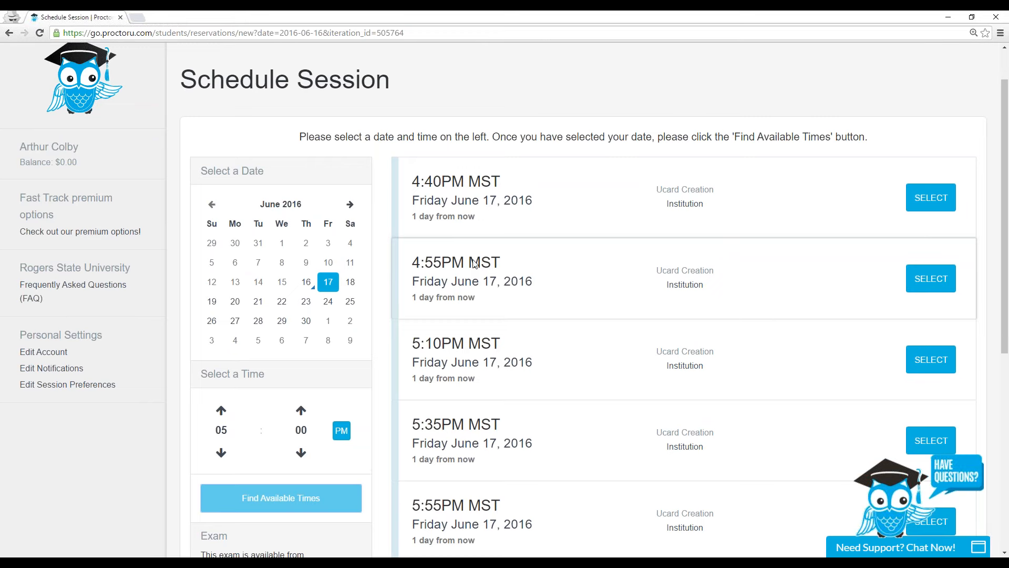
pyautogui.moveTo(500, 268)
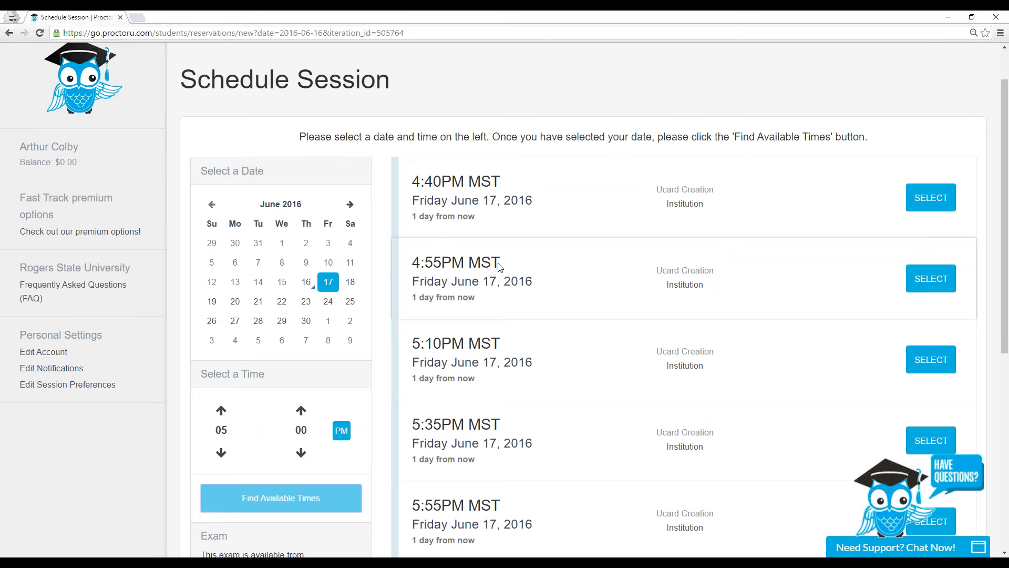
pyautogui.moveTo(458, 305)
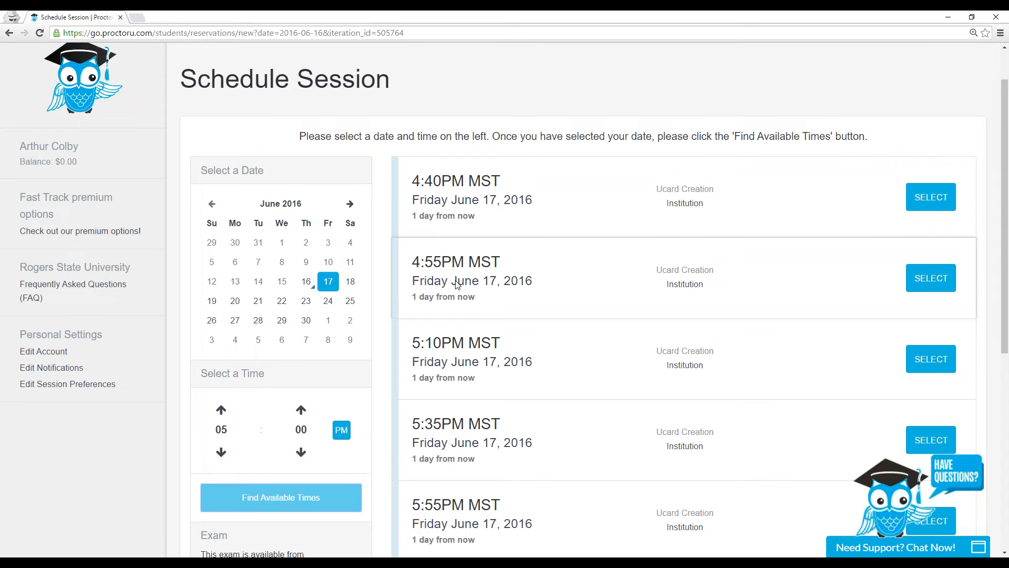
pyautogui.scroll(-3)
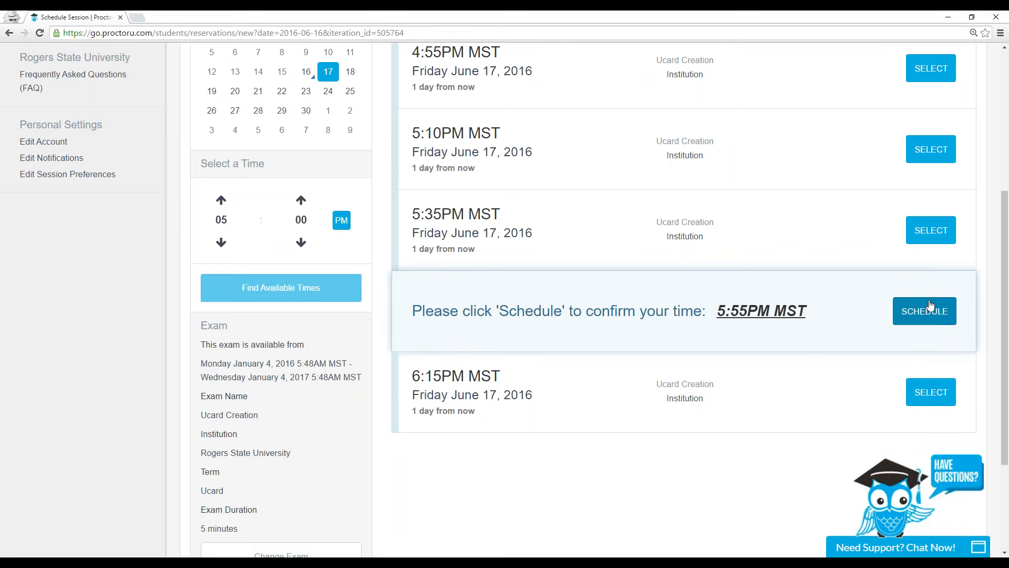
pyautogui.click(924, 311)
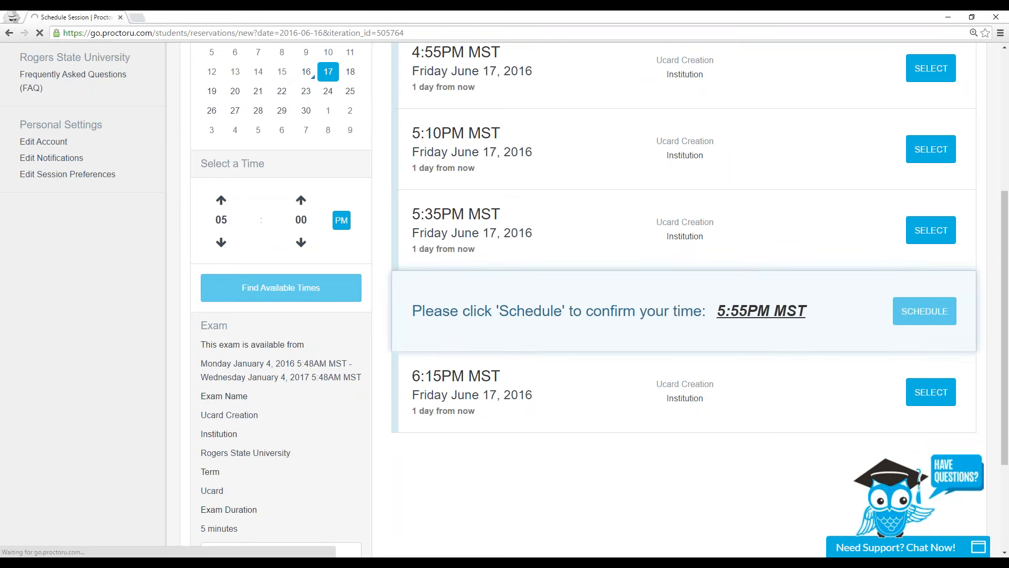
# Switch to the Chrome window holding the Ucard Full Process PDF guide
pyautogui.click(924, 311)
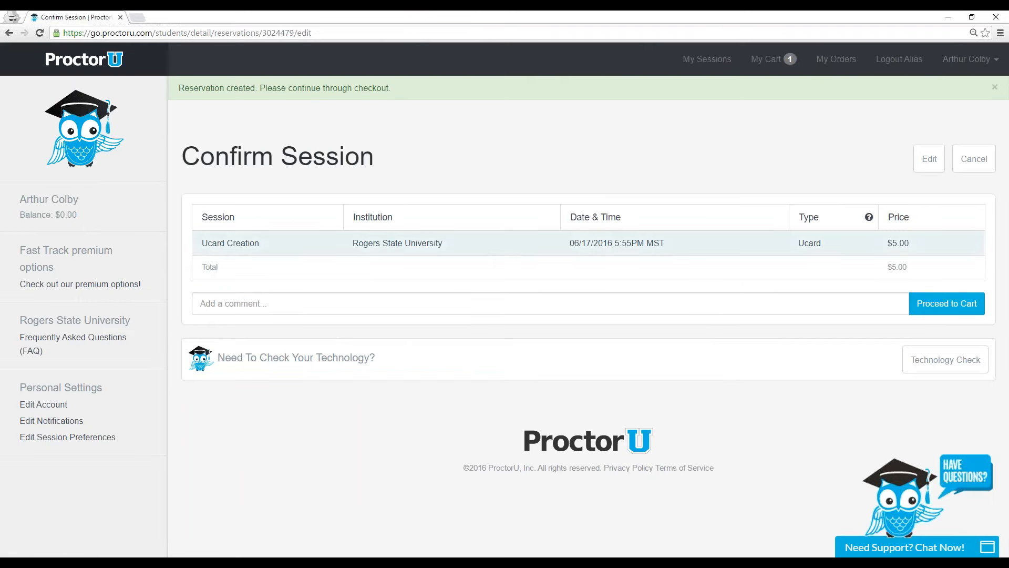
pyautogui.moveTo(347, 188)
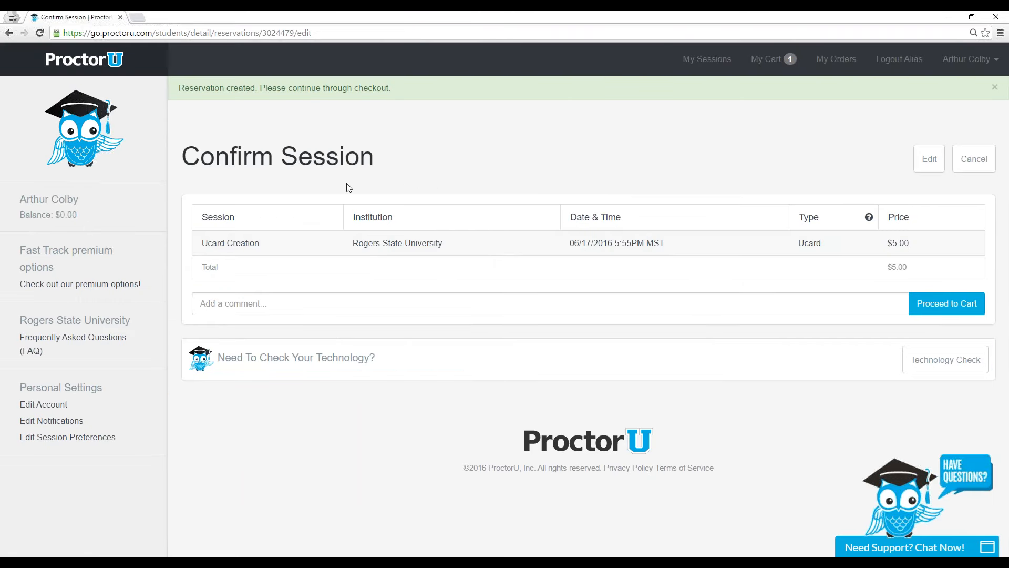
pyautogui.moveTo(893, 261)
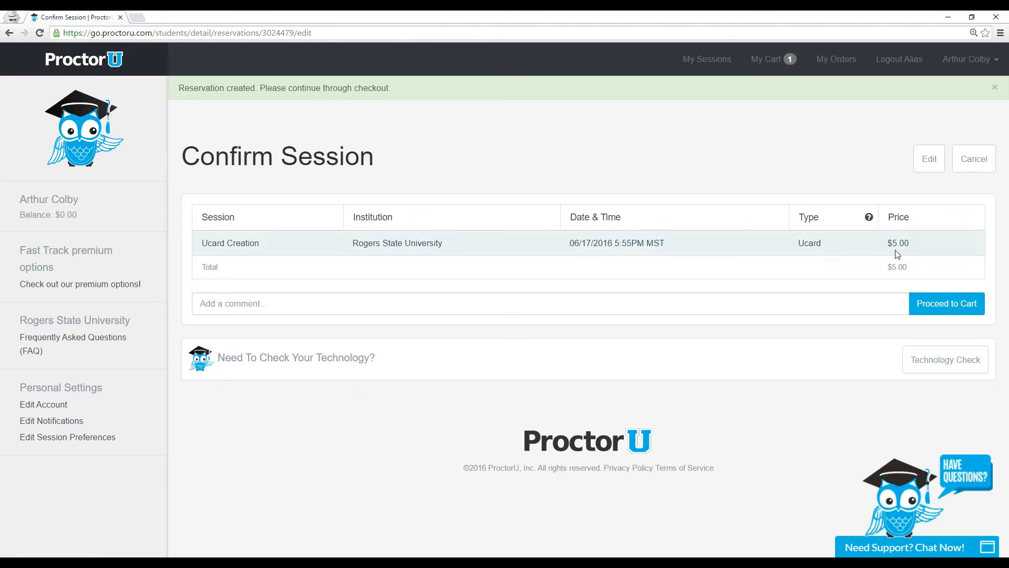
pyautogui.moveTo(598, 165)
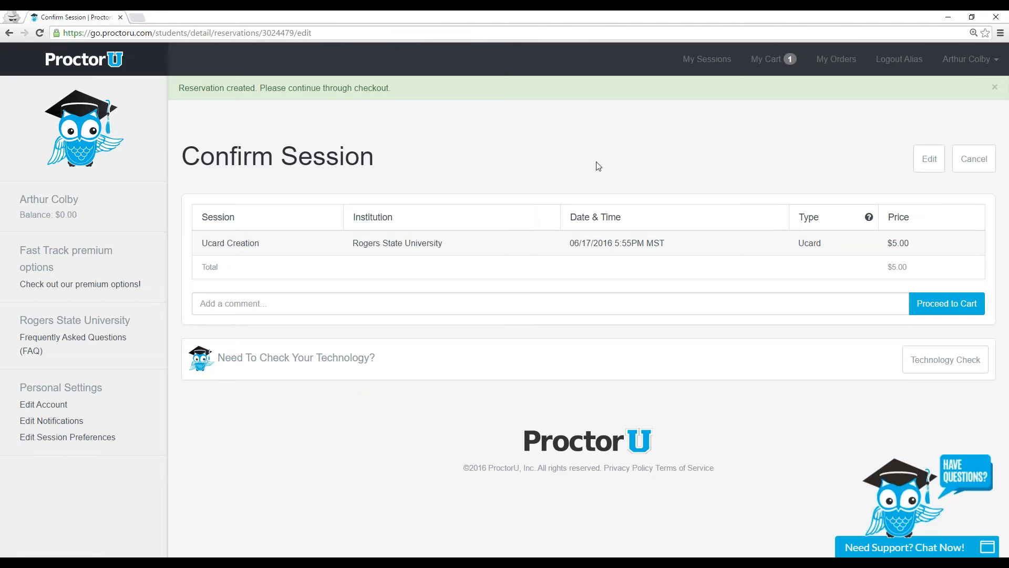
pyautogui.moveTo(937, 252)
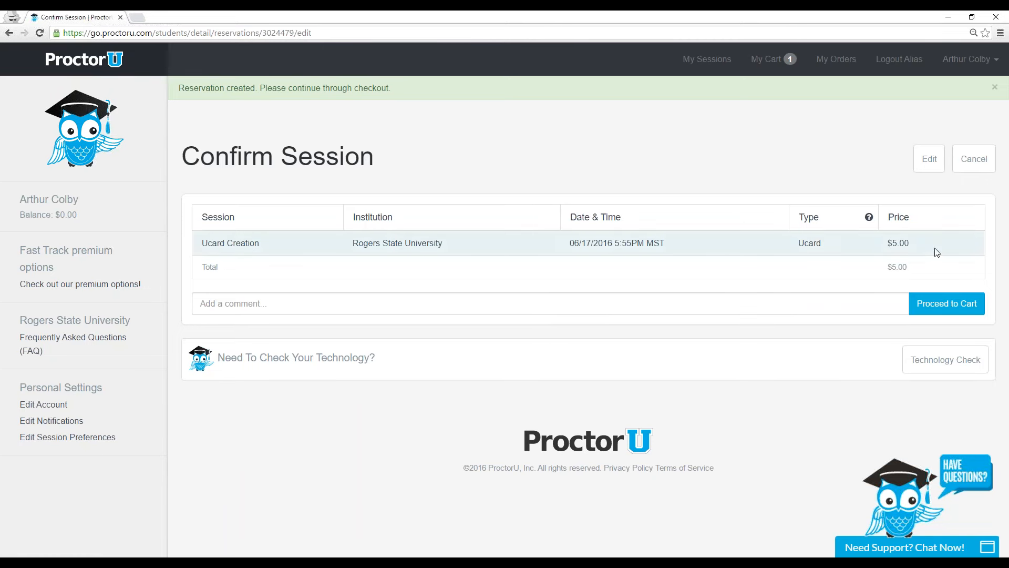
pyautogui.moveTo(827, 293)
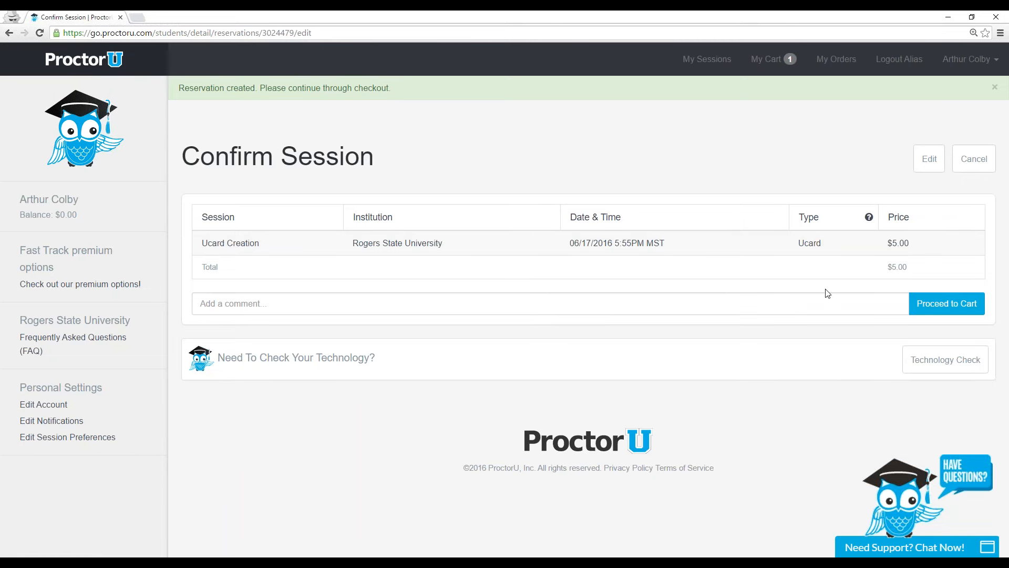
pyautogui.moveTo(761, 294)
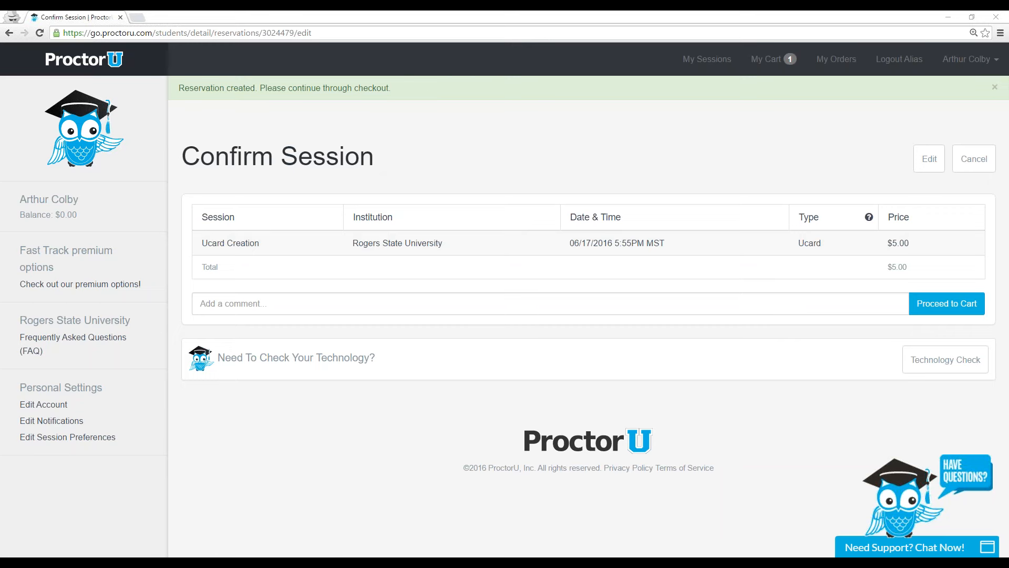
pyautogui.moveTo(483, 141)
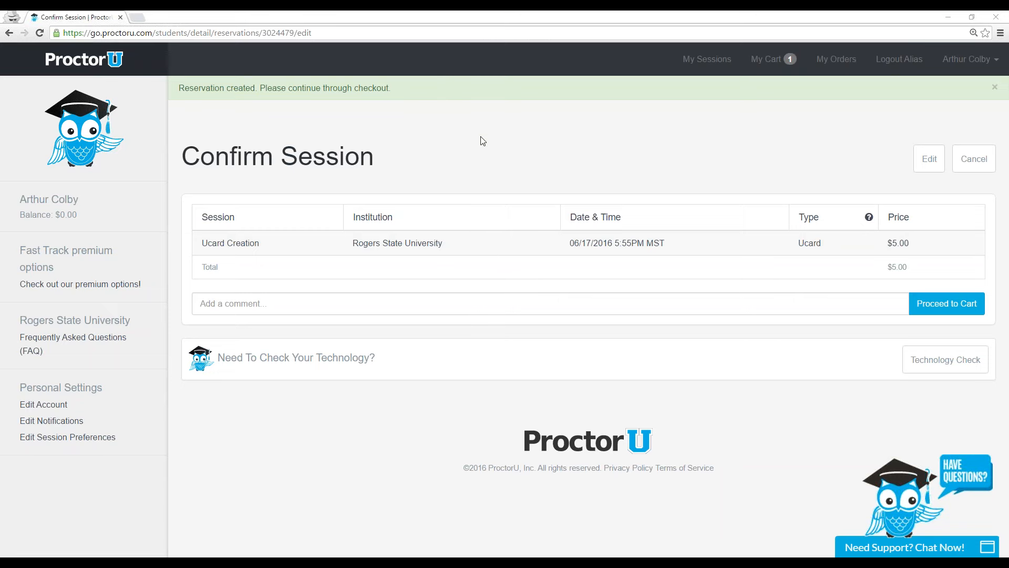
pyautogui.moveTo(160, 107)
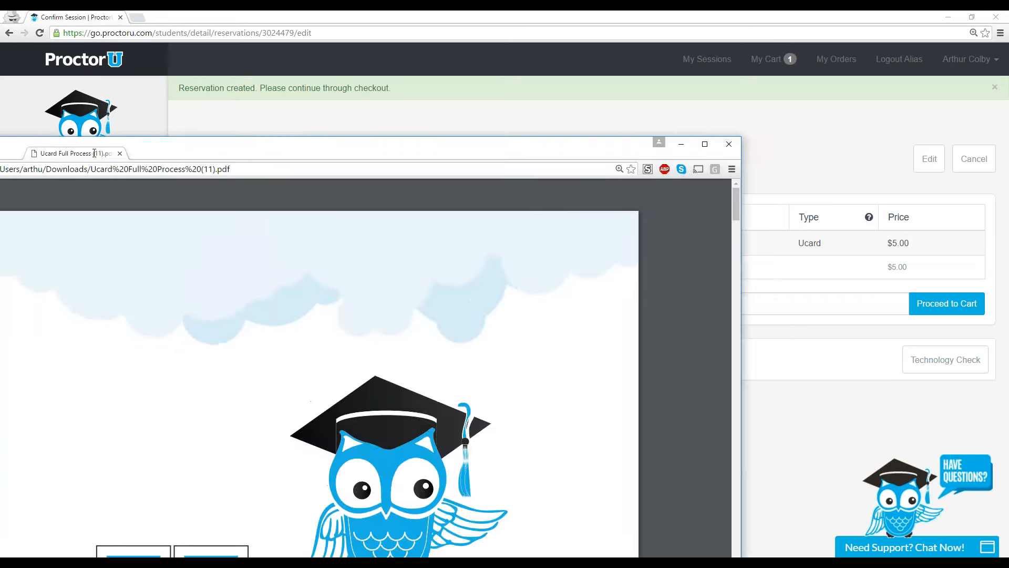
# Maximize the guide window and scroll to page 3, Ucard Reporting (continued)
pyautogui.click(704, 144)
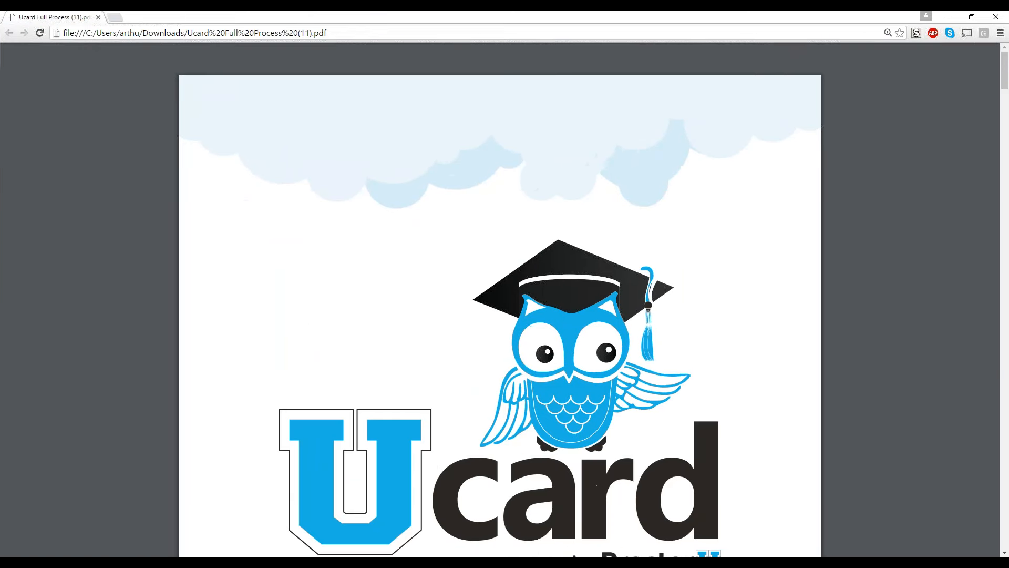
pyautogui.scroll(-3)
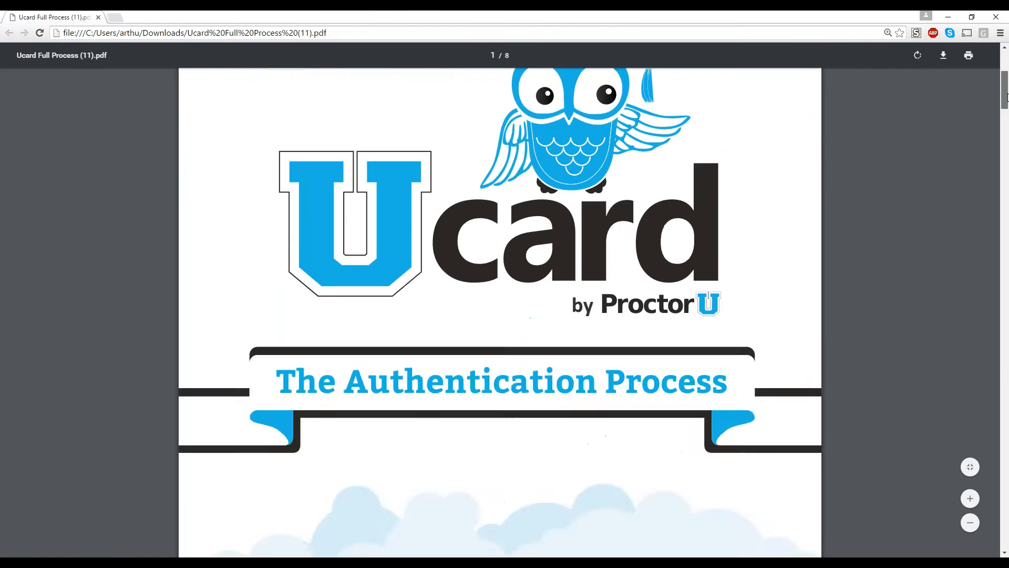
pyautogui.scroll(-3)
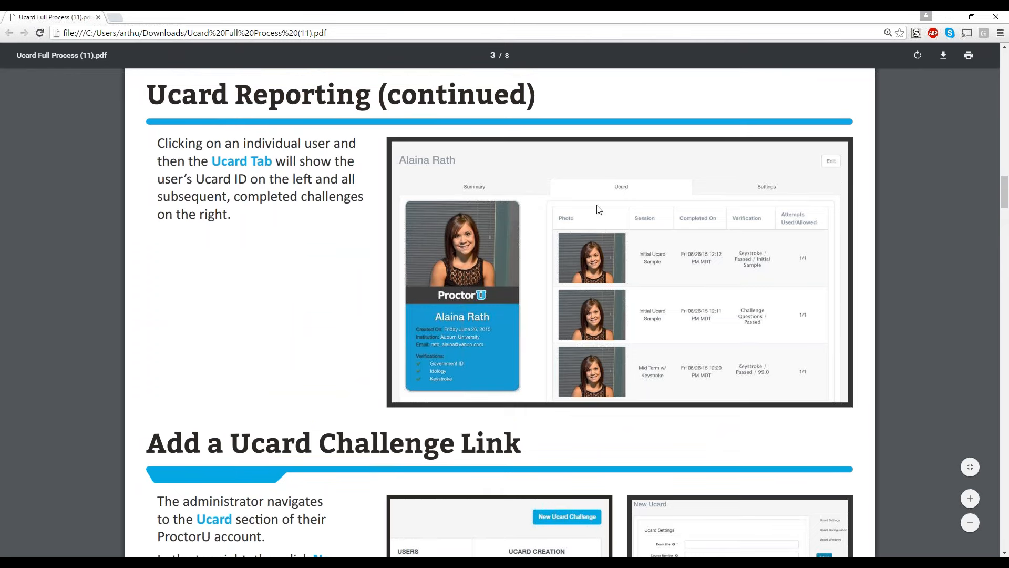
pyautogui.moveTo(460, 258)
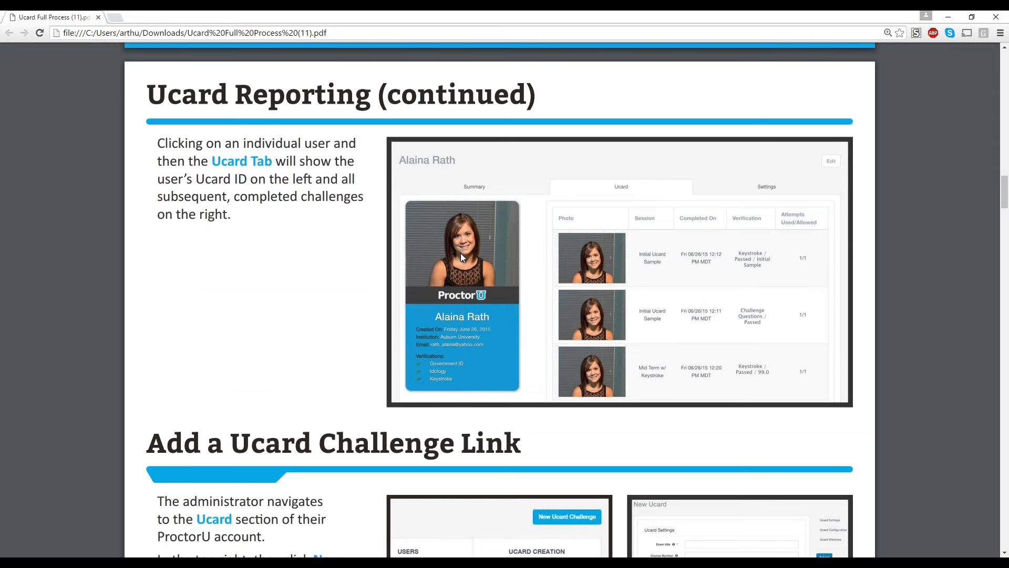
pyautogui.moveTo(652, 265)
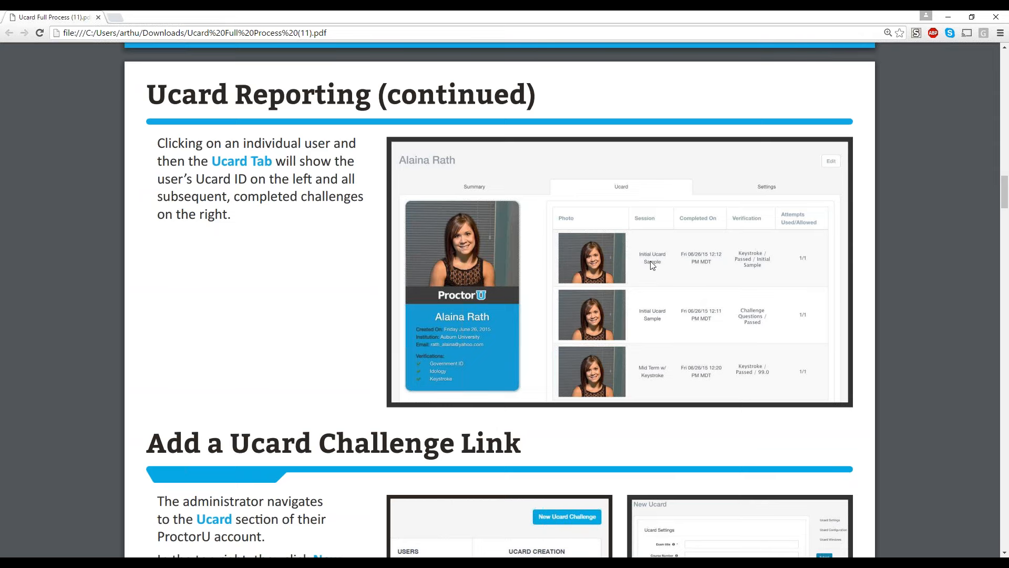
pyautogui.moveTo(661, 270)
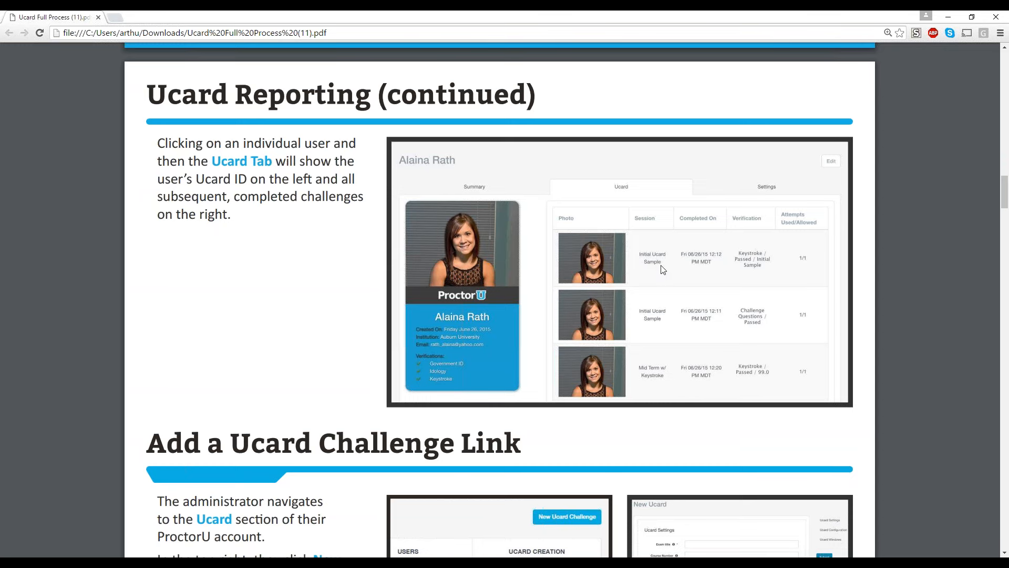
pyautogui.moveTo(751, 274)
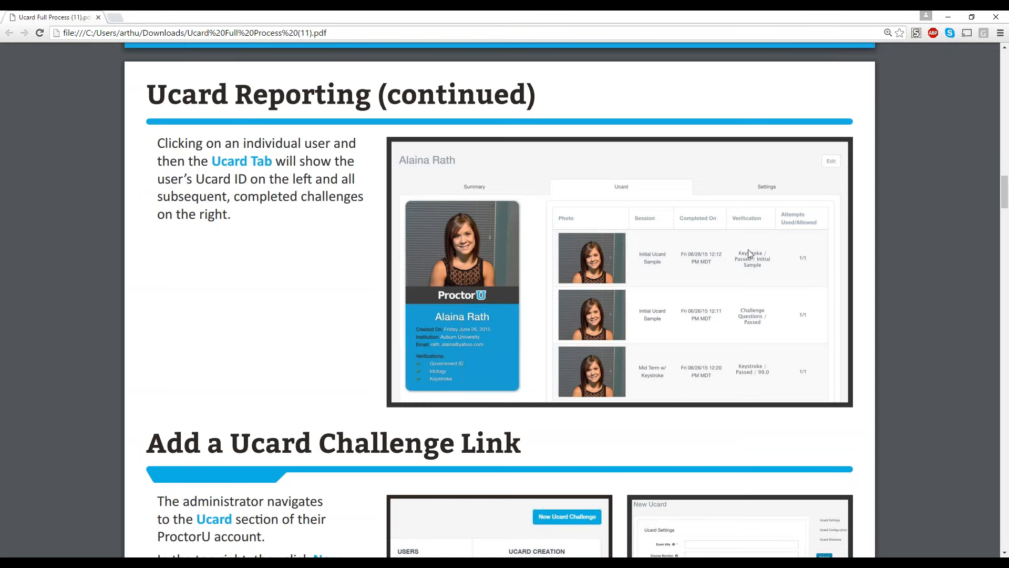
pyautogui.moveTo(751, 297)
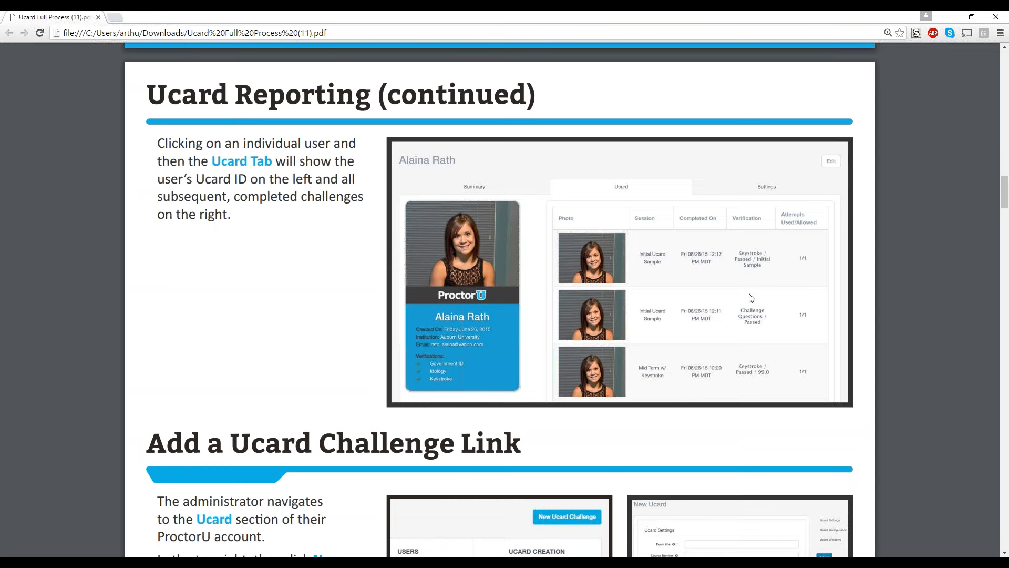
pyautogui.moveTo(725, 325)
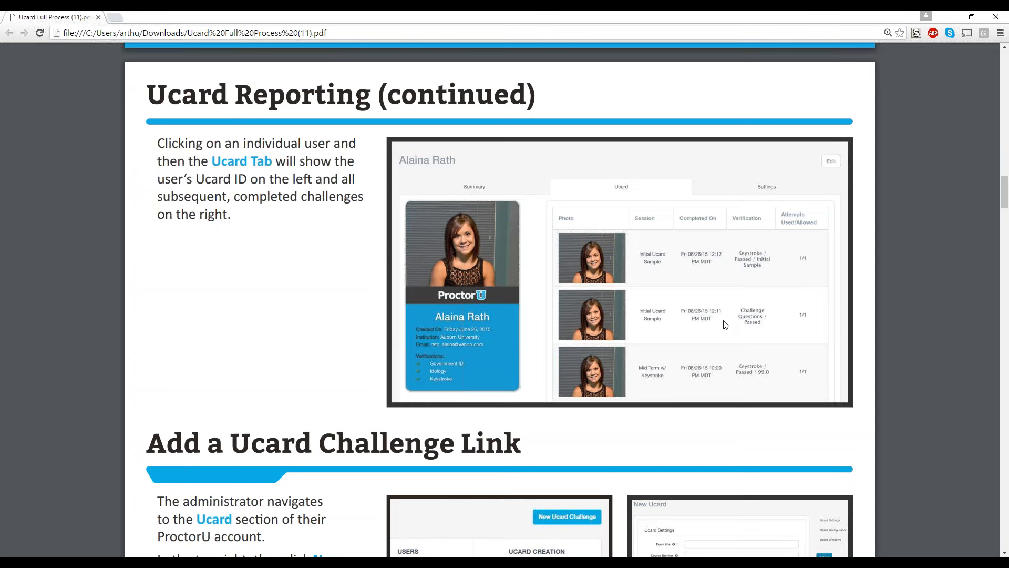
pyautogui.moveTo(801, 269)
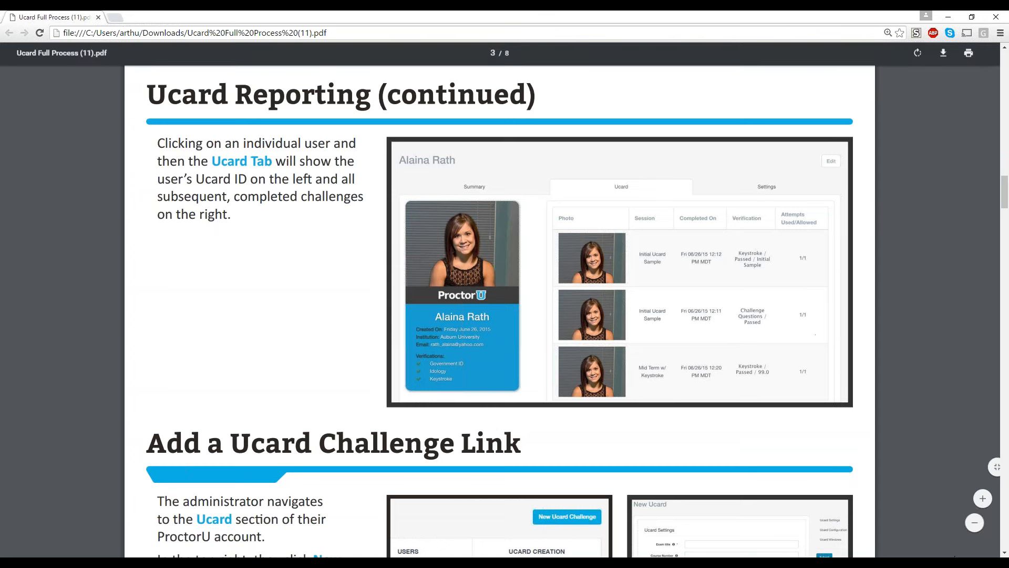
# Zoom in on the reporting screenshot so the completed-challenges table is readable
pyautogui.click(982, 498)
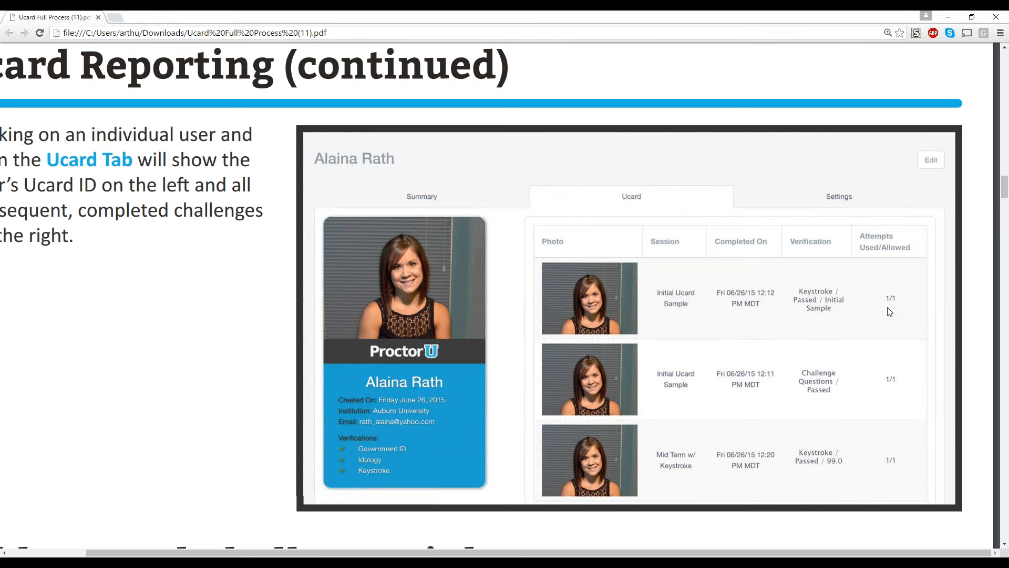
pyautogui.moveTo(829, 451)
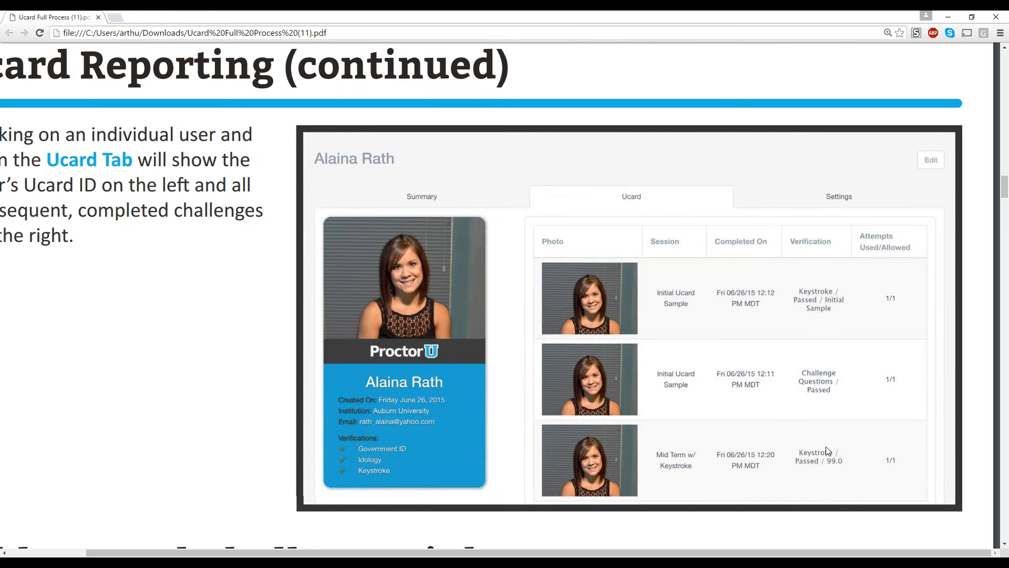
pyautogui.moveTo(826, 469)
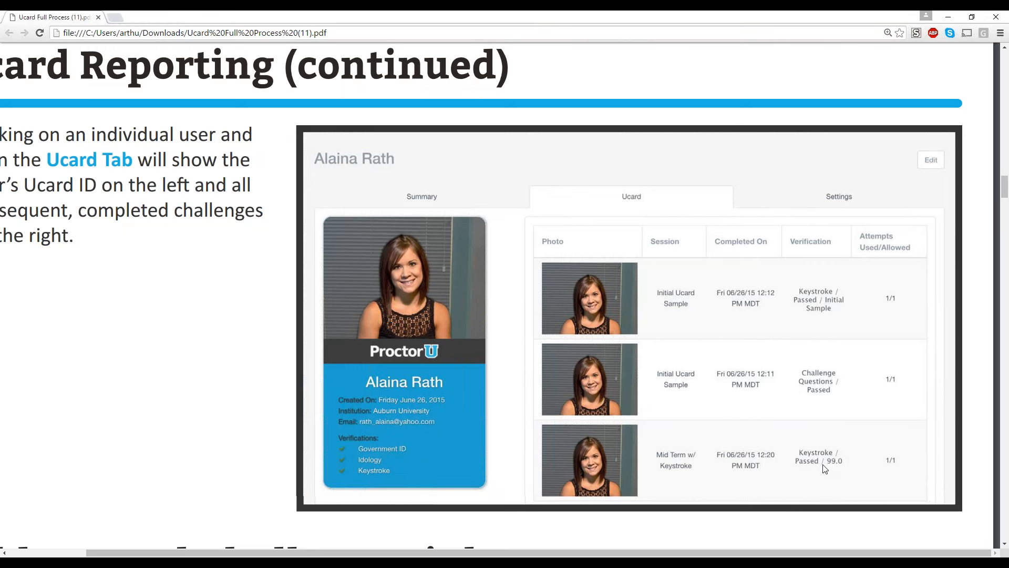
pyautogui.moveTo(832, 474)
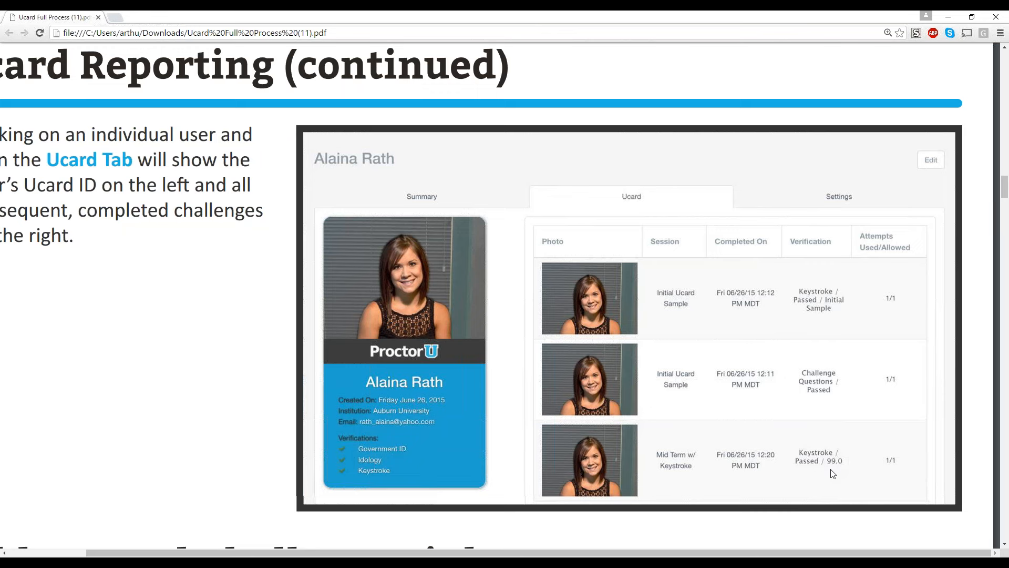
pyautogui.moveTo(726, 459)
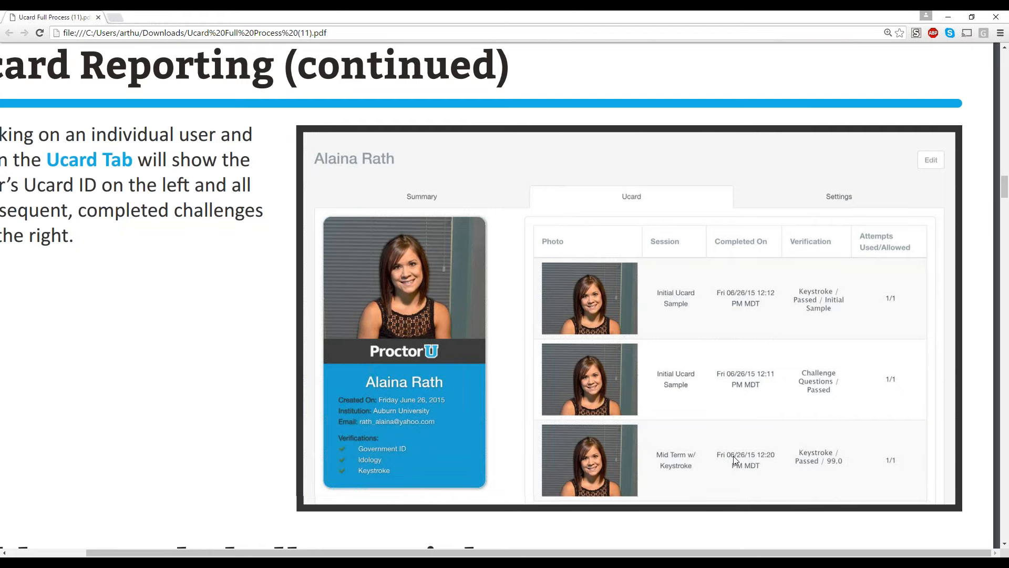
pyautogui.moveTo(838, 468)
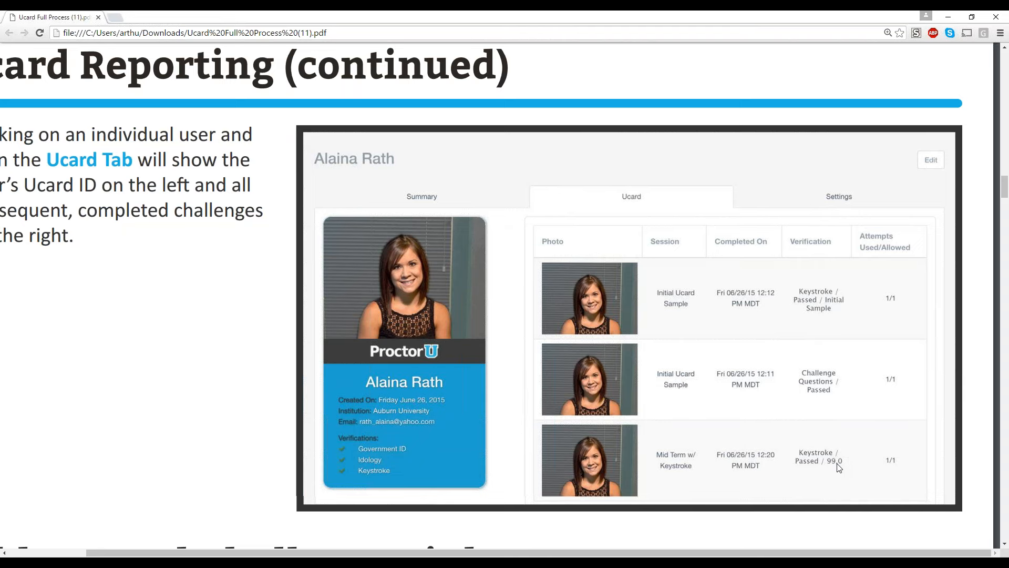
pyautogui.moveTo(694, 393)
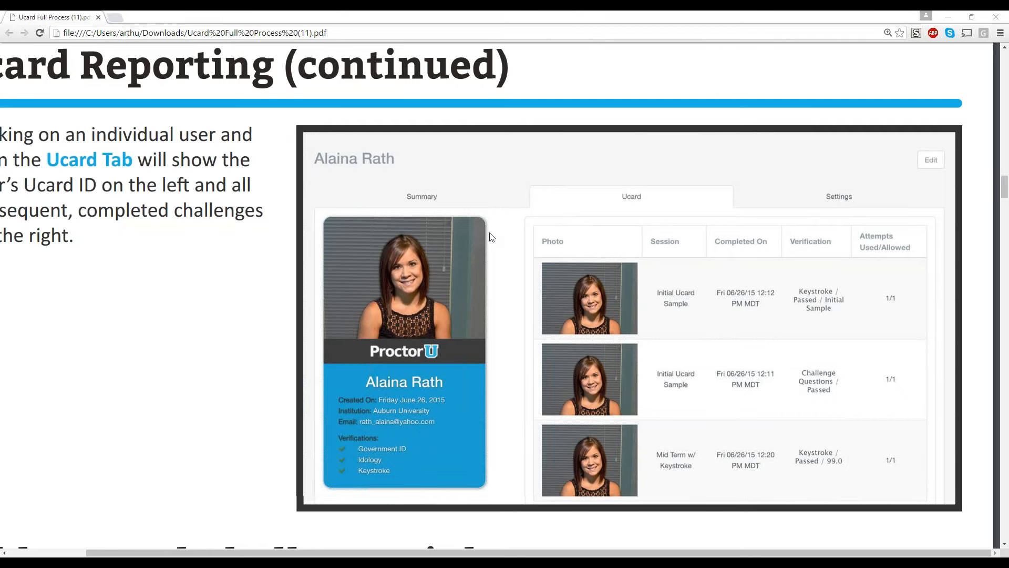
pyautogui.moveTo(290, 224)
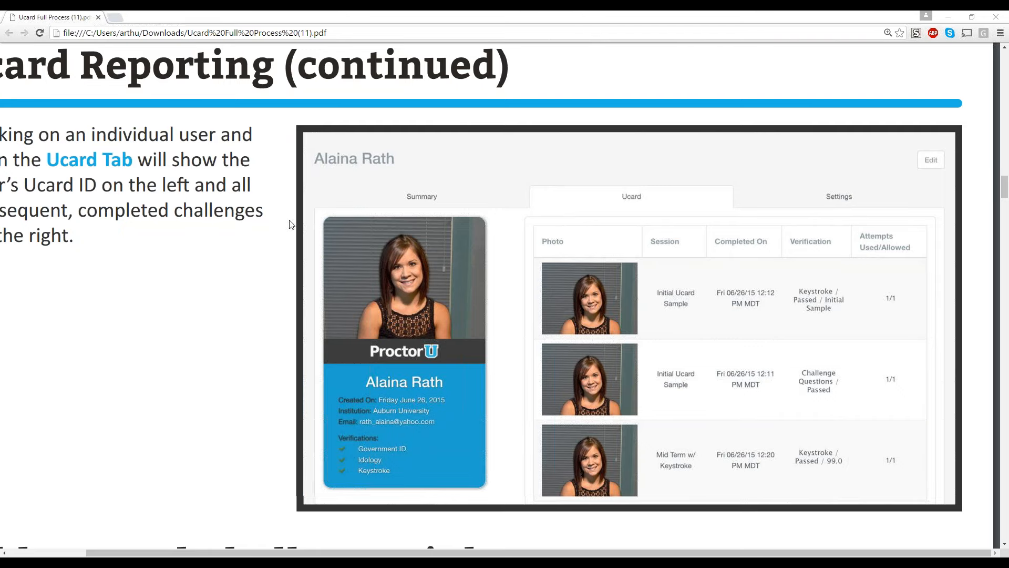